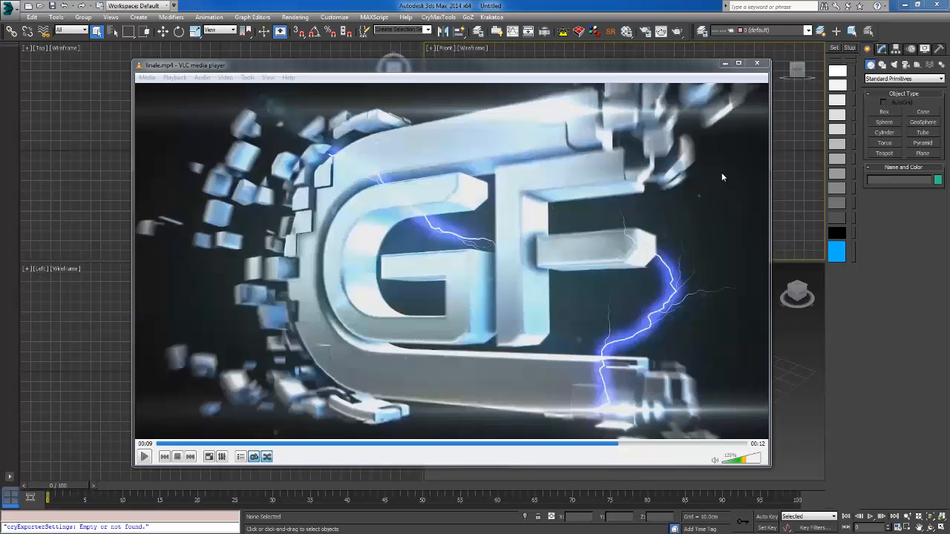
mouse_move(522, 148)
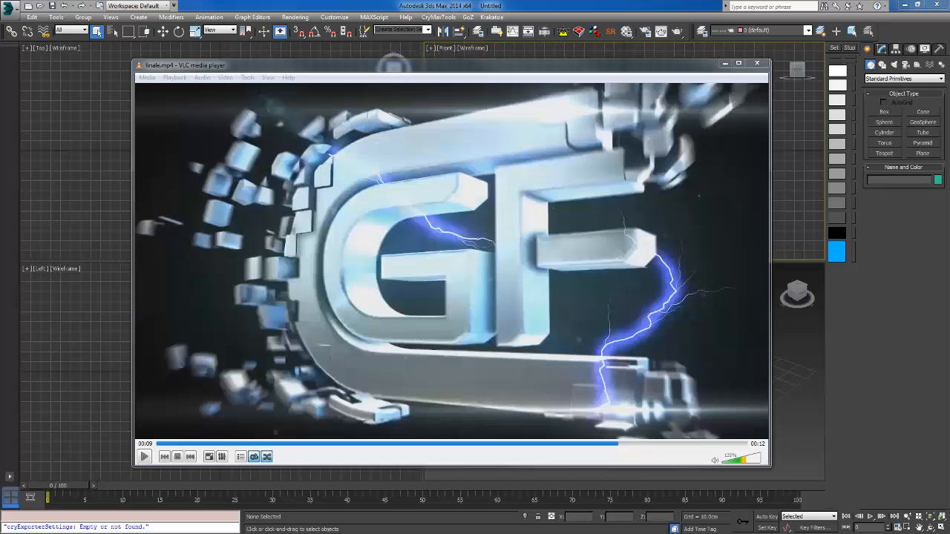
mouse_move(582, 225)
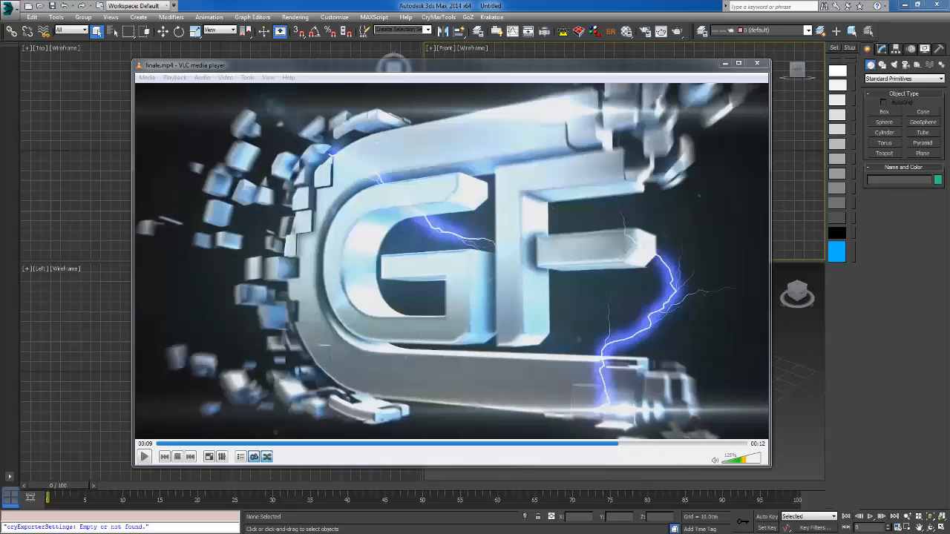
mouse_move(572, 220)
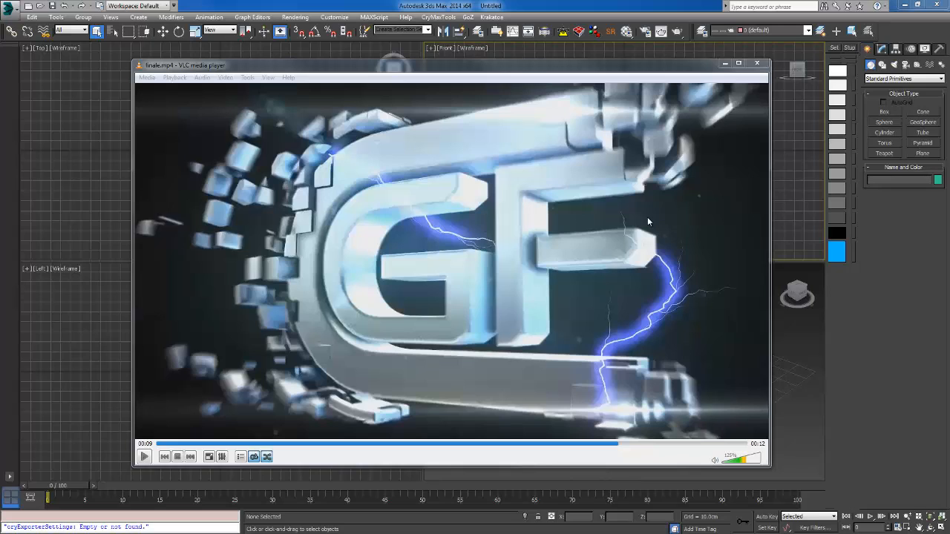
mouse_move(839, 137)
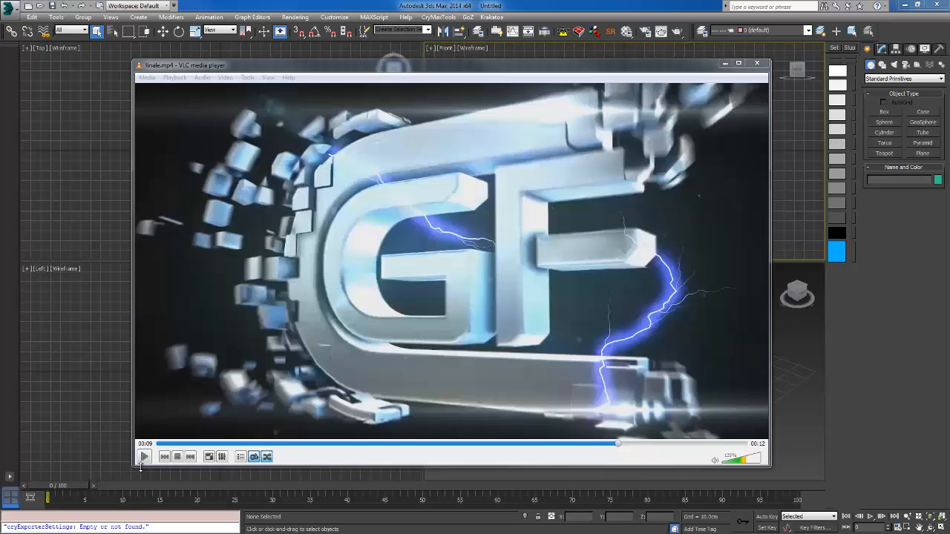
- Play the finale.mp4 clip of floating cubes, then pause its playback
click(144, 457)
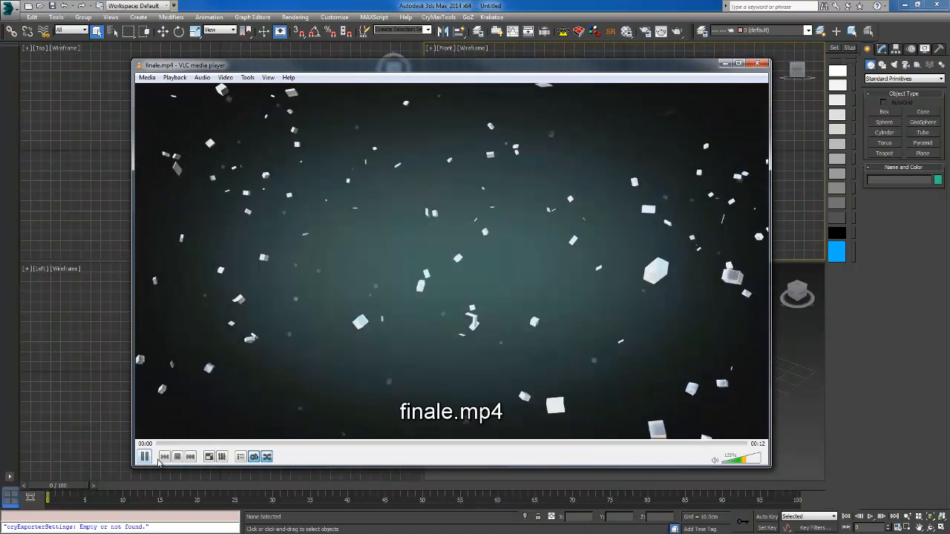
click(146, 457)
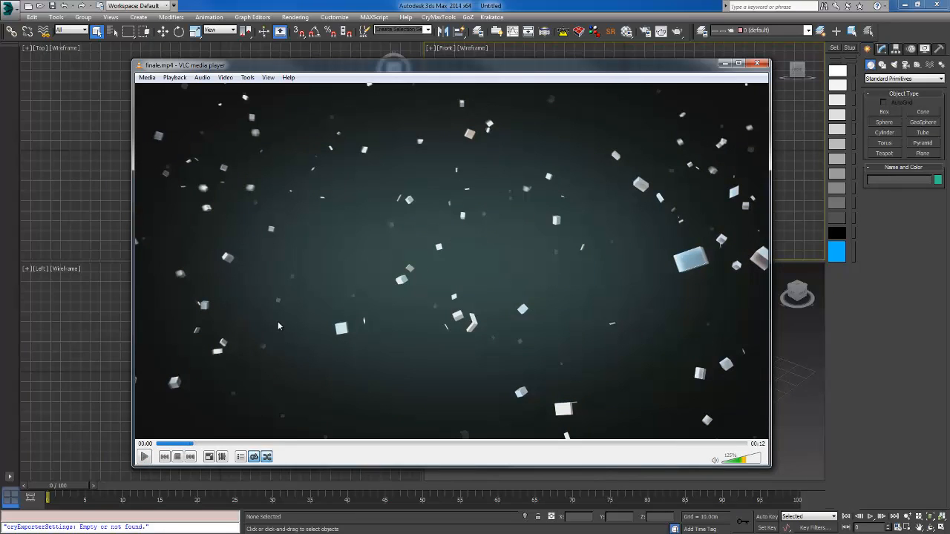
mouse_move(371, 245)
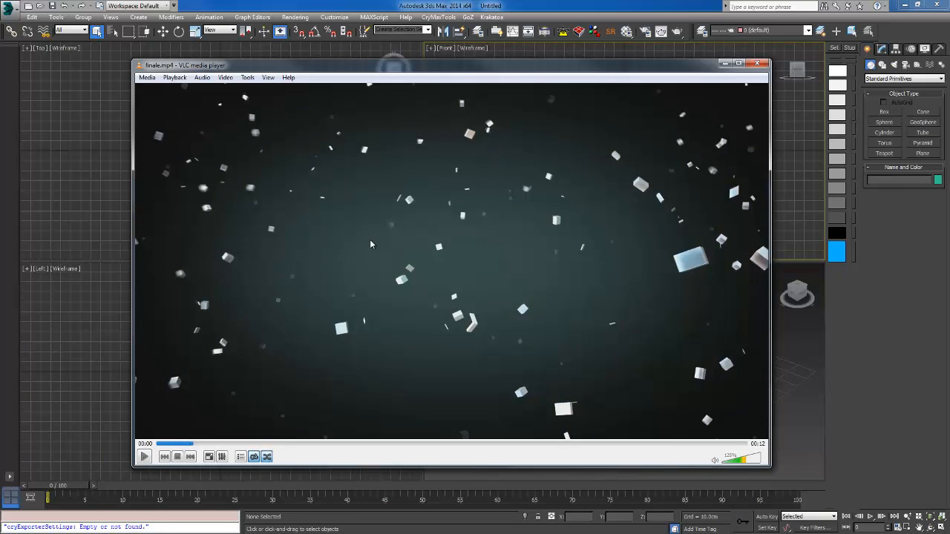
mouse_move(516, 226)
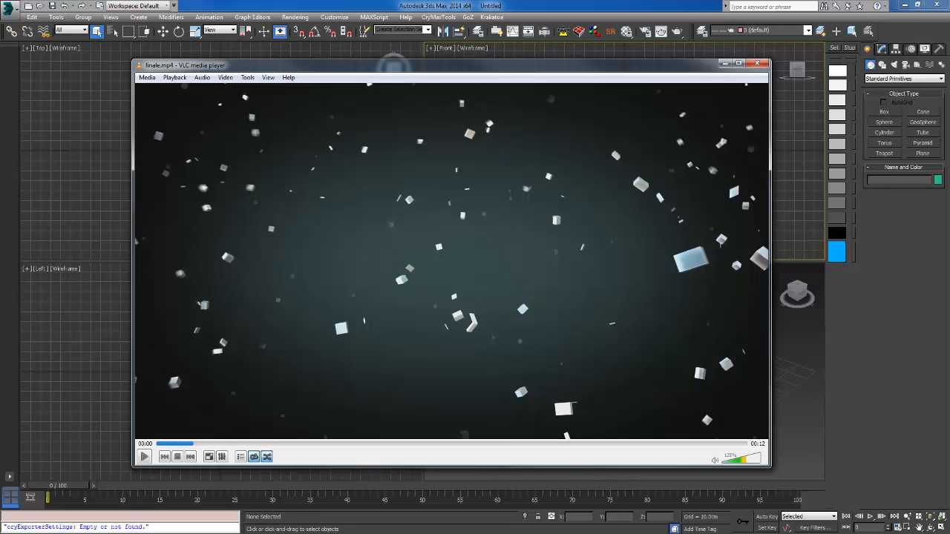
mouse_move(462, 207)
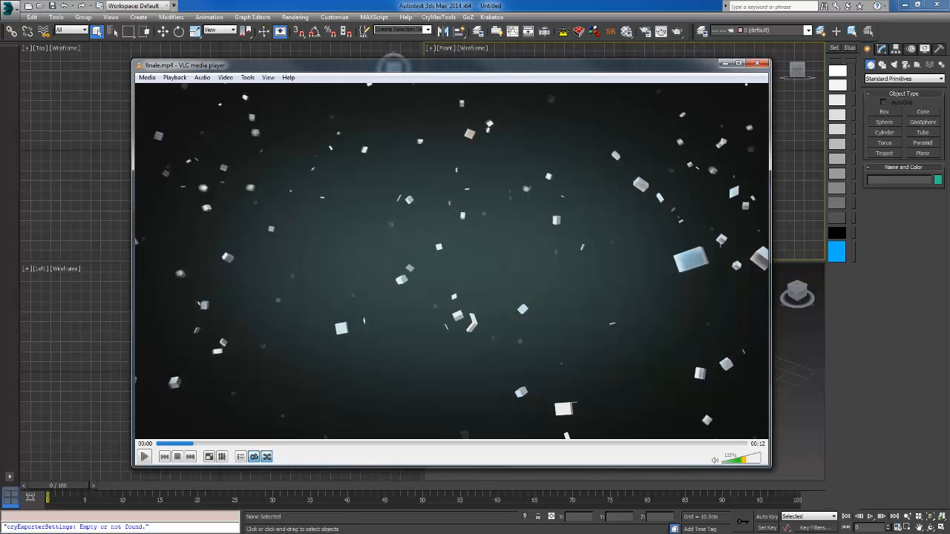
mouse_move(520, 147)
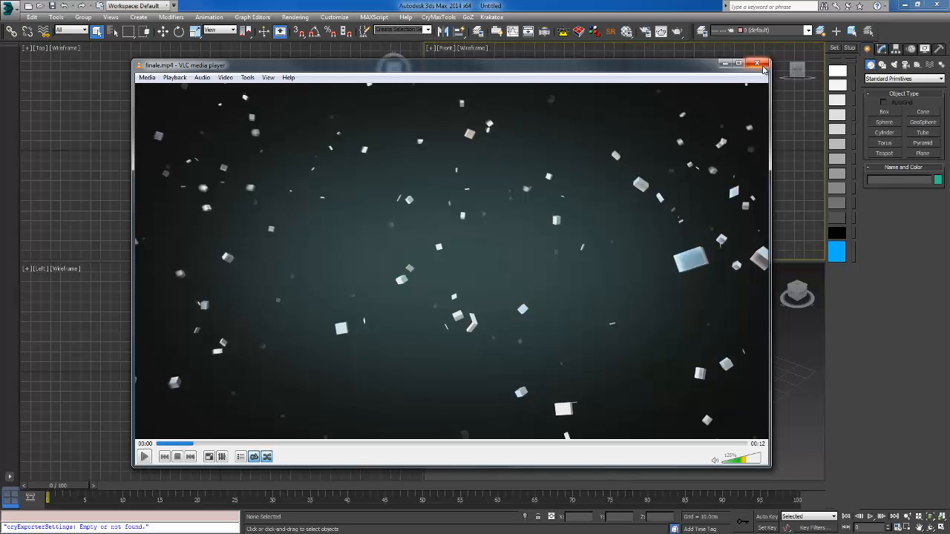
- Close VLC, zero the Text spline's position and confirm its object colour
click(757, 65)
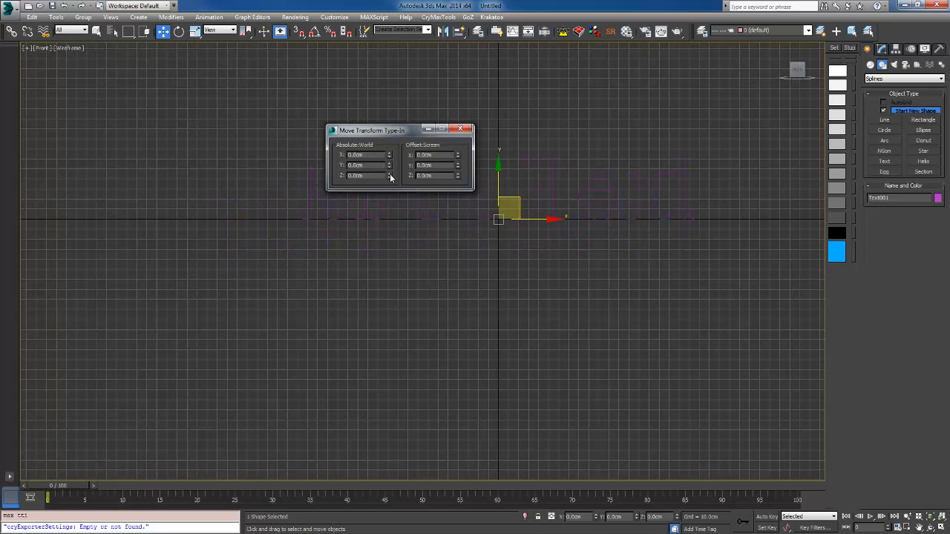
click(460, 128)
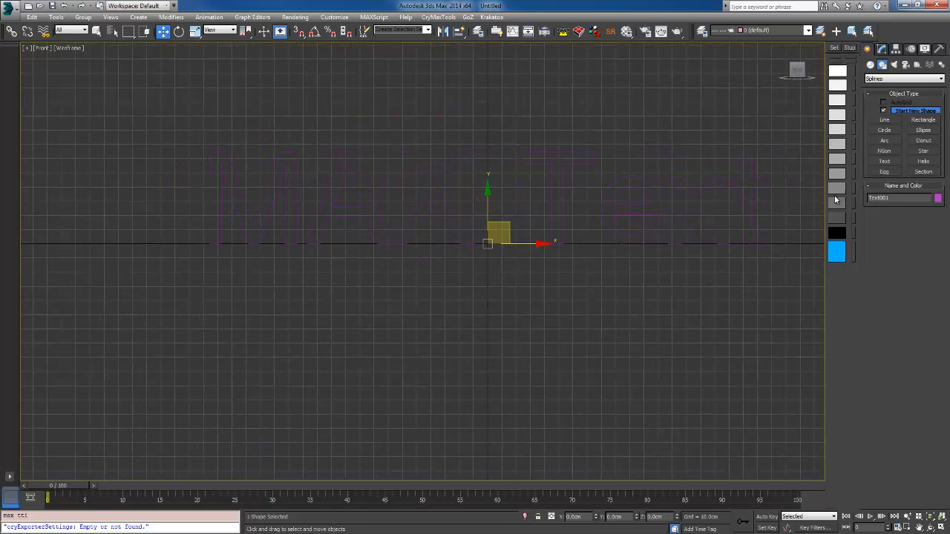
click(881, 48)
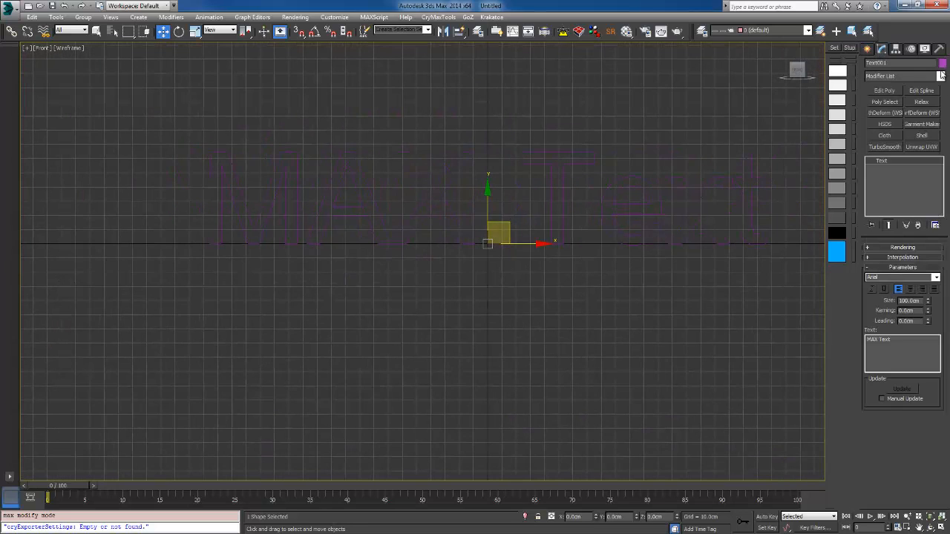
click(942, 63)
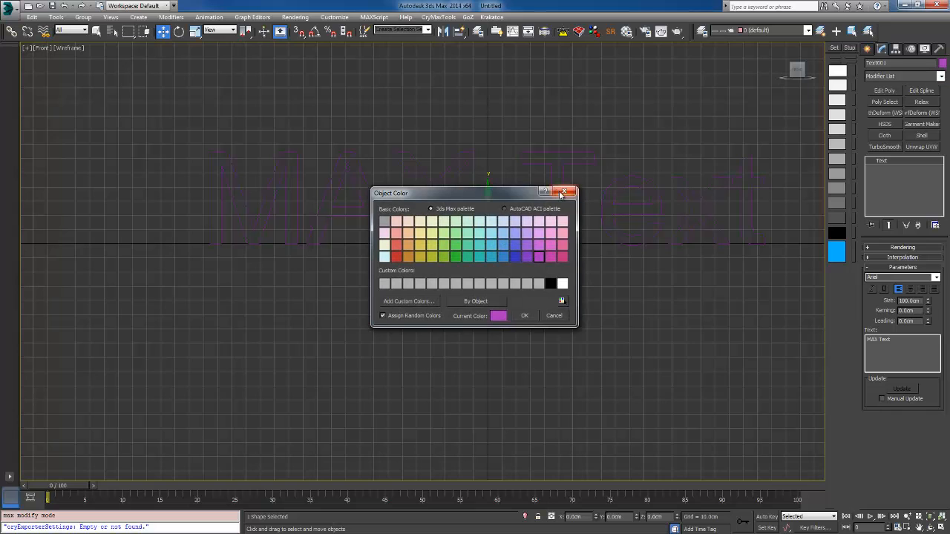
click(567, 193)
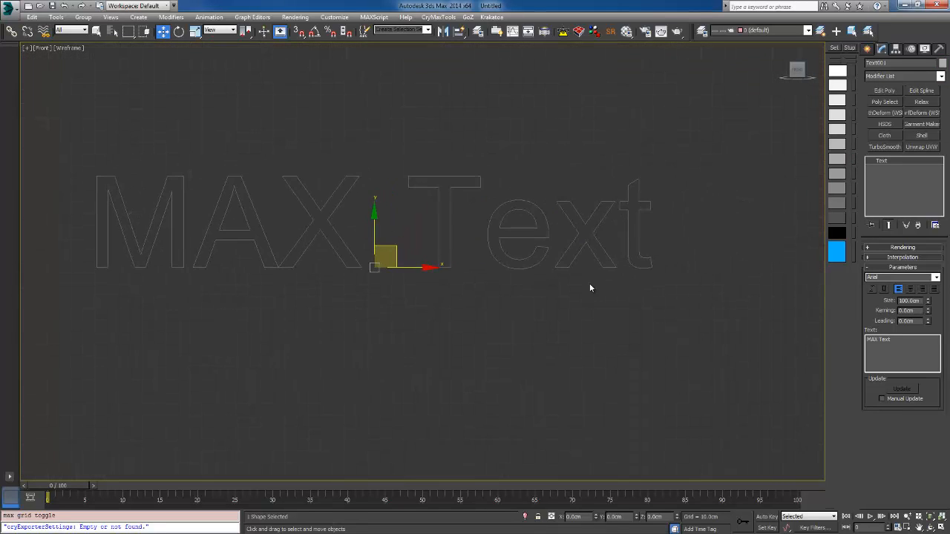
- Edit the text to read MAX and apply a different, stylized font
click(900, 277)
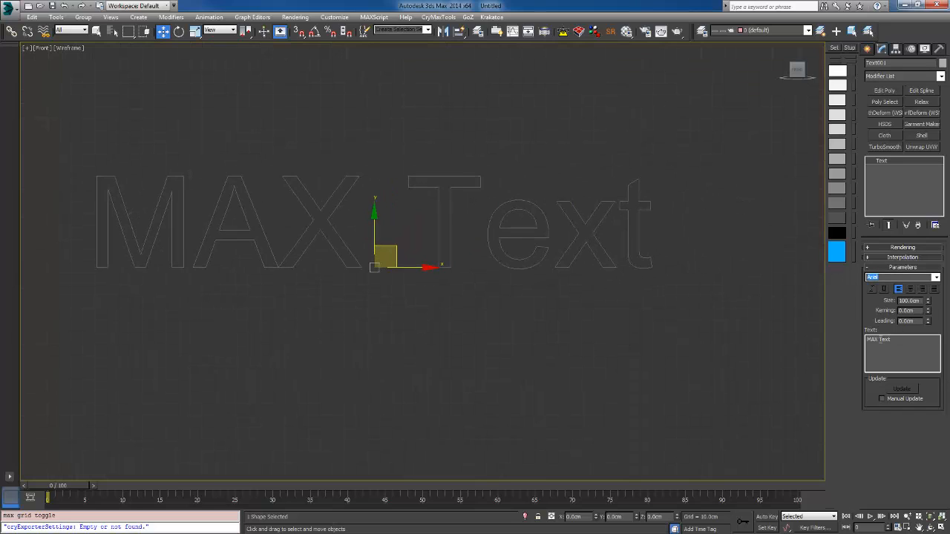
double_click(883, 339)
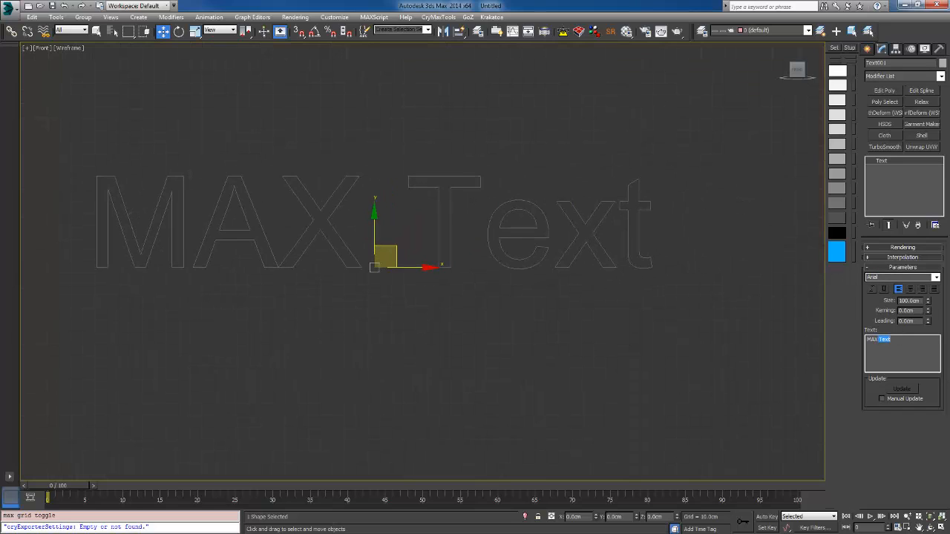
key(BackSpace)
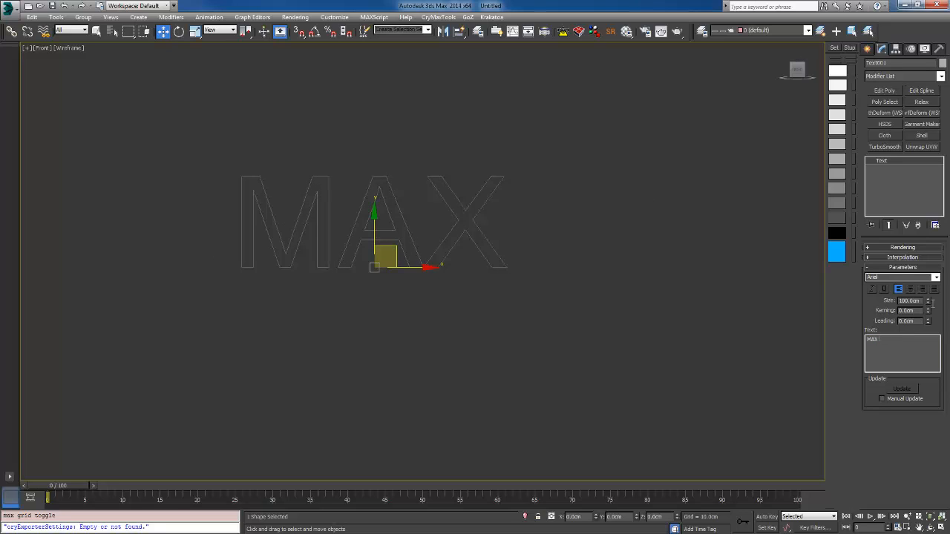
click(898, 278)
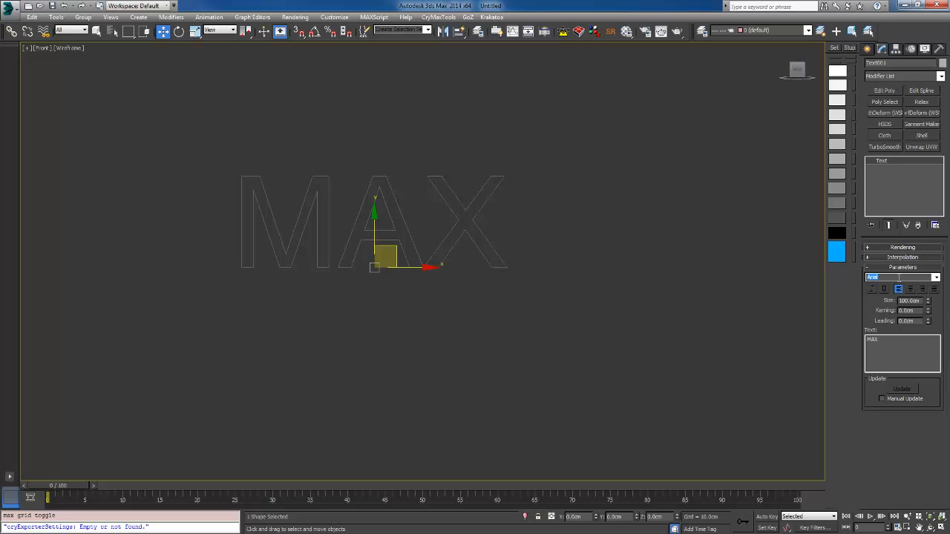
click(897, 278)
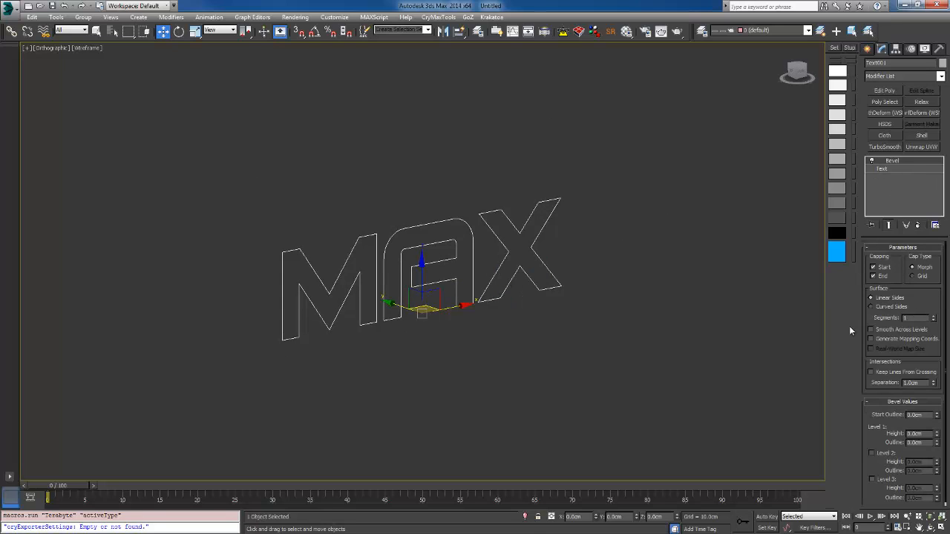
mouse_move(882, 422)
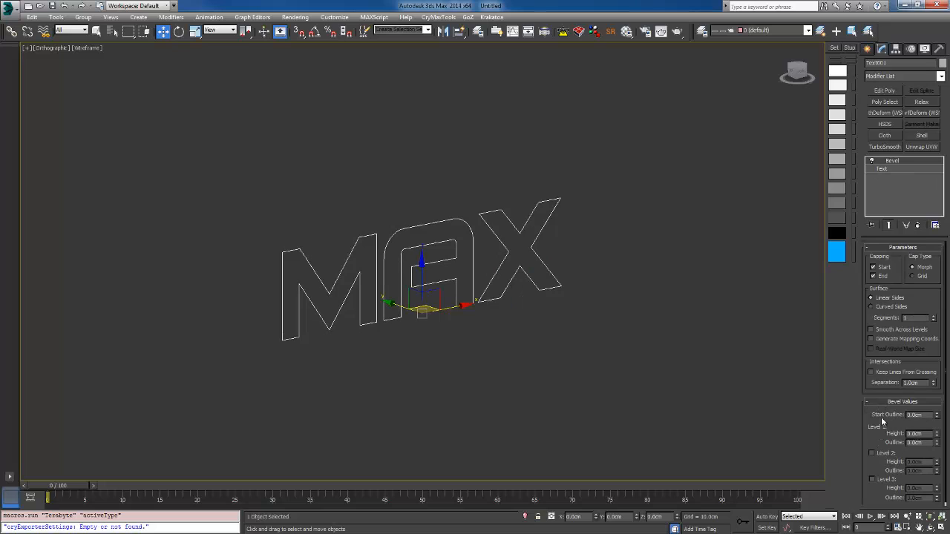
- Set the Bevel start outline and a second level's height and outline, then start a Line spline
click(916, 433)
text(1)
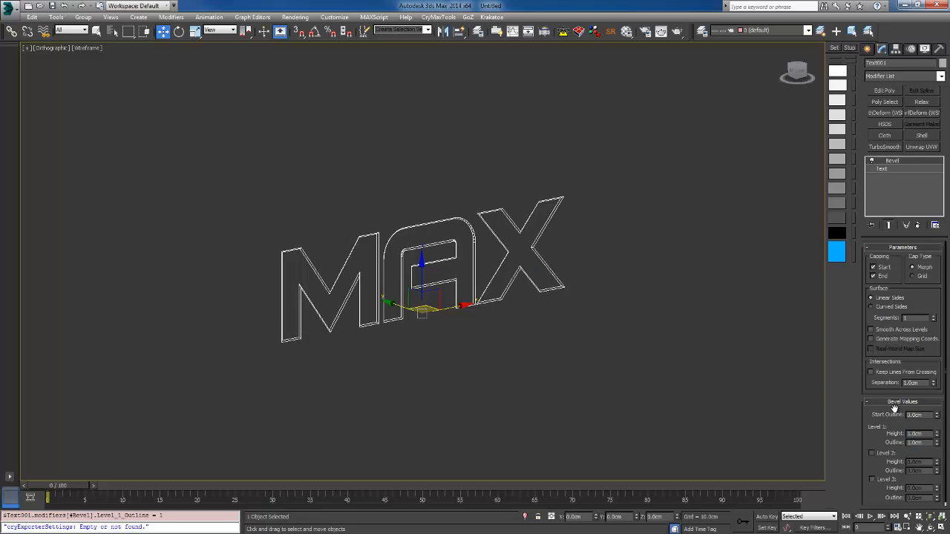
click(872, 453)
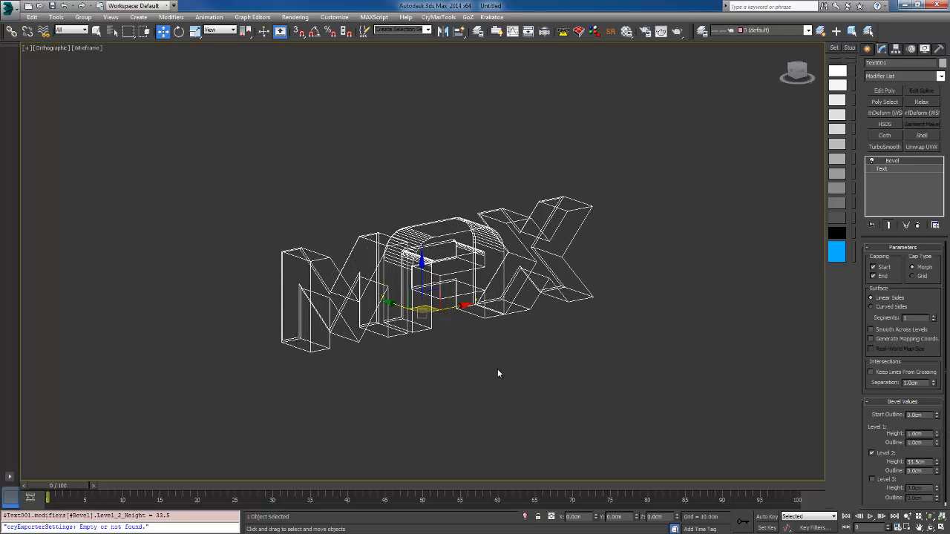
drag(499, 374, 392, 365)
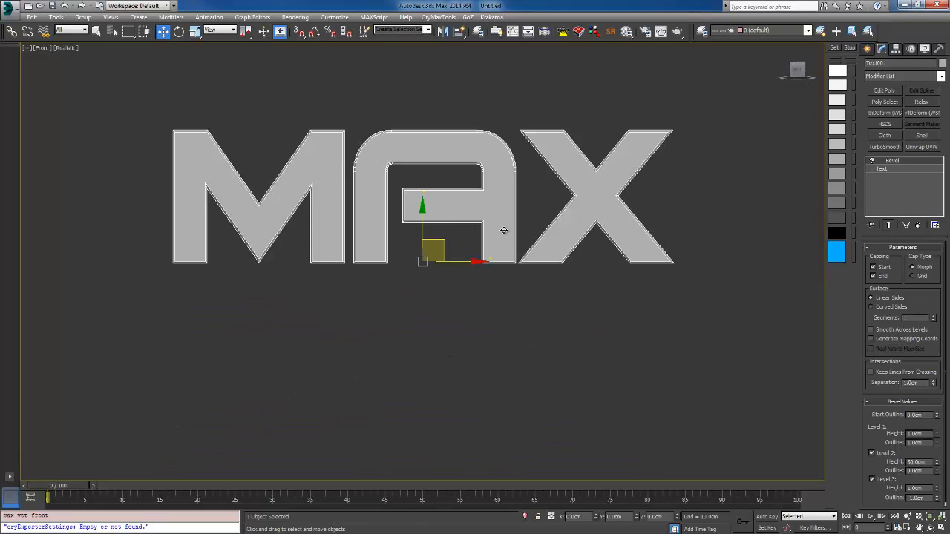
drag(504, 232, 504, 339)
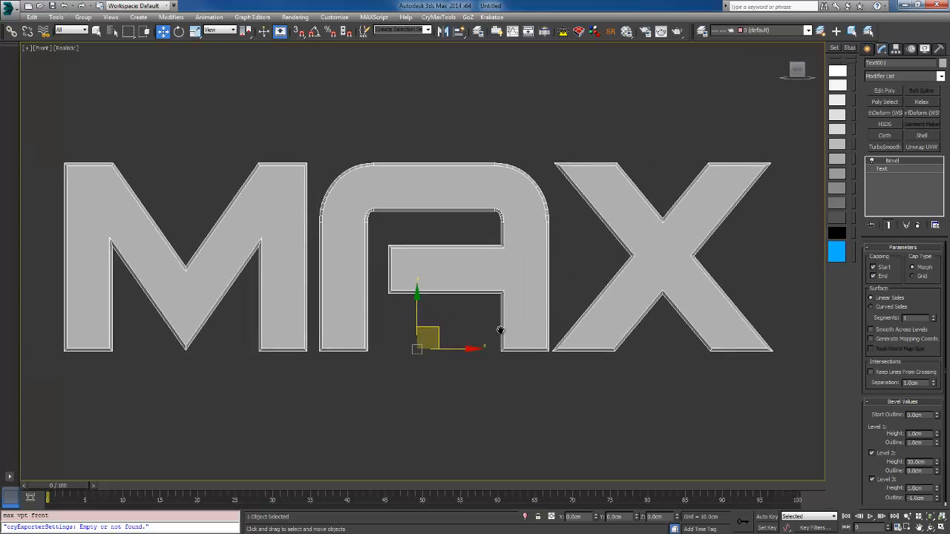
click(870, 49)
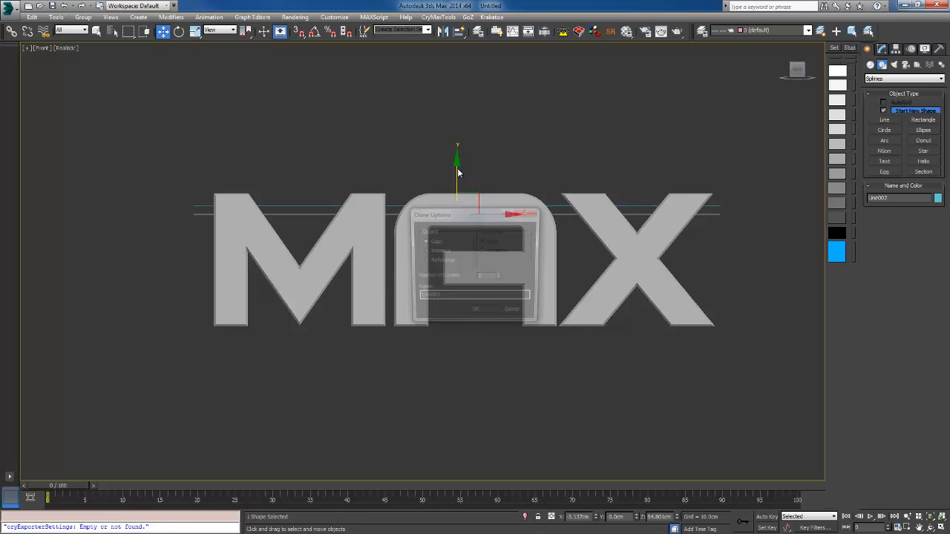
- Clone the line into several evenly spaced copies and reposition lines across the MAX letters
click(475, 309)
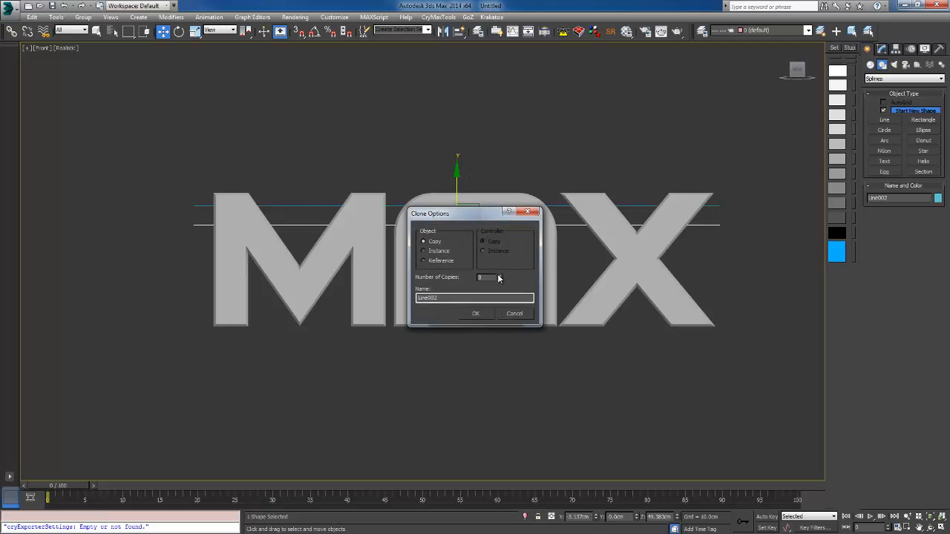
click(475, 313)
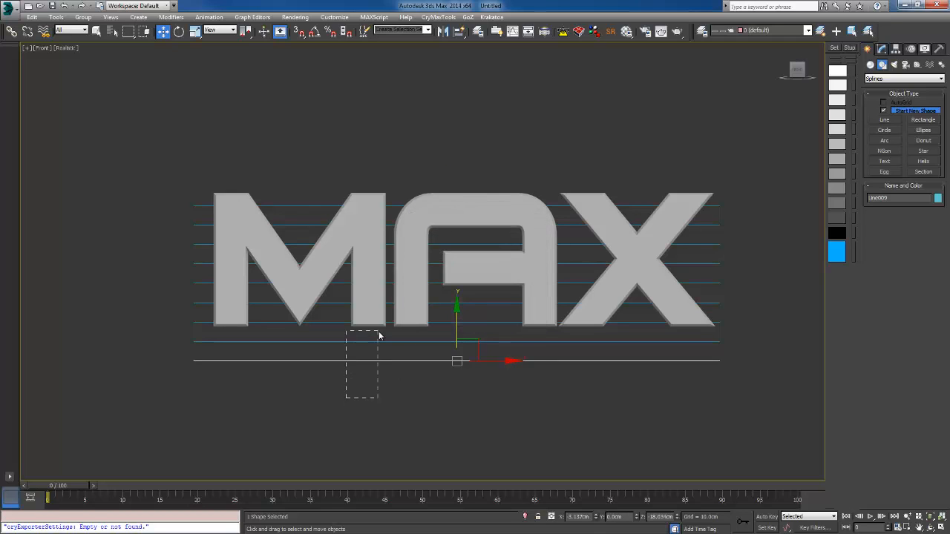
key(Delete)
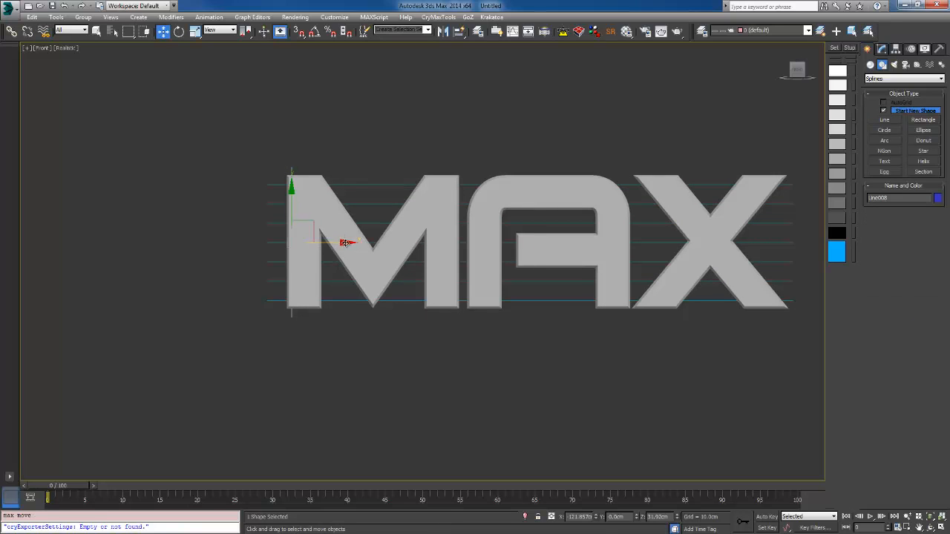
drag(345, 243, 359, 244)
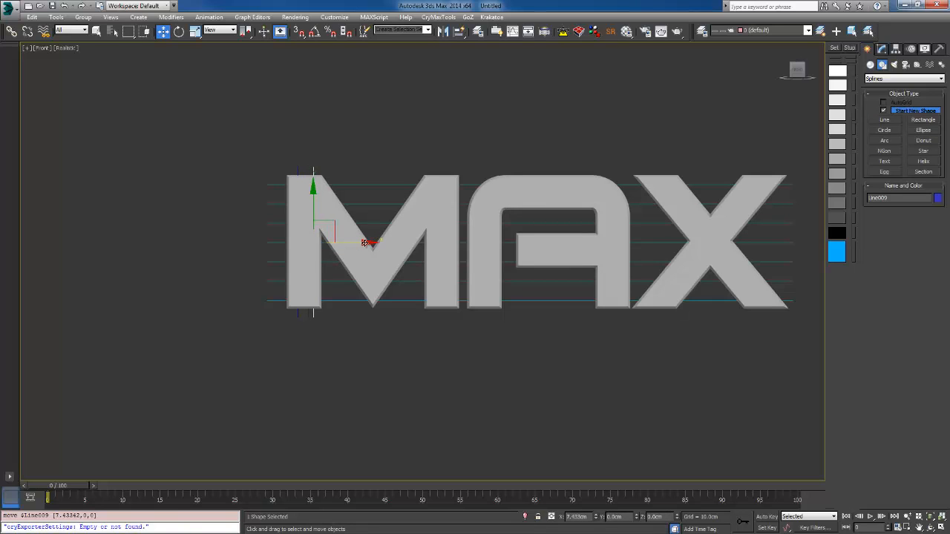
drag(364, 243, 371, 243)
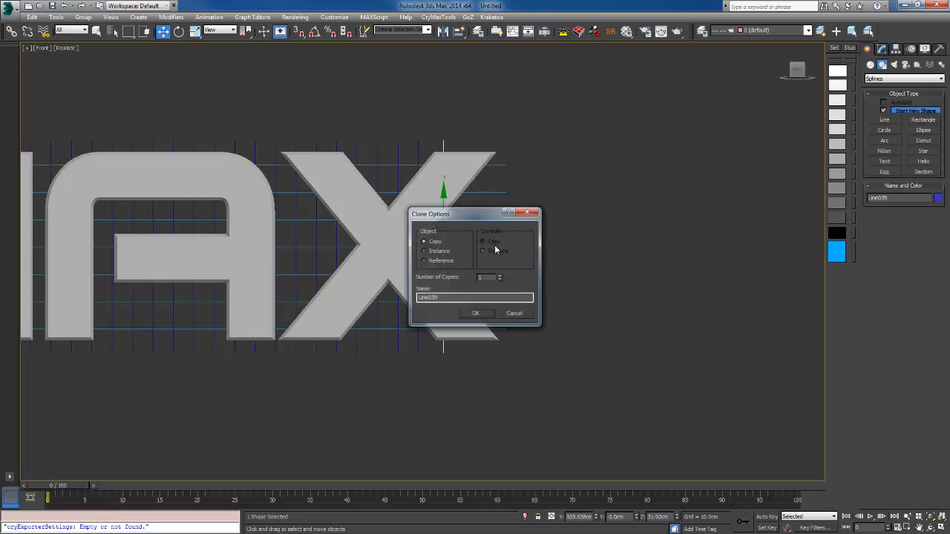
- Duplicate the MAX text as an independent Copy via Clone Options
click(500, 274)
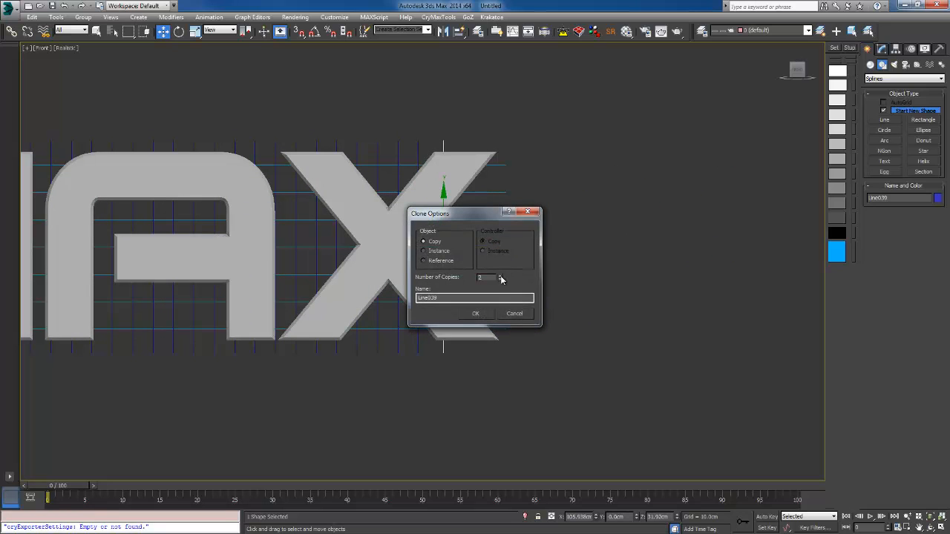
click(475, 312)
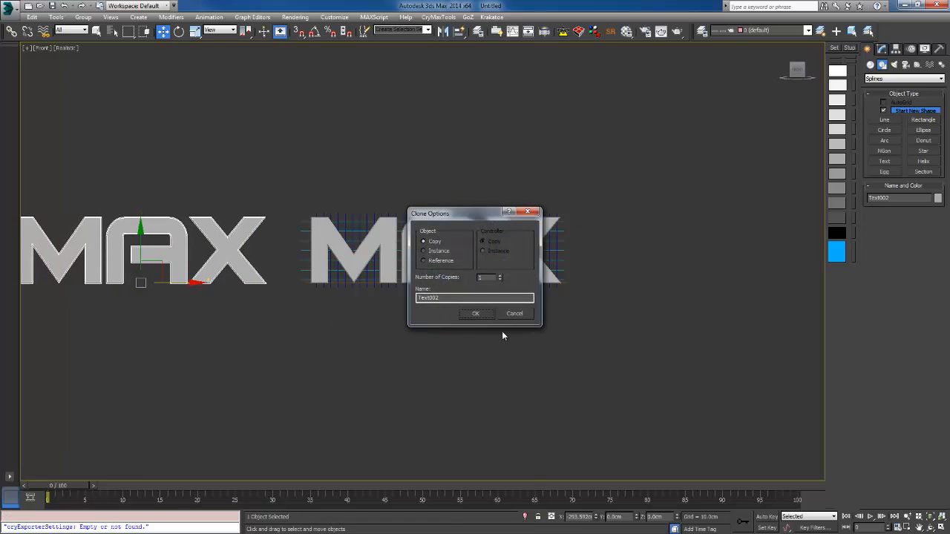
click(474, 313)
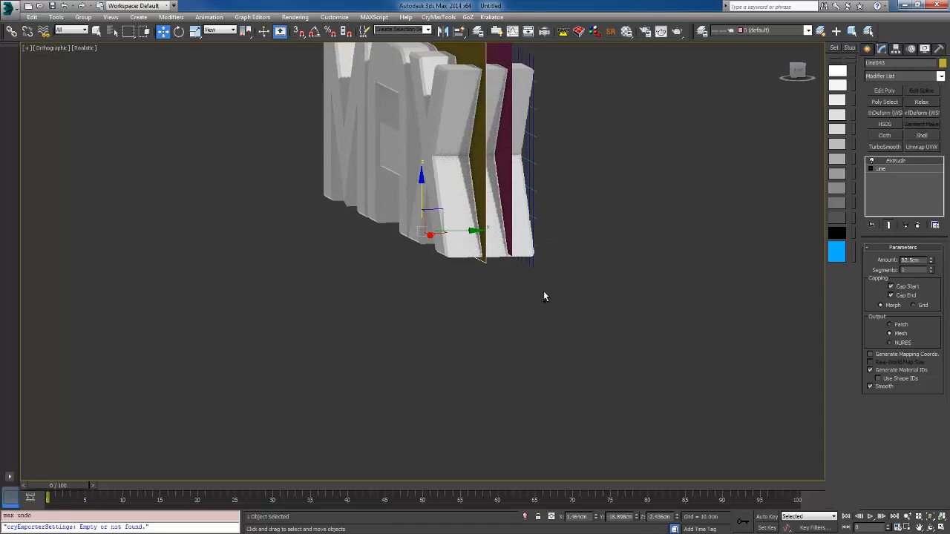
- Orbit around the extruded letters and select the crossing line splines
drag(546, 297, 561, 166)
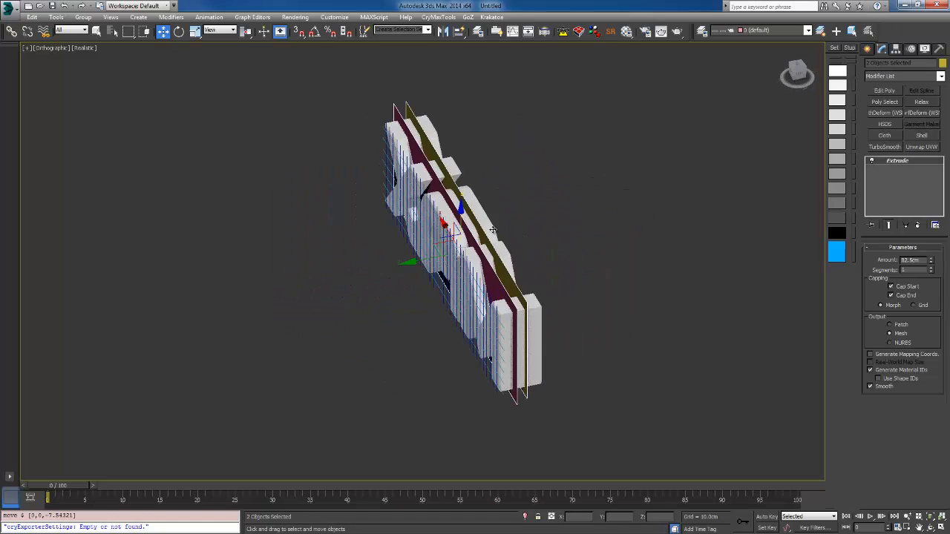
right_click(492, 228)
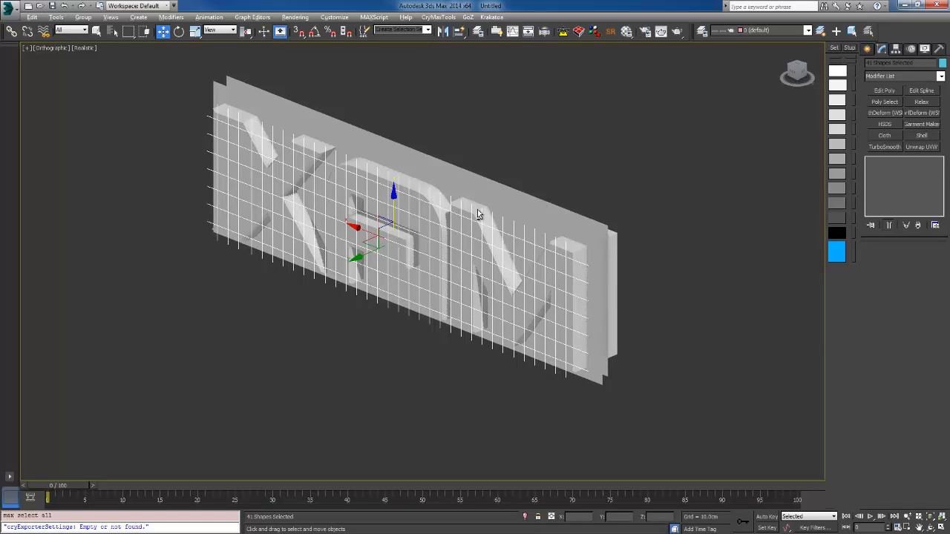
- Extrude the line grid into planes and increase their depth through the MAX block
right_click(457, 215)
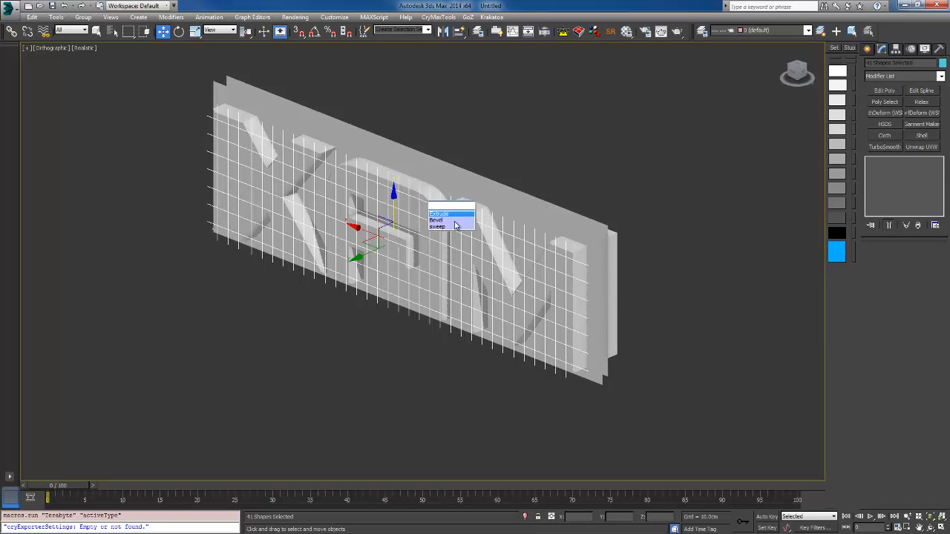
click(439, 213)
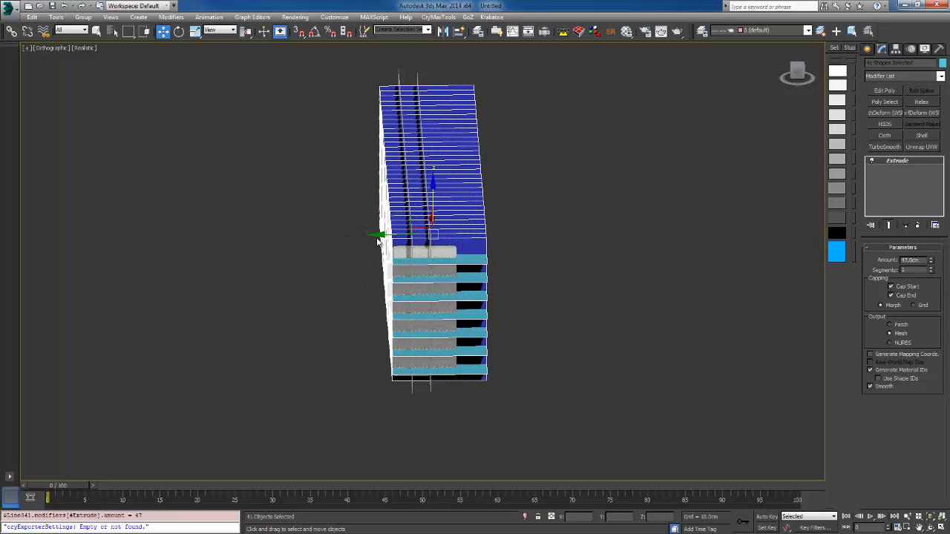
drag(378, 234, 363, 235)
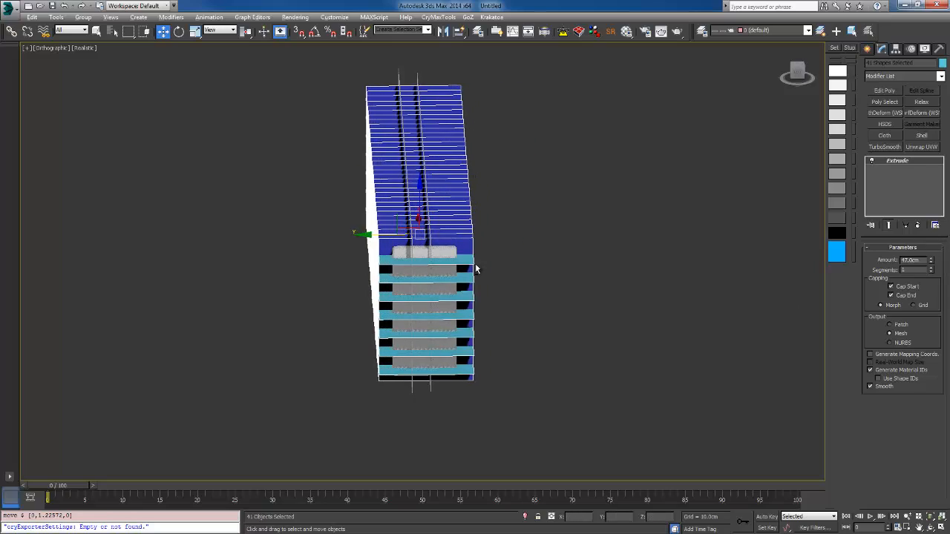
right_click(475, 267)
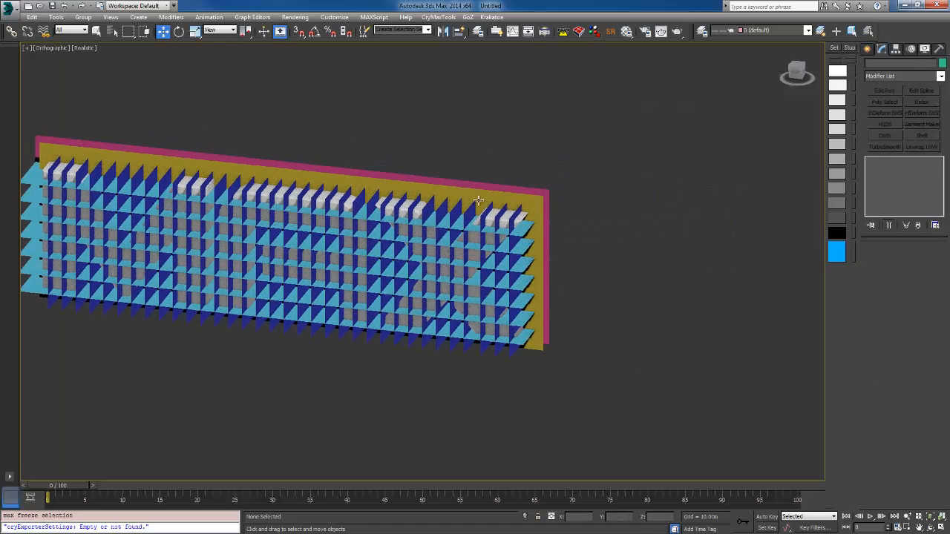
- Convert the extruded cutter grid to an Editable Poly and clear the selection
right_click(478, 201)
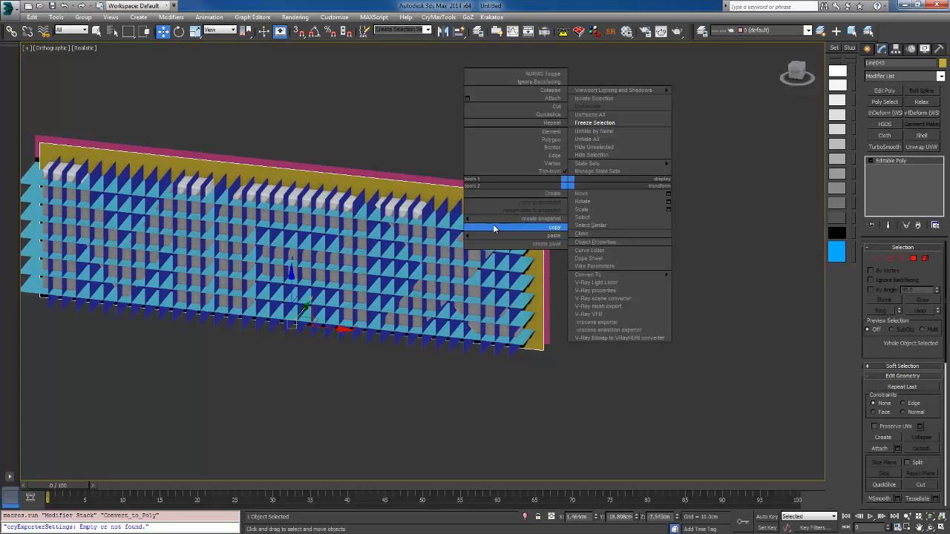
click(469, 101)
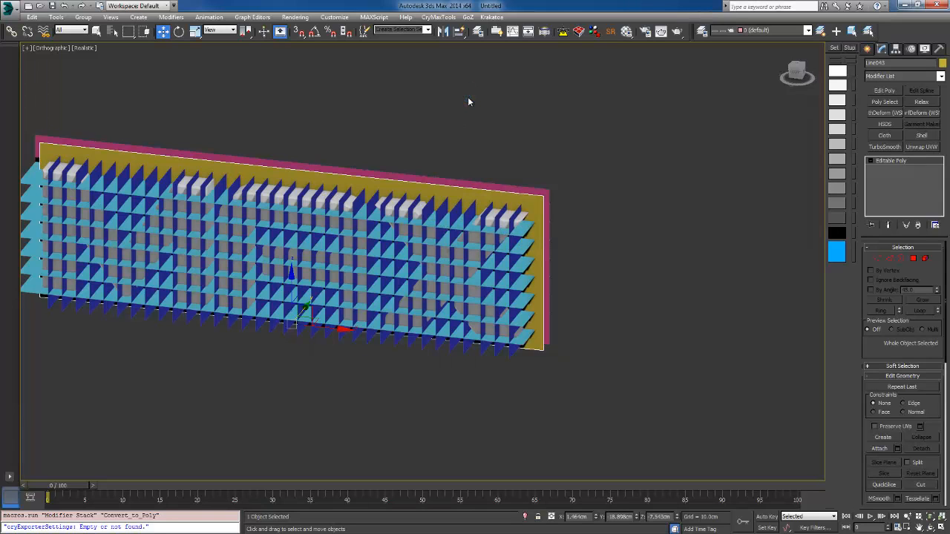
click(879, 449)
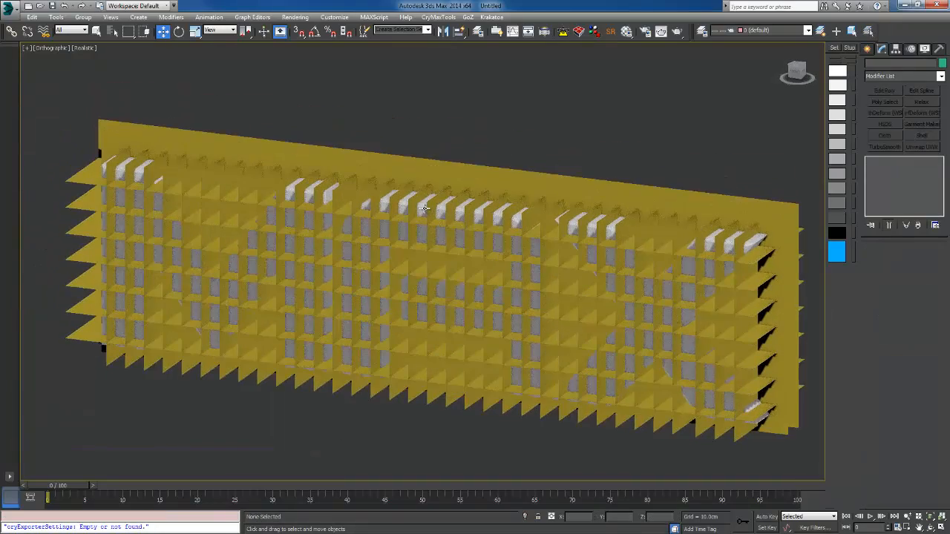
right_click(425, 208)
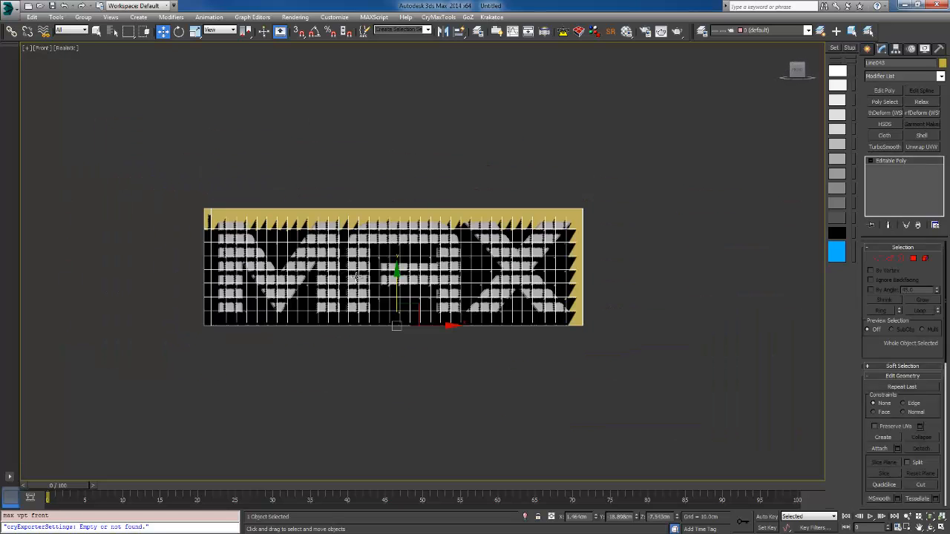
- Switch the viewport to Realistic shading and list the Compound Objects types
click(65, 47)
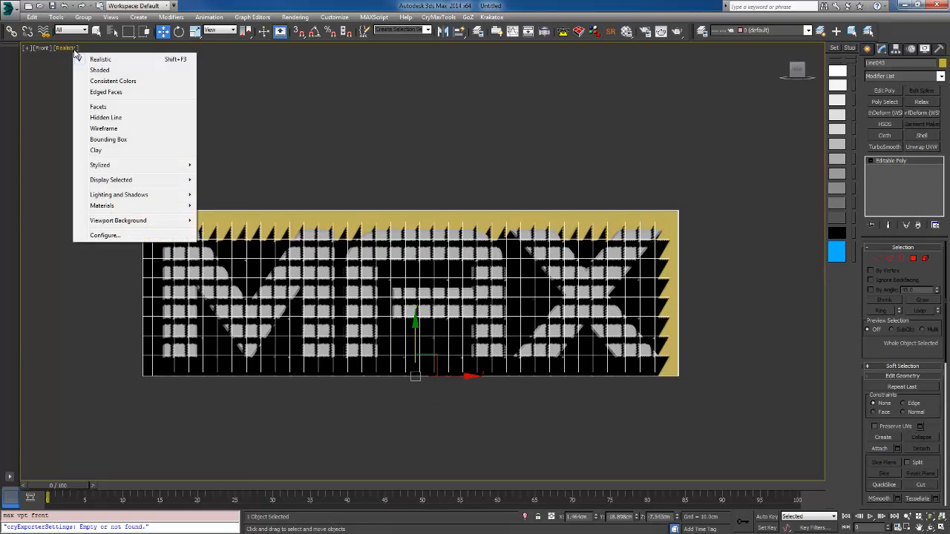
click(100, 70)
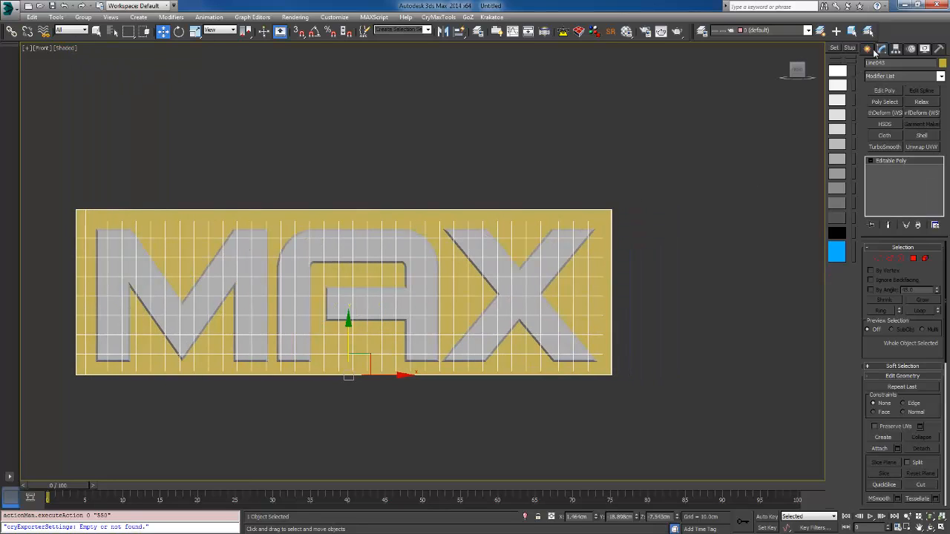
click(869, 49)
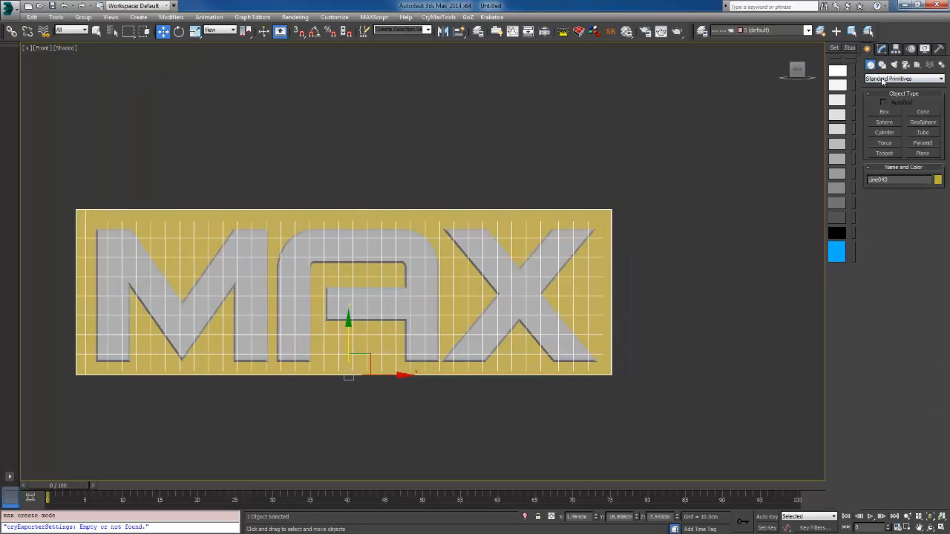
click(902, 79)
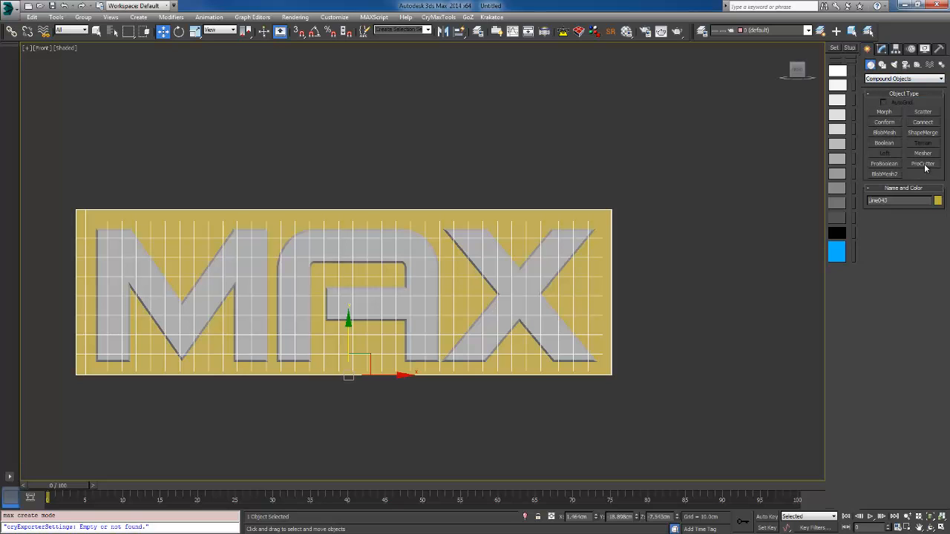
- Create a ProCutter with Auto Extract Mesh and Explode By Elements, picking the MAX text as stock
click(923, 164)
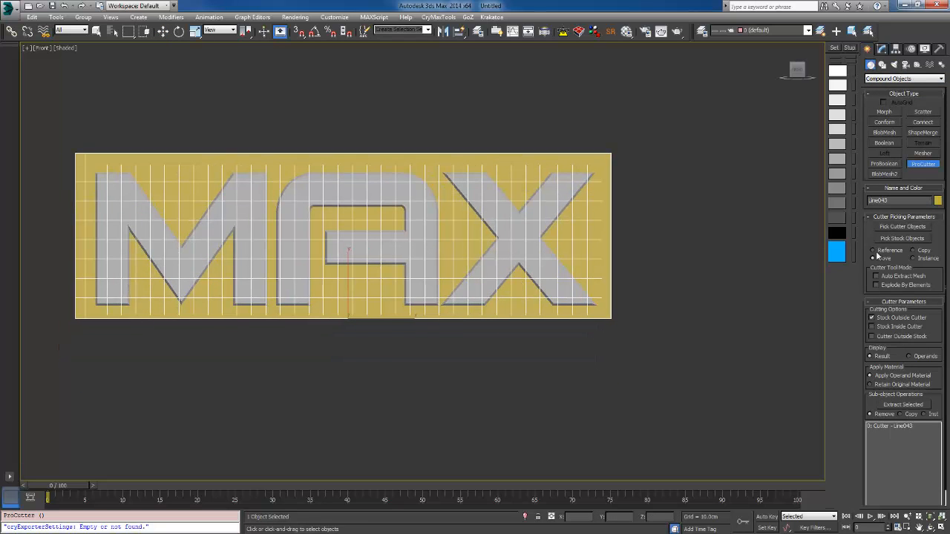
click(876, 275)
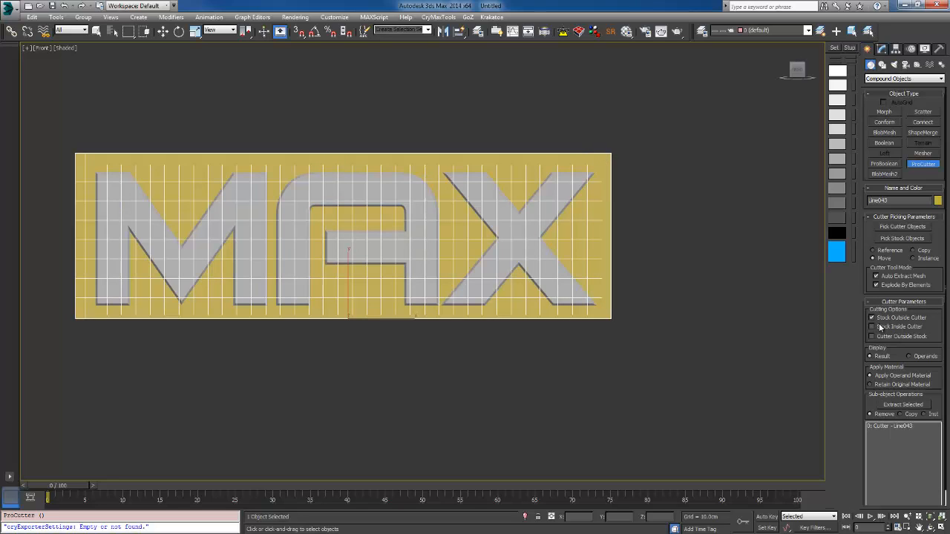
click(873, 326)
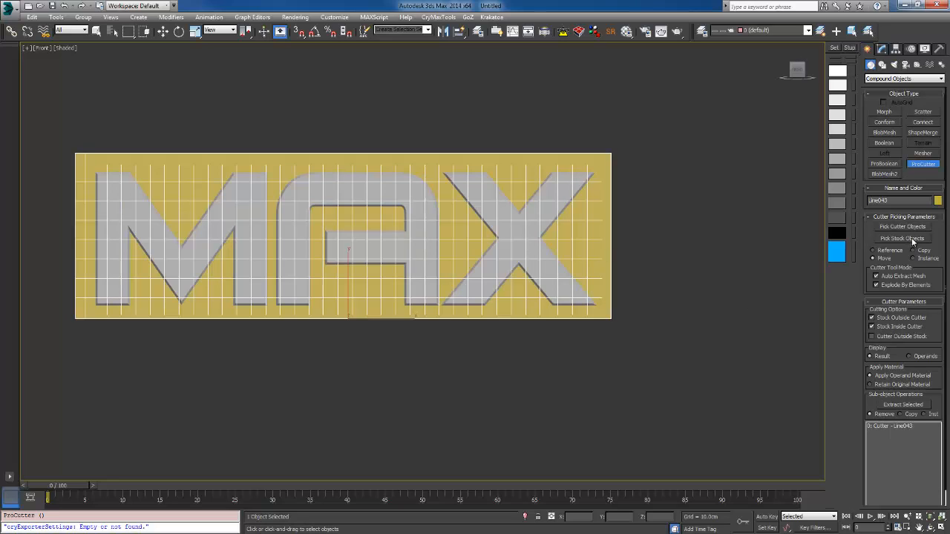
click(902, 237)
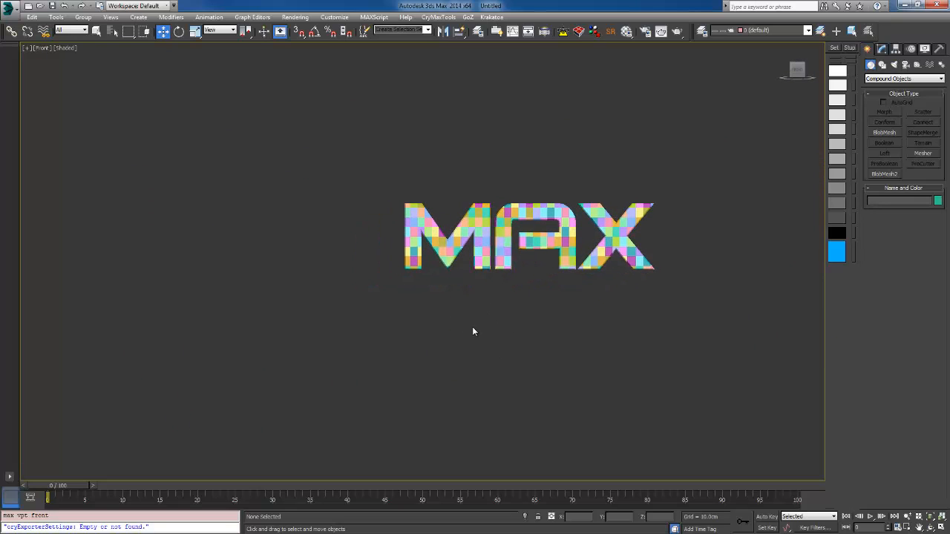
- Unhide the original MAX text and open the RayFire fragmentation floater
right_click(474, 331)
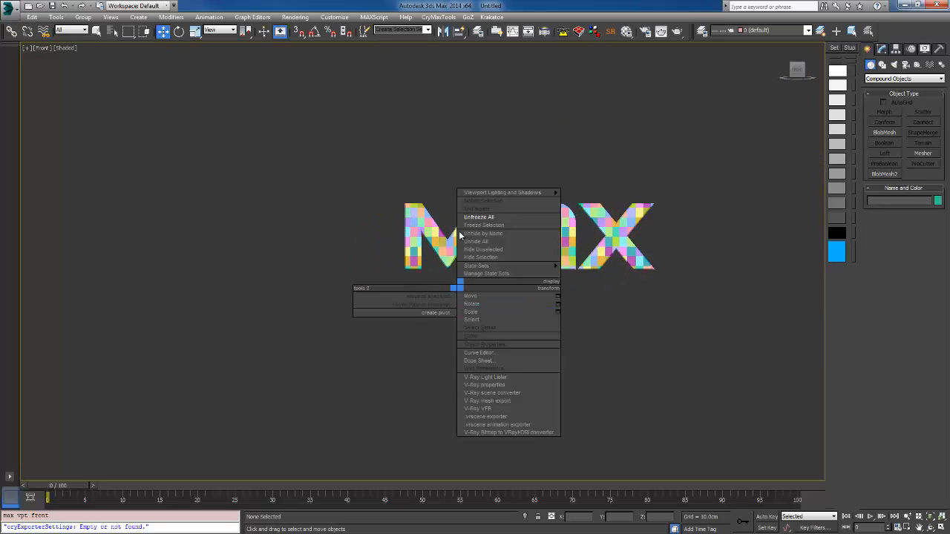
click(478, 217)
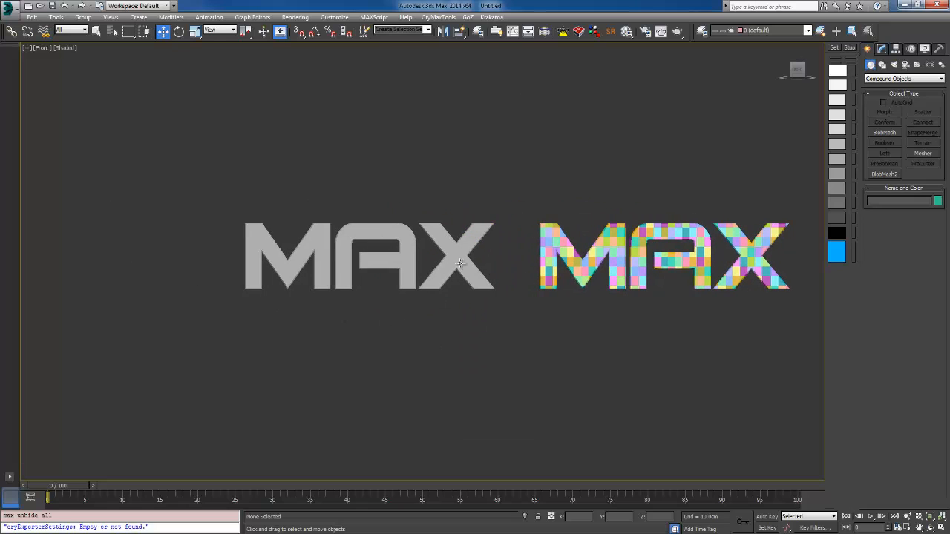
click(368, 256)
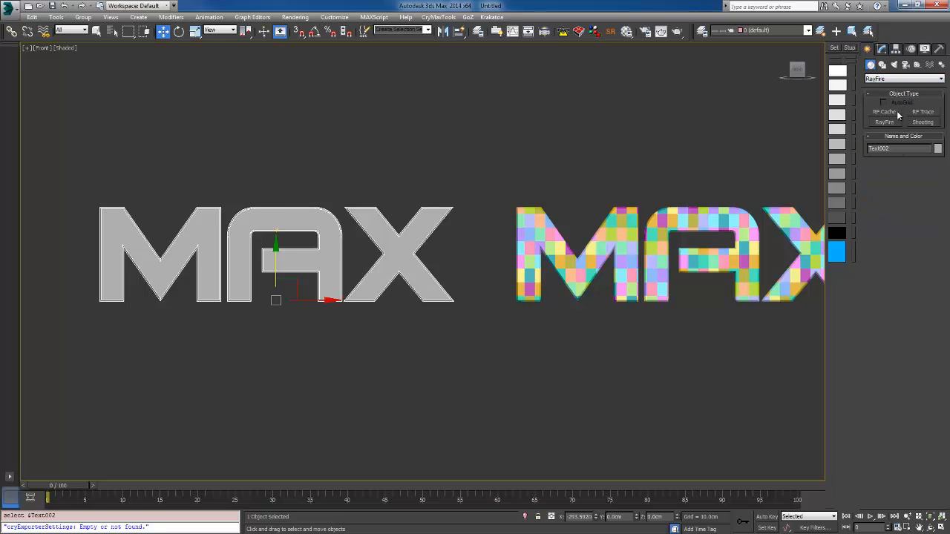
click(885, 122)
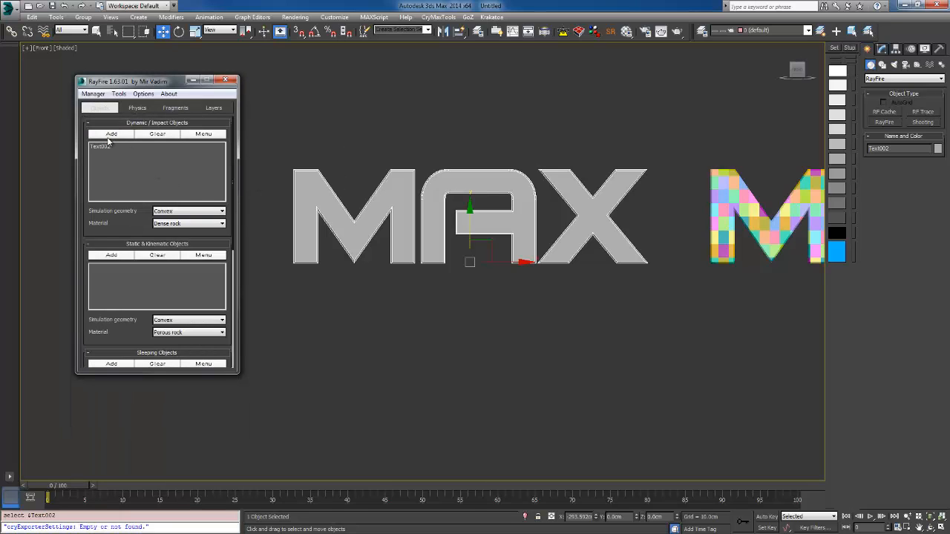
- Add the MAX text as a dynamic object, adjust the brick dimensions, and start Fragment
click(176, 107)
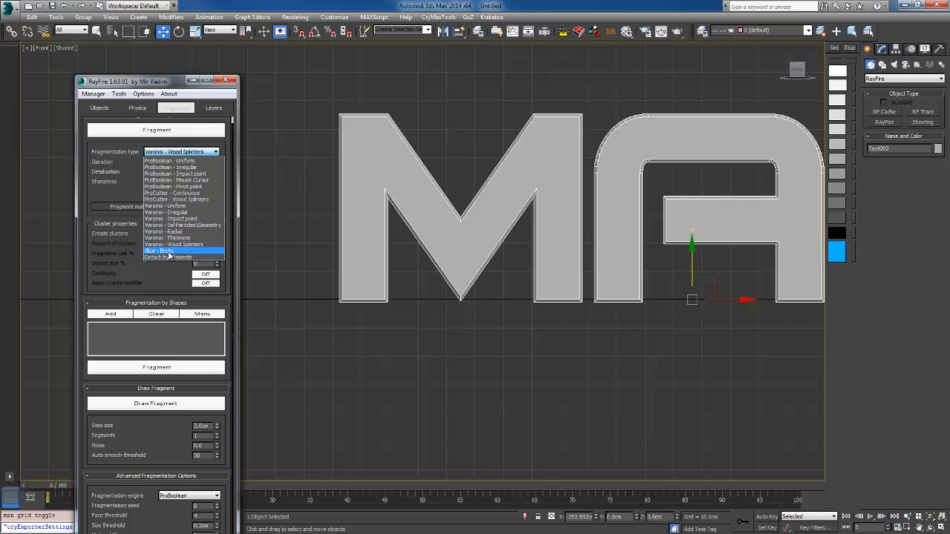
click(158, 249)
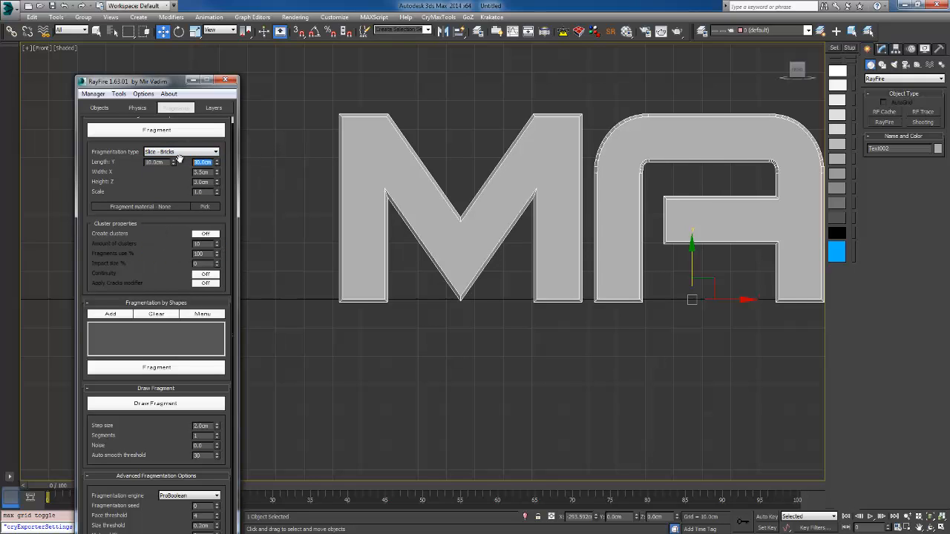
click(202, 173)
text(10)
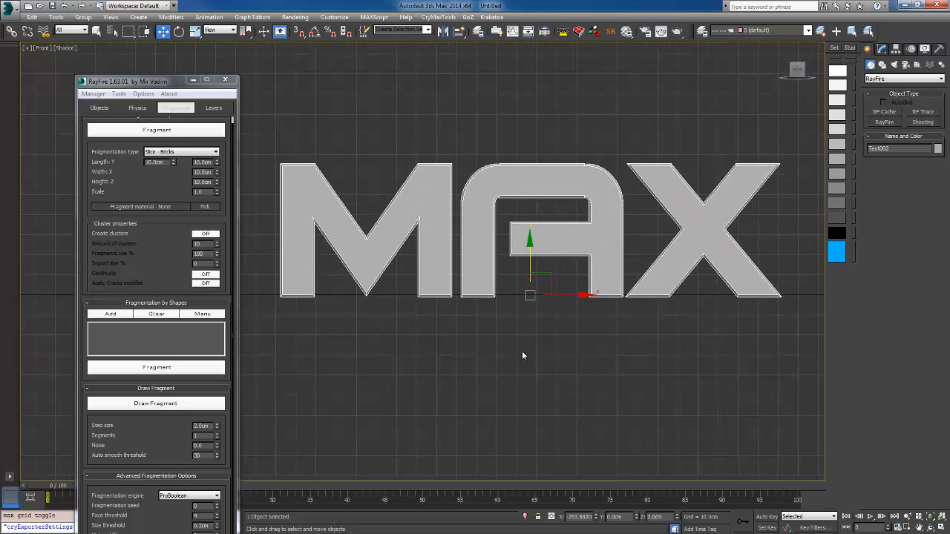
mouse_move(408, 249)
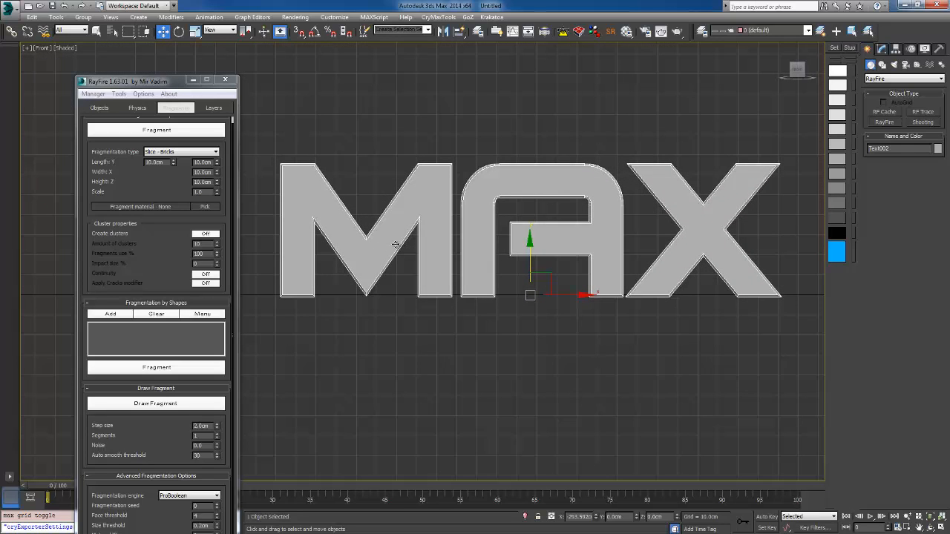
mouse_move(166, 136)
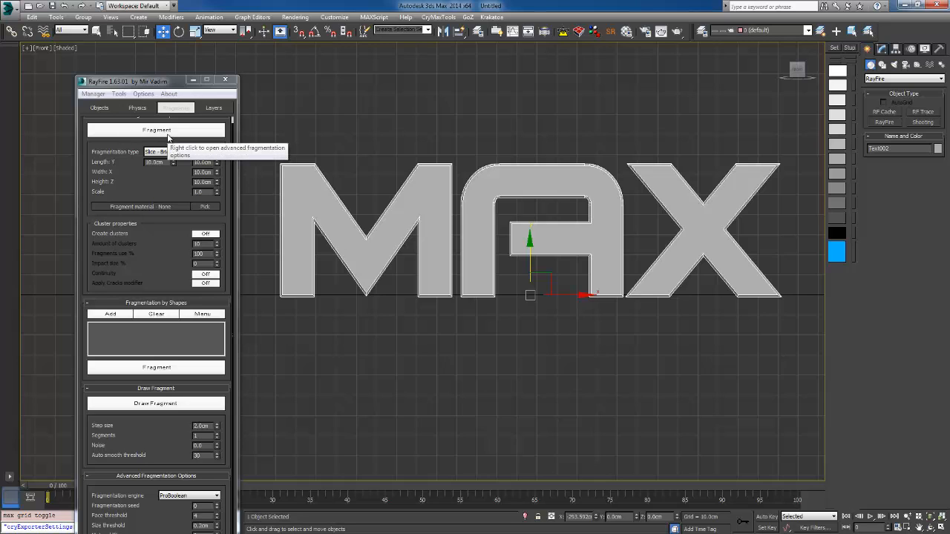
click(156, 131)
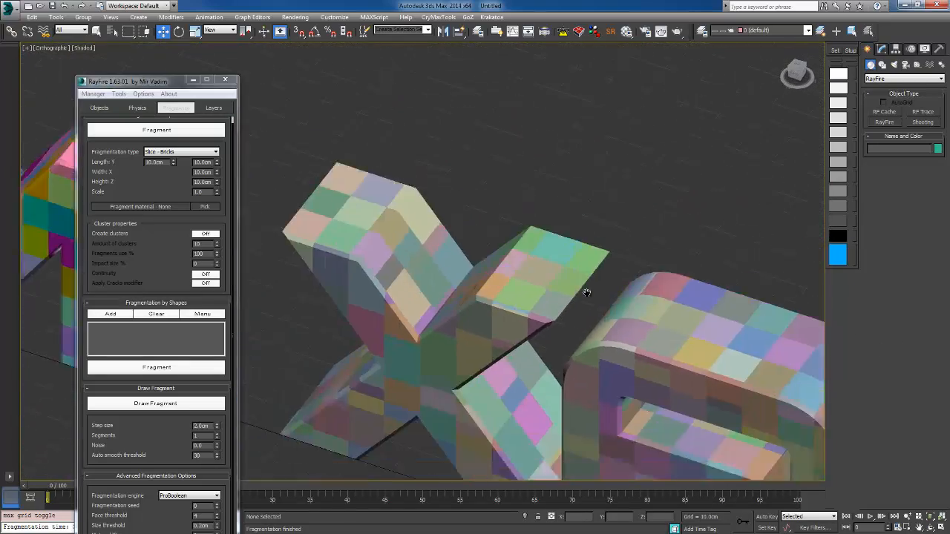
- Orbit the Perspective viewport to inspect the bricks, then return to the Front viewport
drag(586, 294, 457, 171)
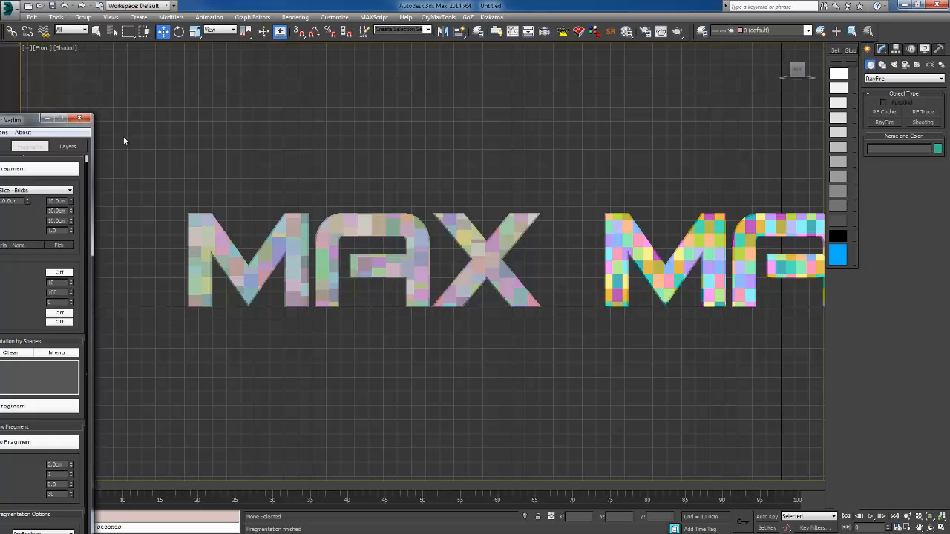
mouse_move(151, 412)
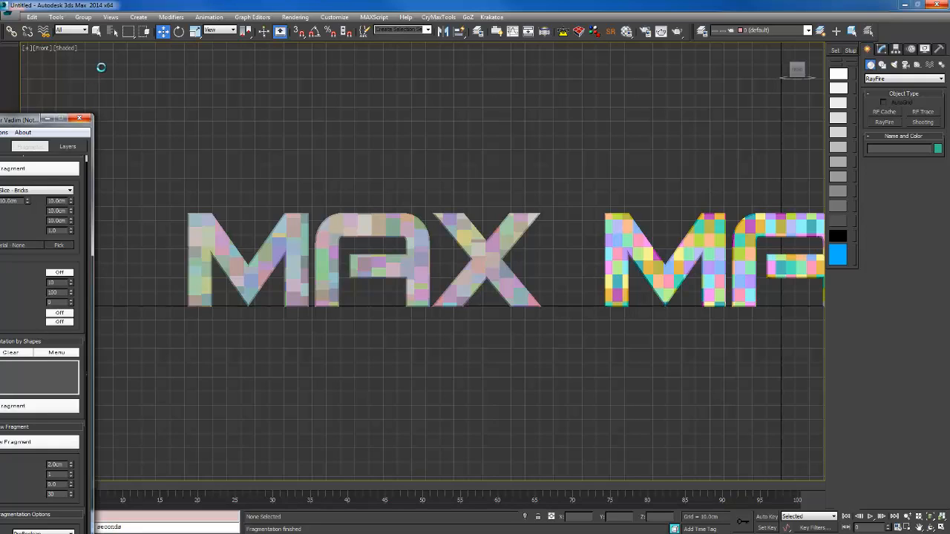
mouse_move(776, 246)
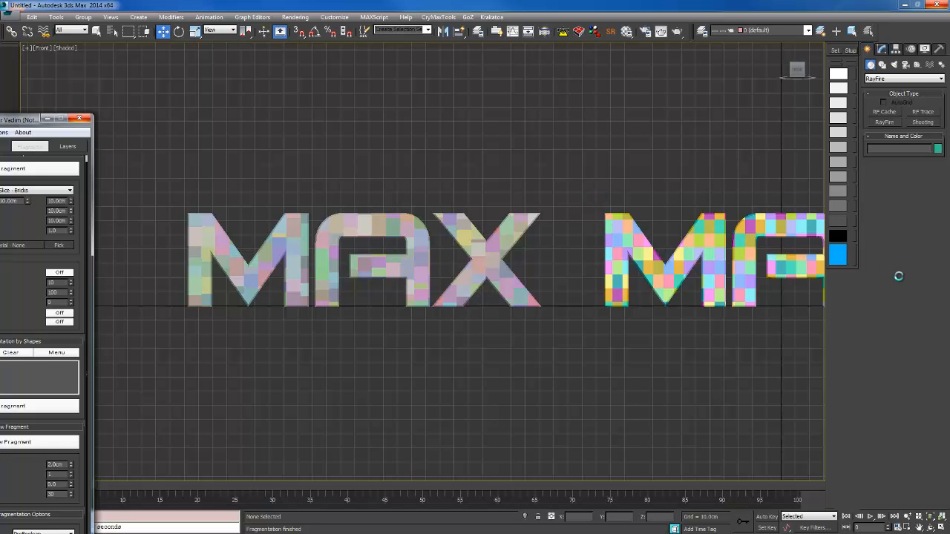
click(81, 118)
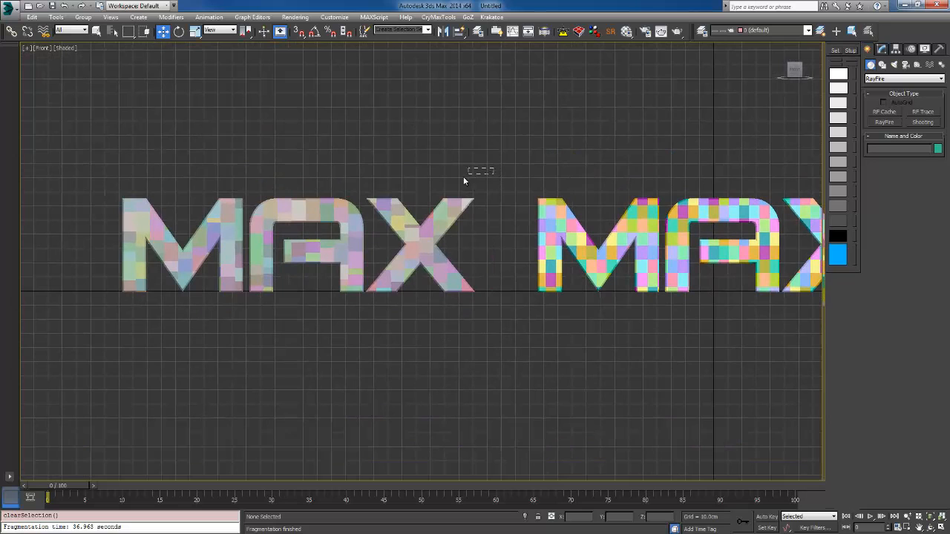
- Drag-select the left MAX fragments and export them as OBJ named max
drag(466, 171, 104, 311)
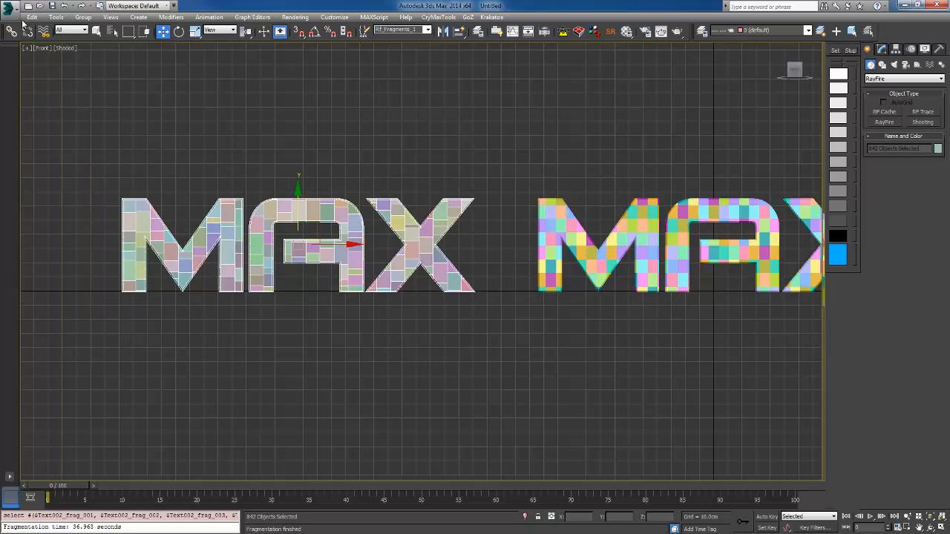
click(12, 6)
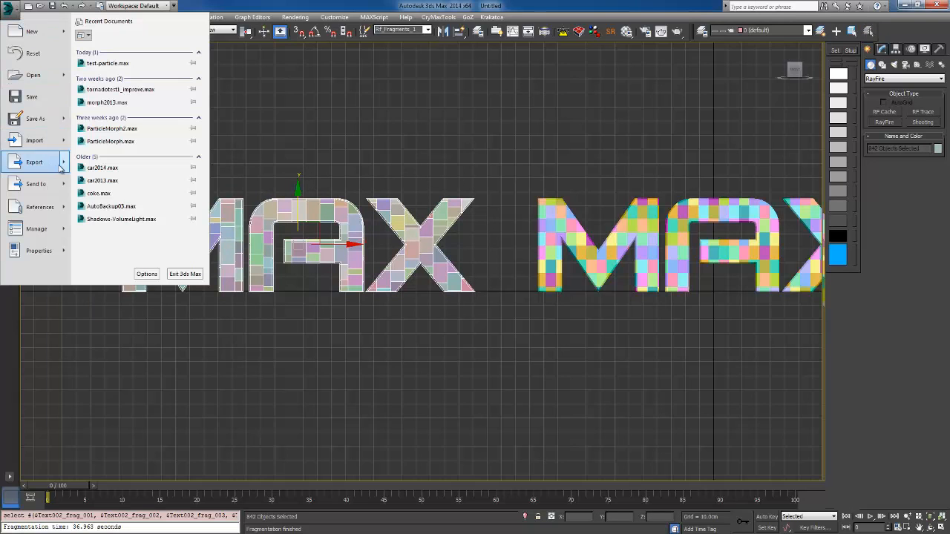
click(34, 162)
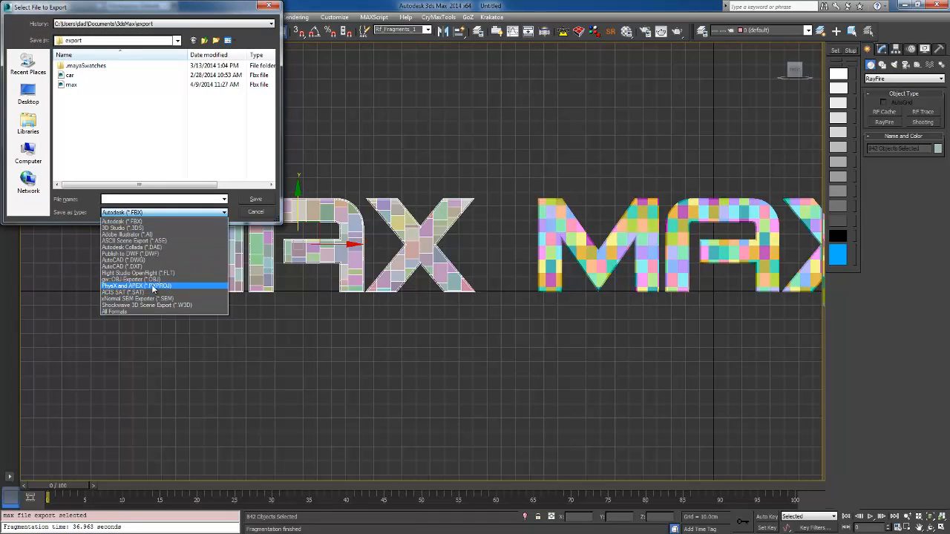
click(133, 285)
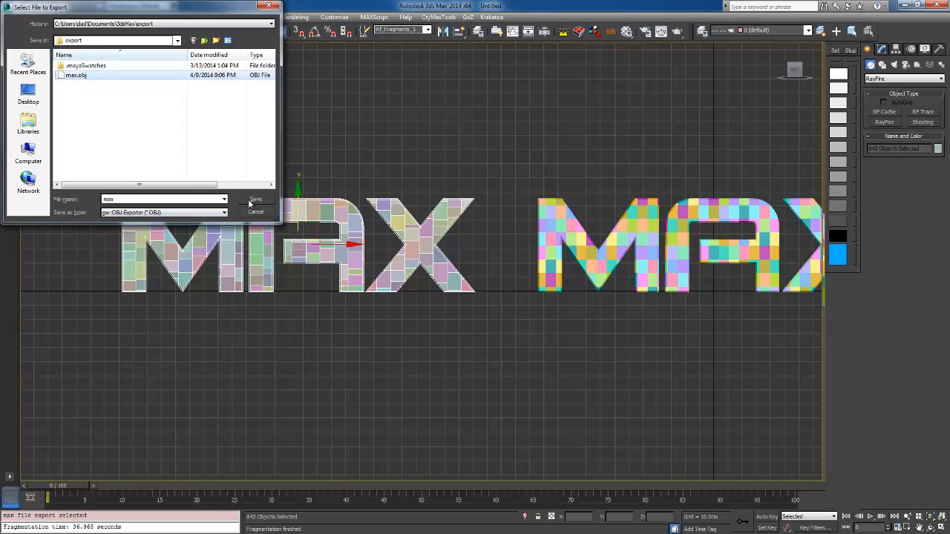
click(255, 199)
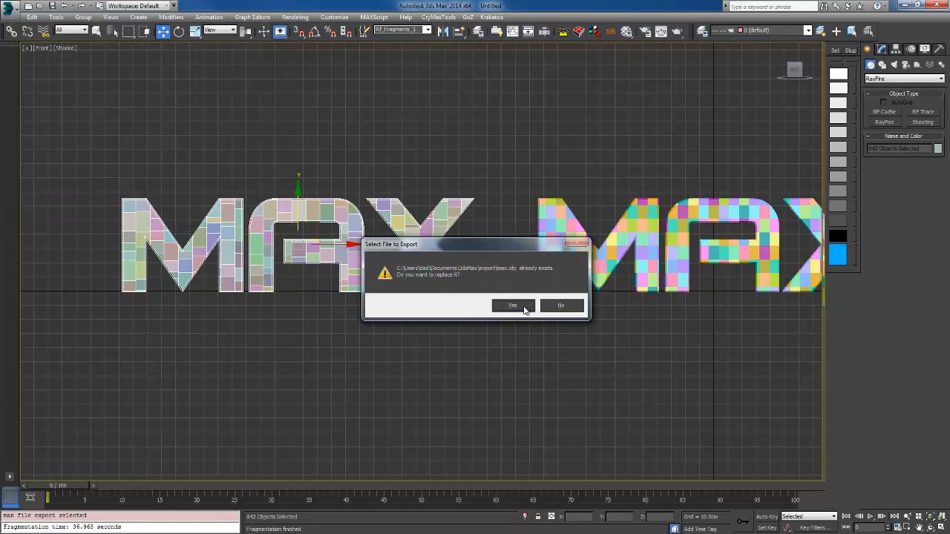
- Confirm replacing max.obj, accept the OBJ export options and close the summary
click(512, 306)
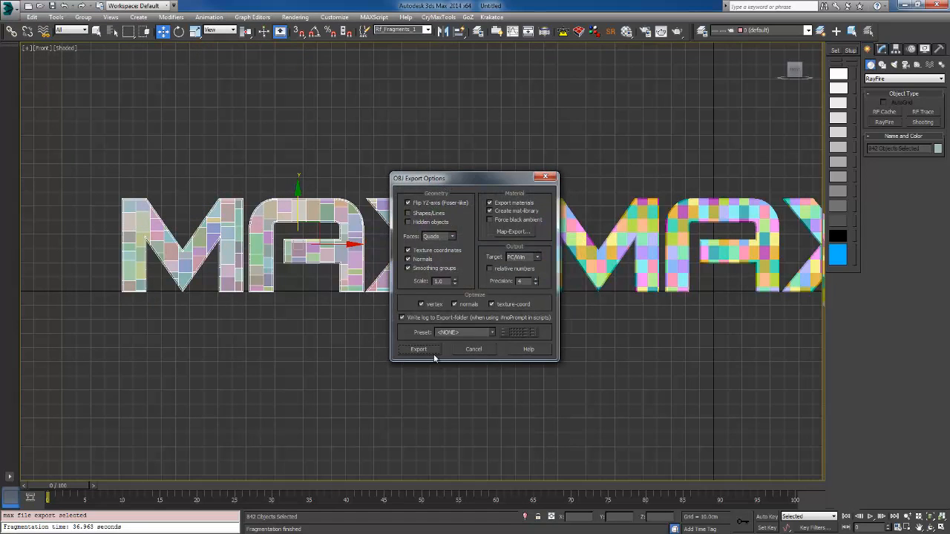
click(419, 349)
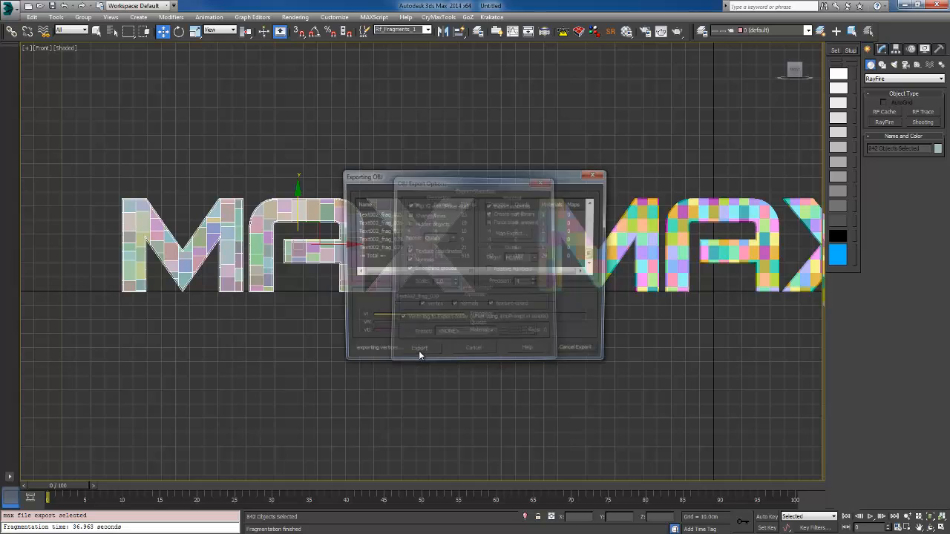
click(419, 347)
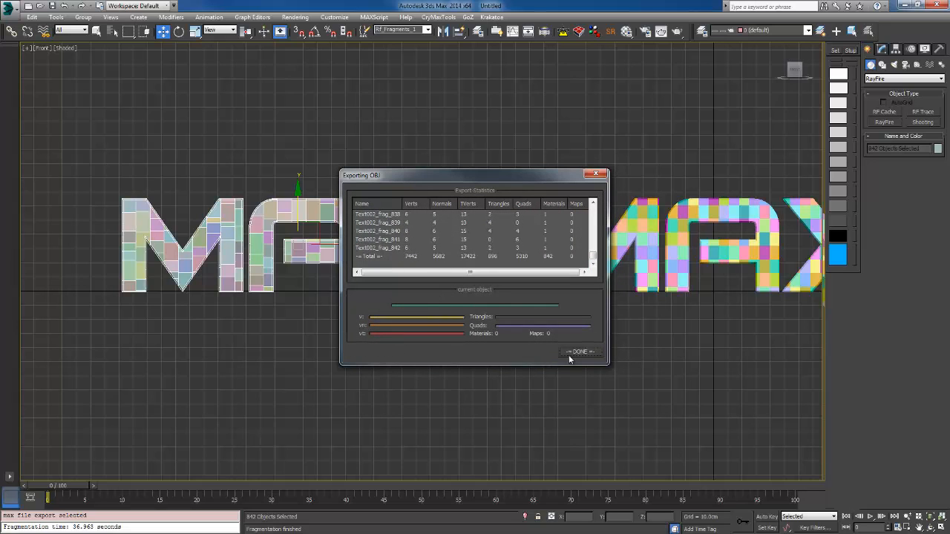
click(578, 350)
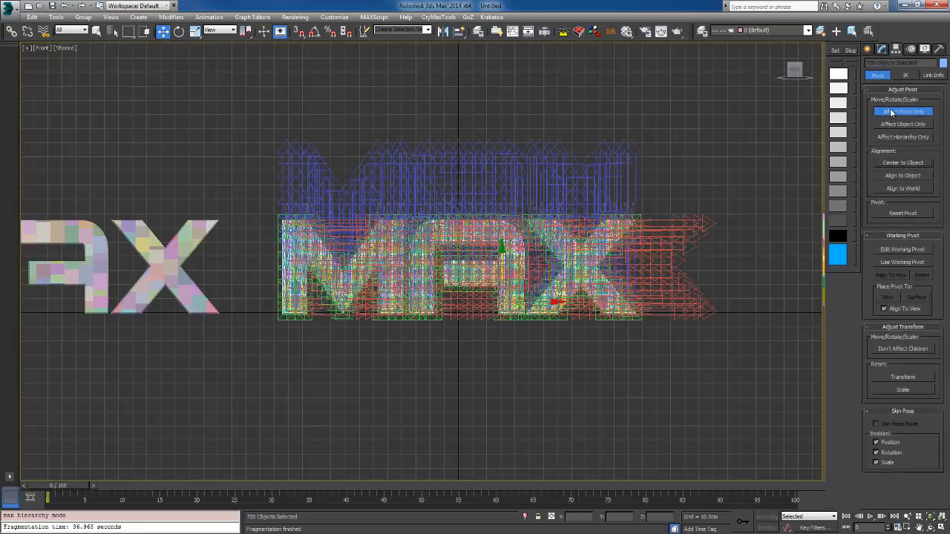
- Enable Affect Pivot Only in the Hierarchy panel for the fragments
click(902, 111)
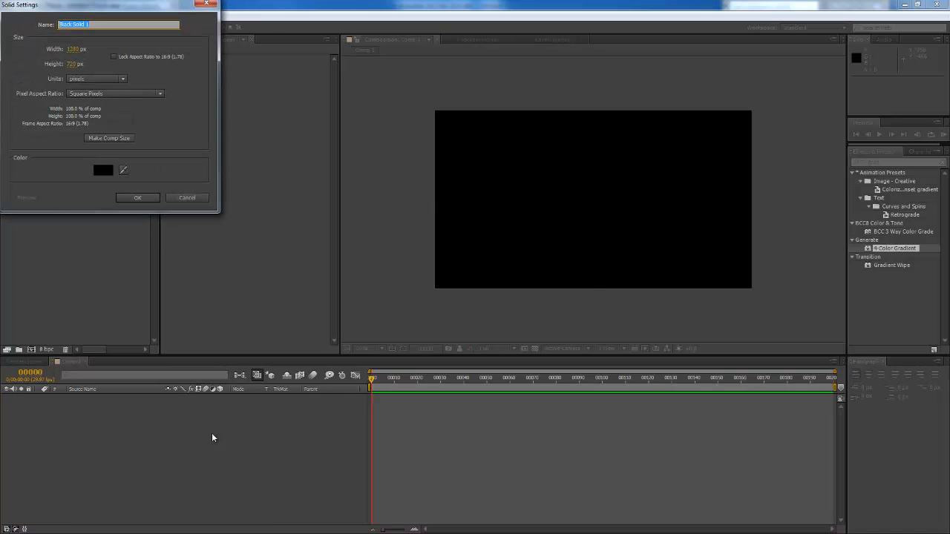
- Confirm the Solid Settings to create the black solid layer
click(136, 197)
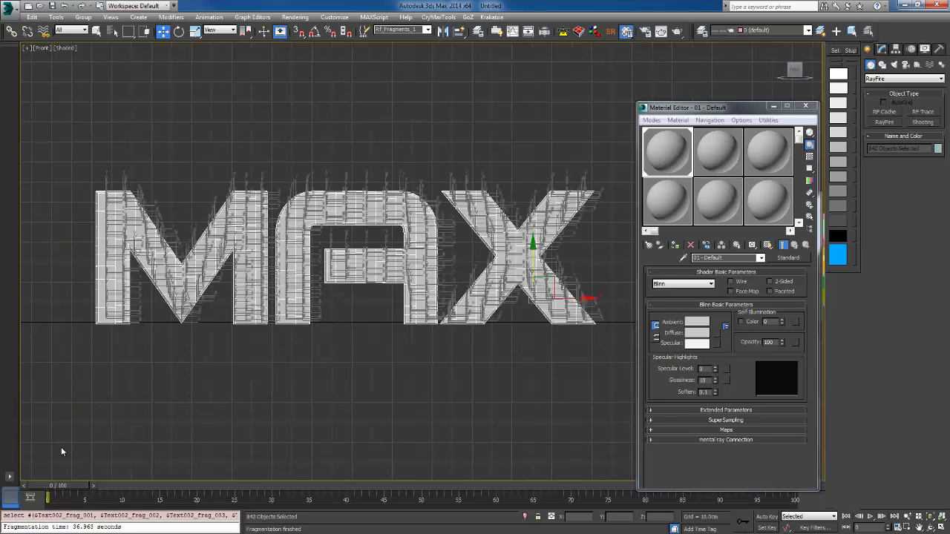
- Re-export the grey-material fragments over the existing max.obj
click(10, 6)
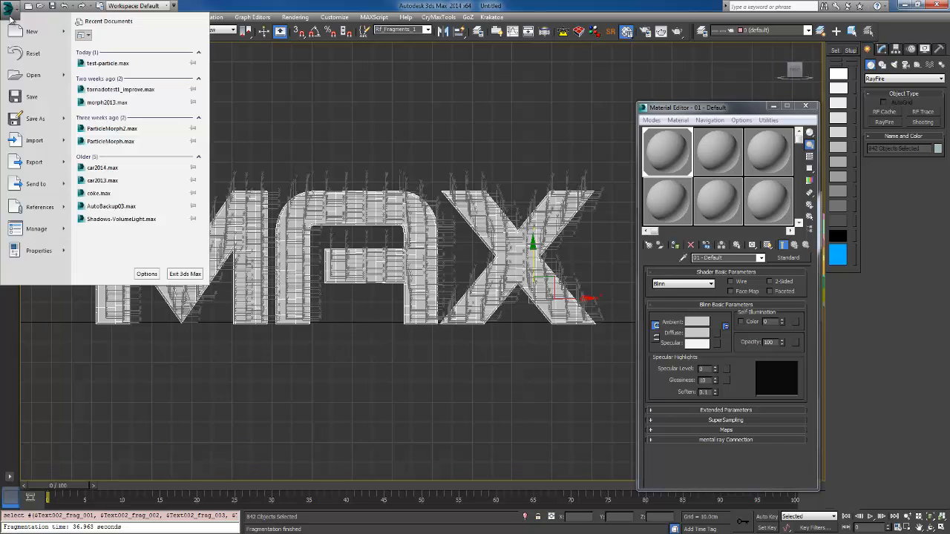
click(34, 161)
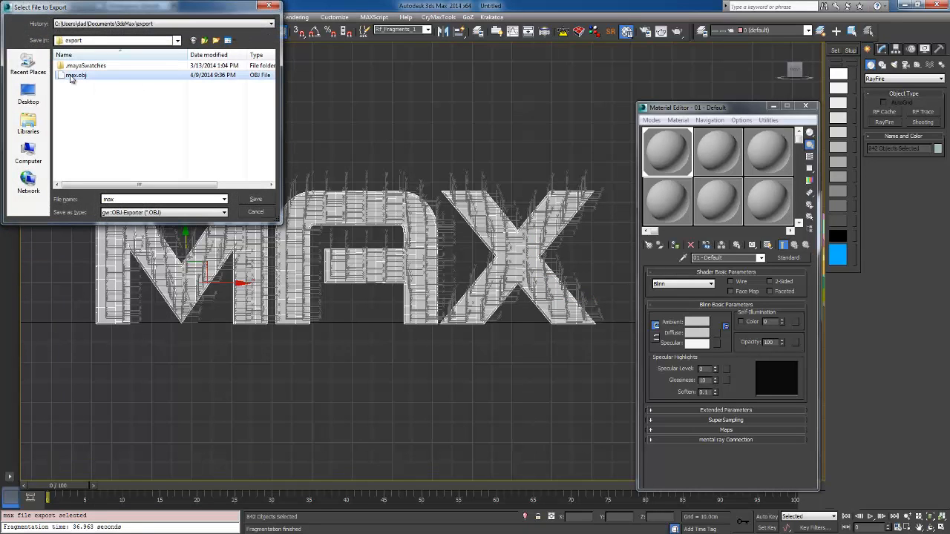
click(255, 199)
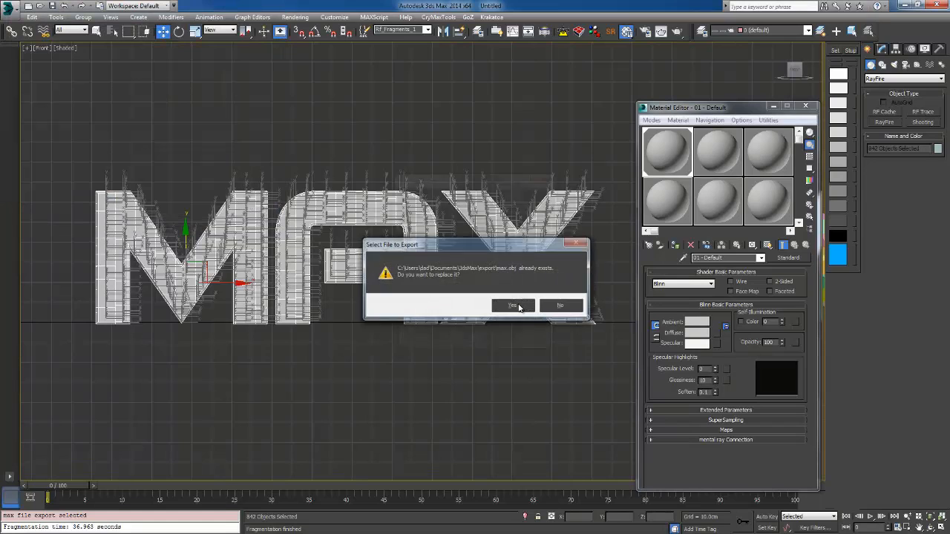
click(512, 305)
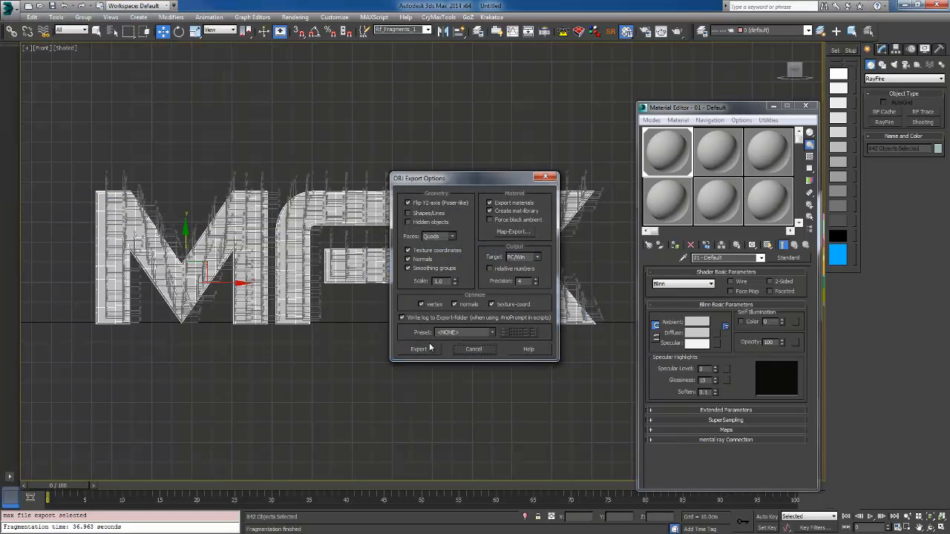
click(419, 349)
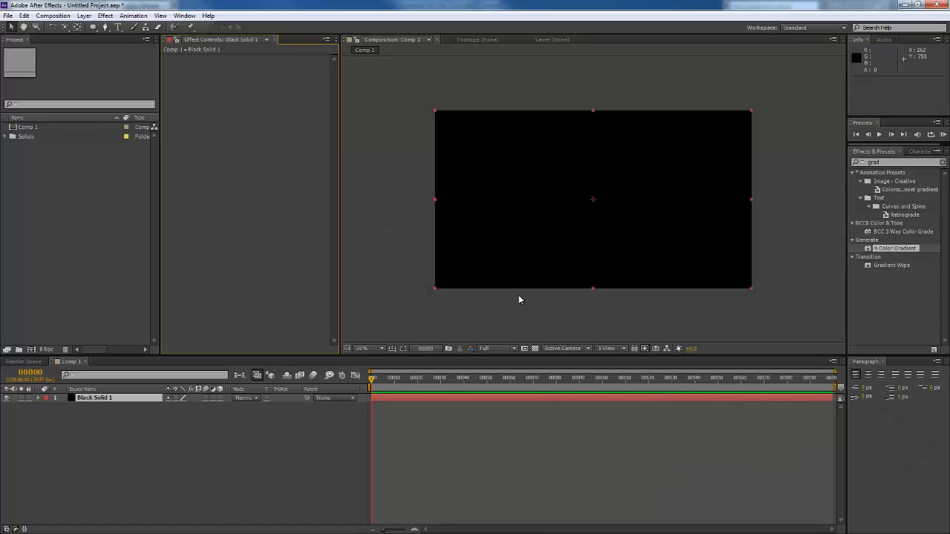
mouse_move(136, 430)
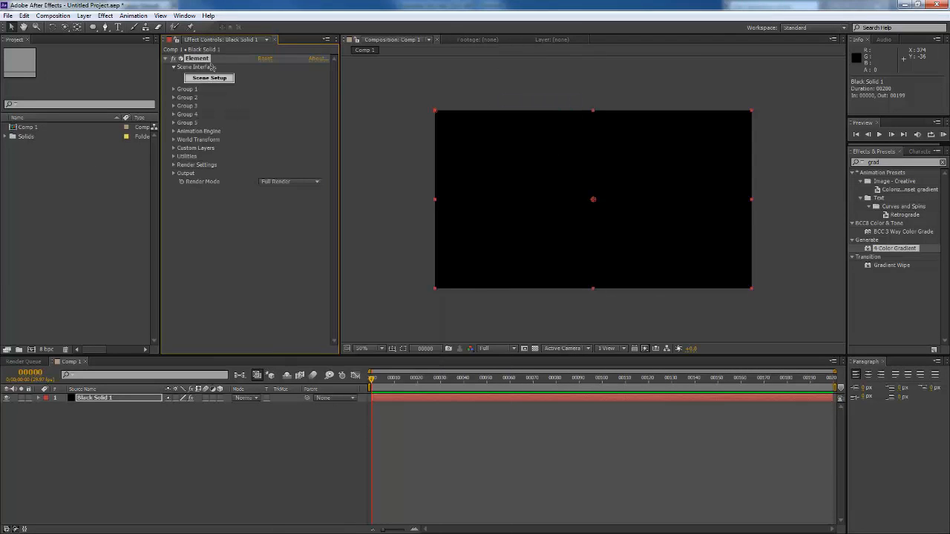
- Launch the Element 3D Scene Setup from Effect Controls
click(208, 77)
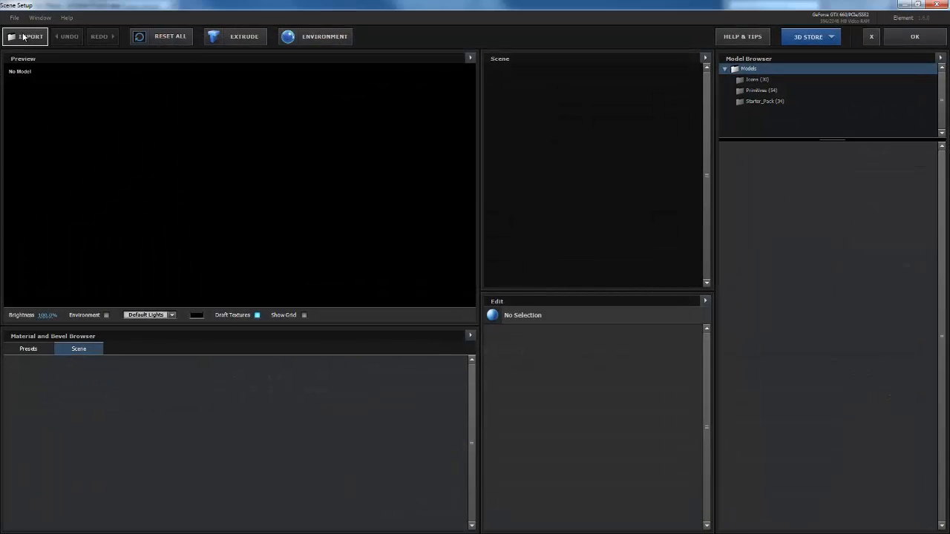
- Import max.obj into Scene Setup and apply the Chrome preset to its material
click(23, 35)
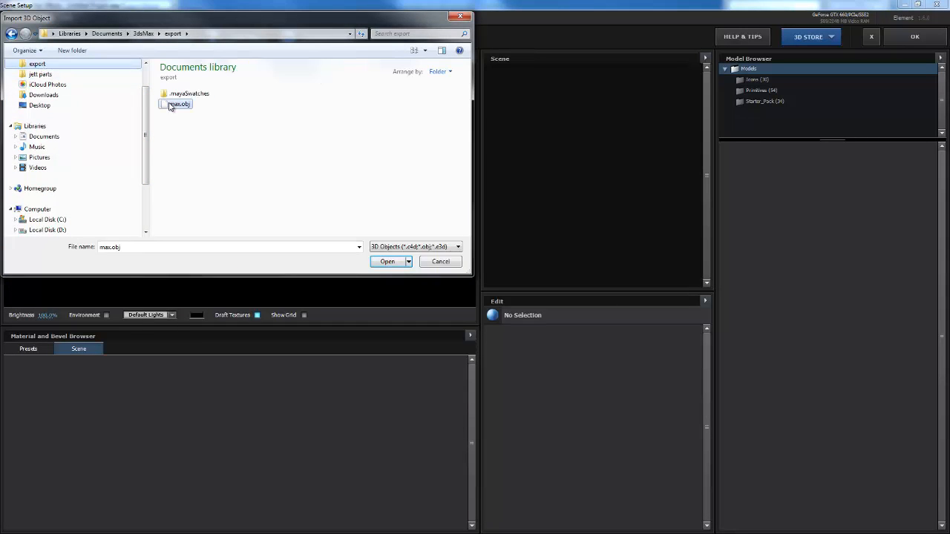
click(386, 262)
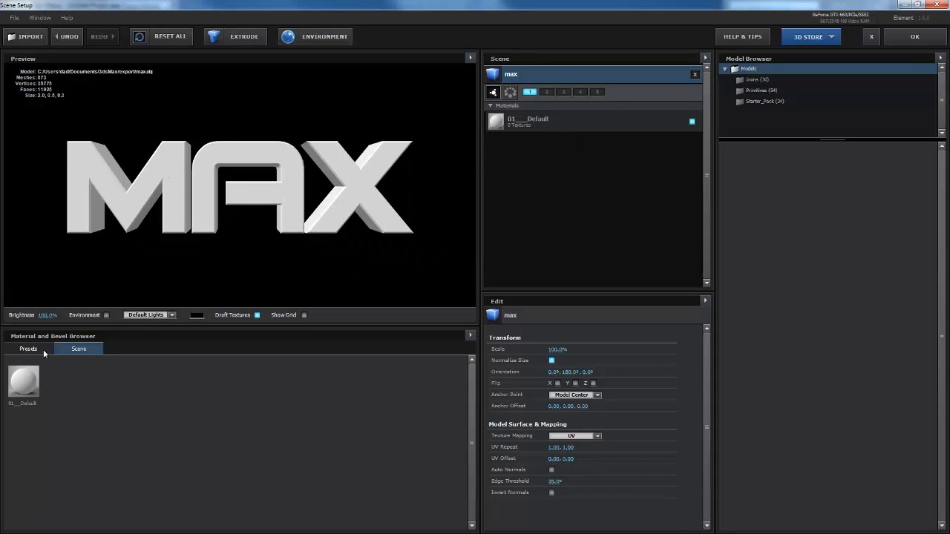
click(28, 349)
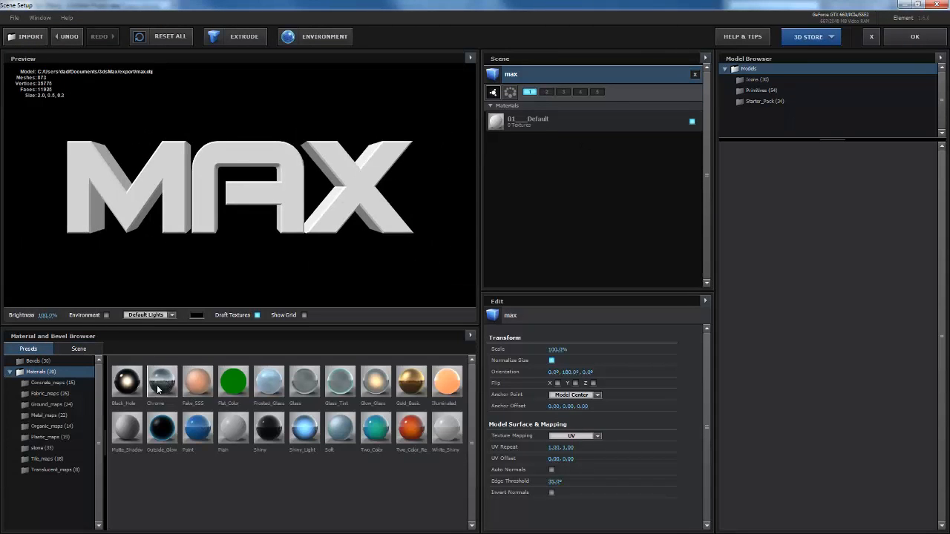
double_click(162, 380)
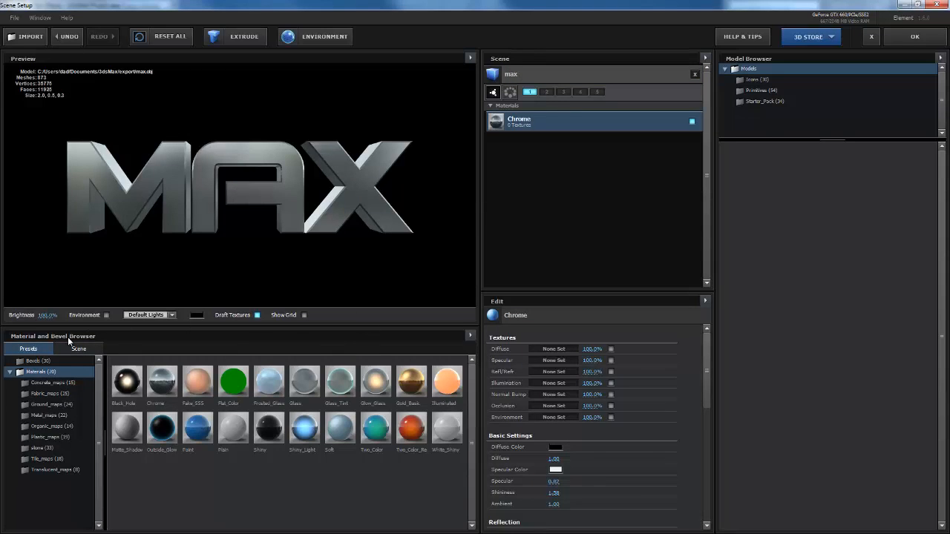
mouse_move(269, 383)
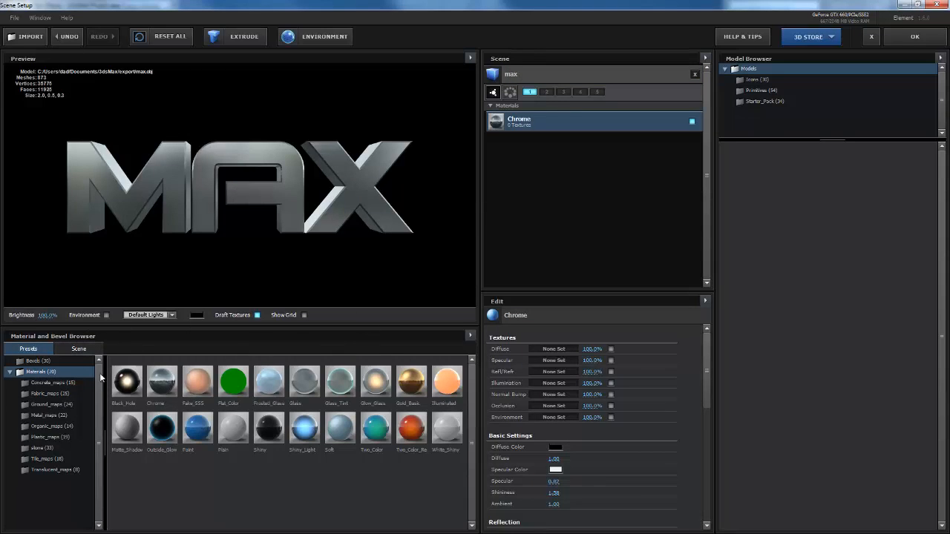
mouse_move(196, 361)
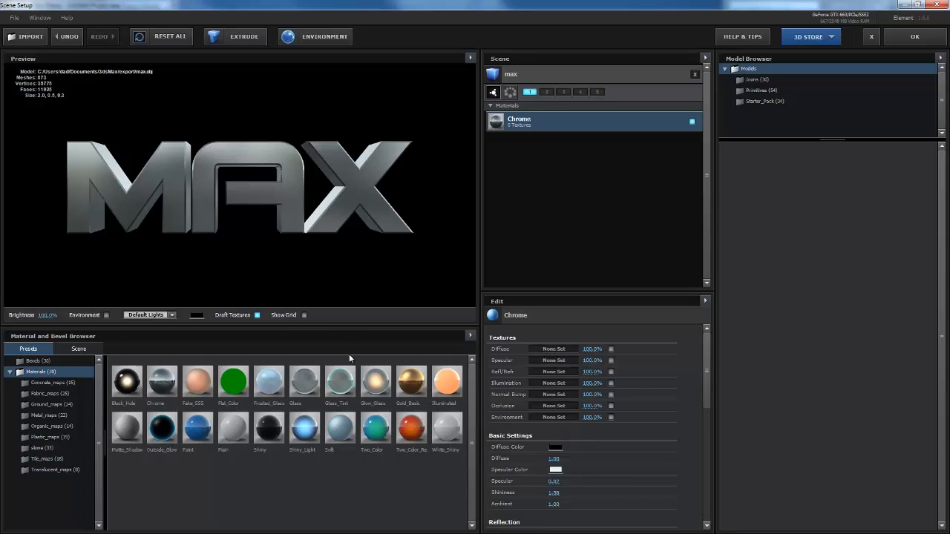
mouse_move(301, 214)
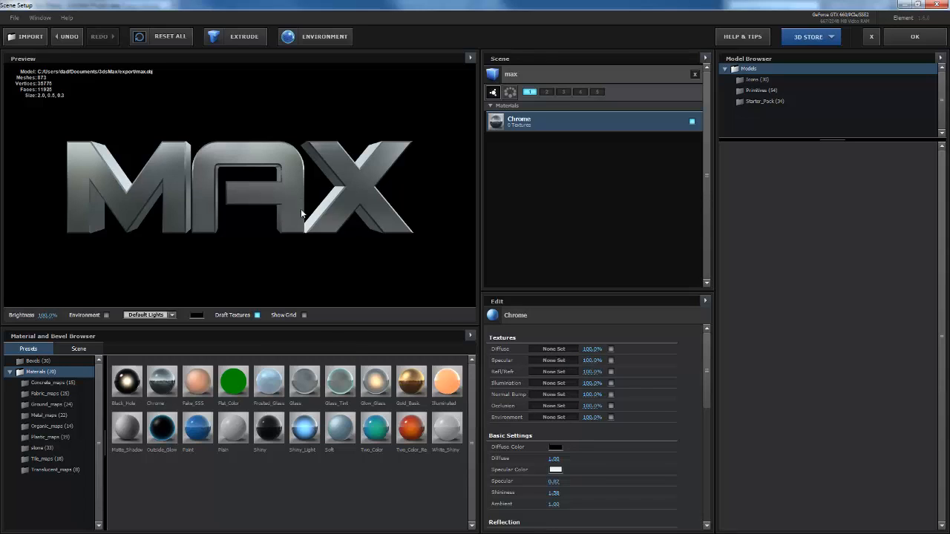
mouse_move(252, 222)
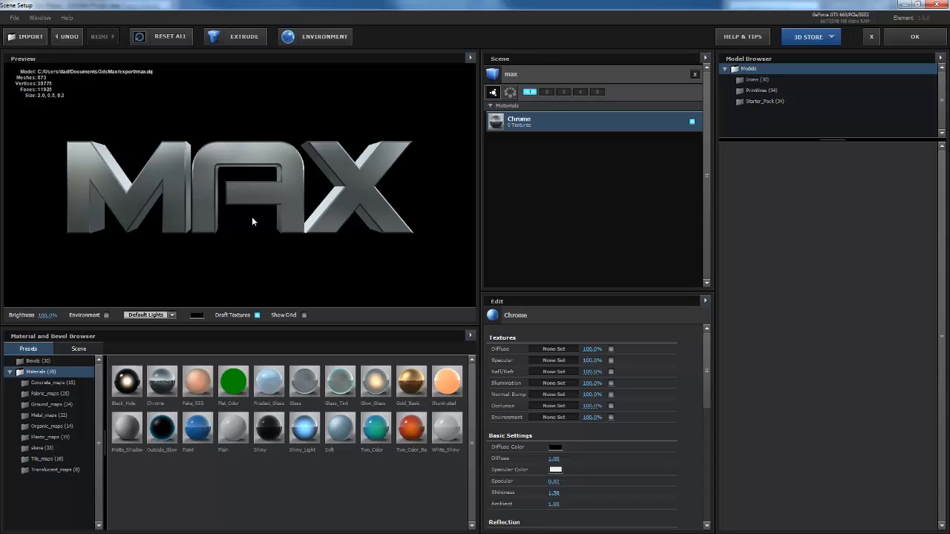
mouse_move(247, 264)
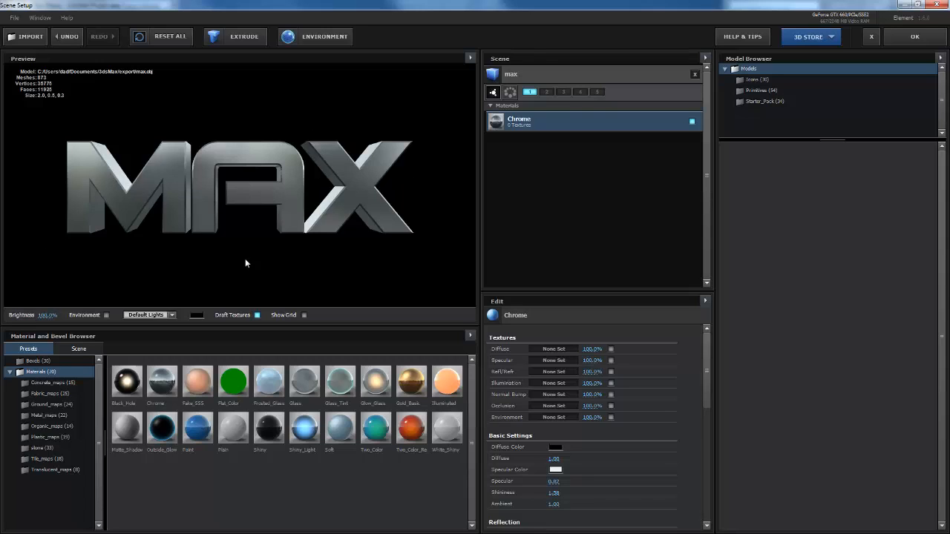
mouse_move(516, 104)
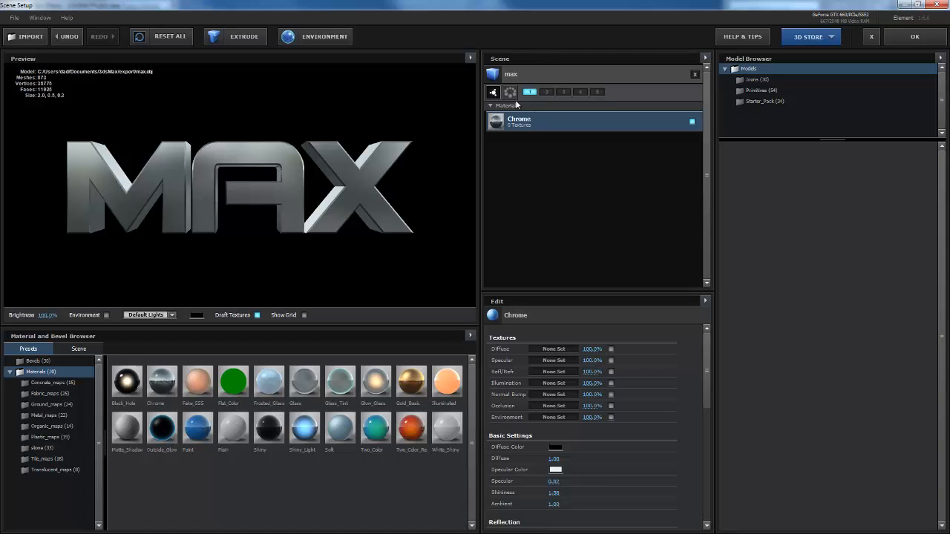
- Duplicate the MAX model in the Scene panel and apply the scene back to the comp
double_click(511, 74)
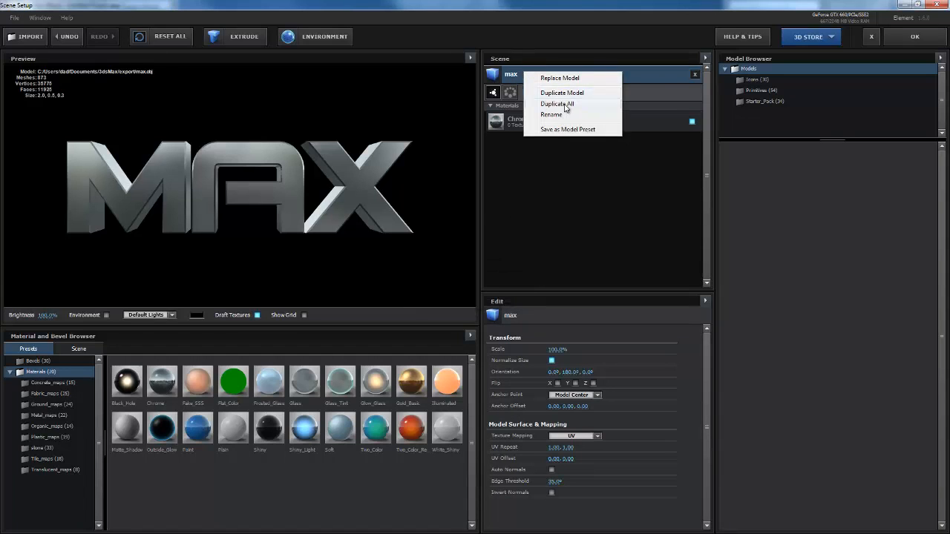
click(561, 92)
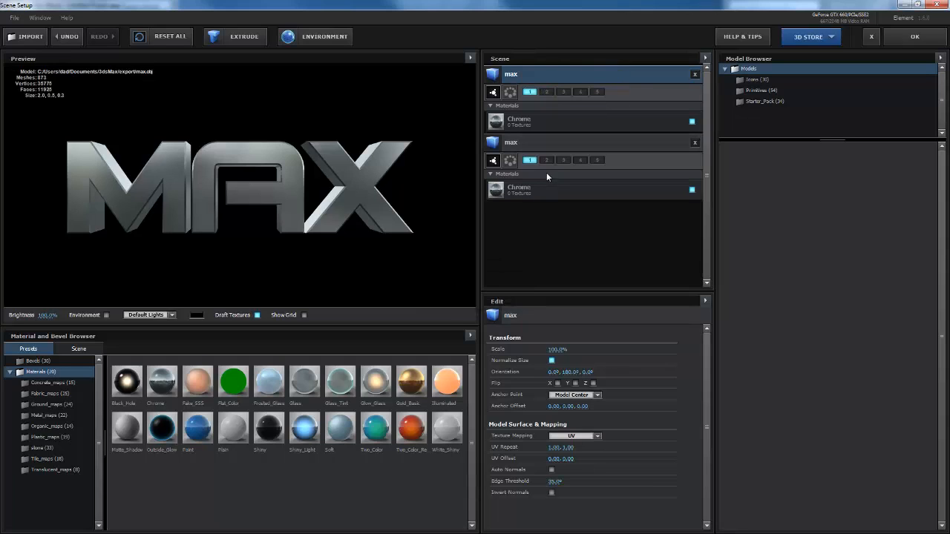
click(546, 160)
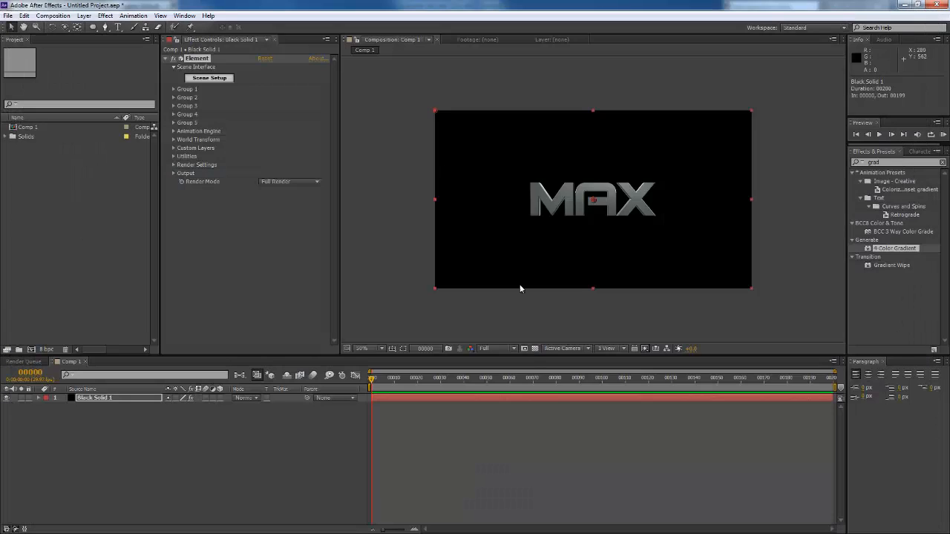
mouse_move(350, 410)
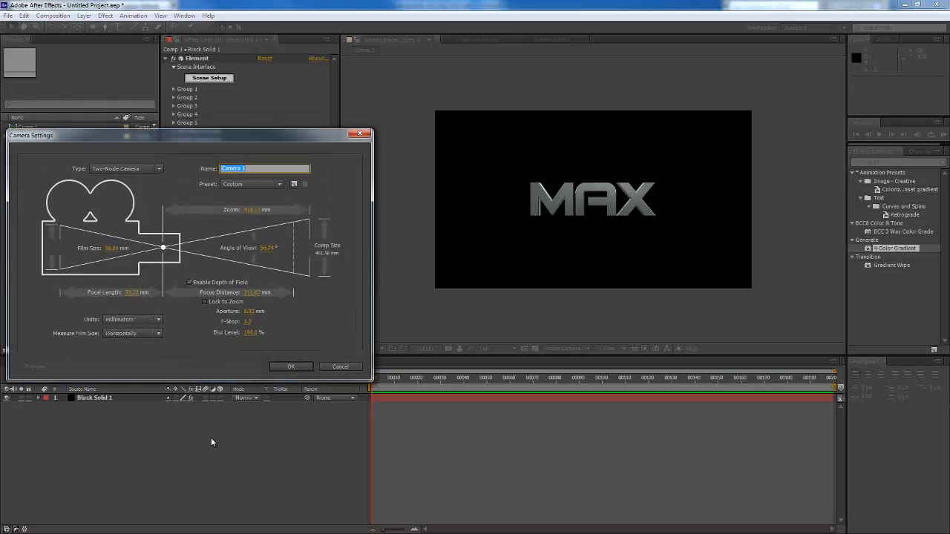
- Accept the Camera Settings and select the new Camera 1 layer
click(291, 367)
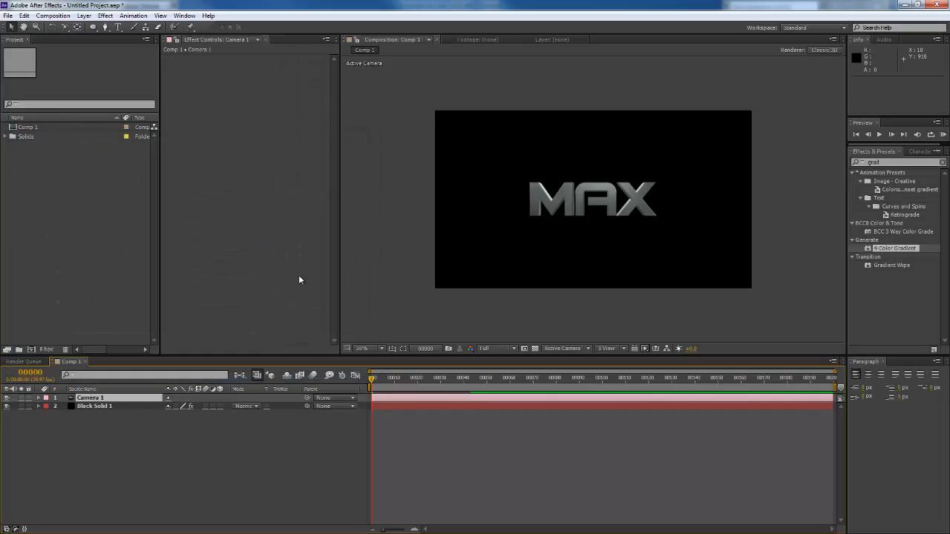
click(95, 406)
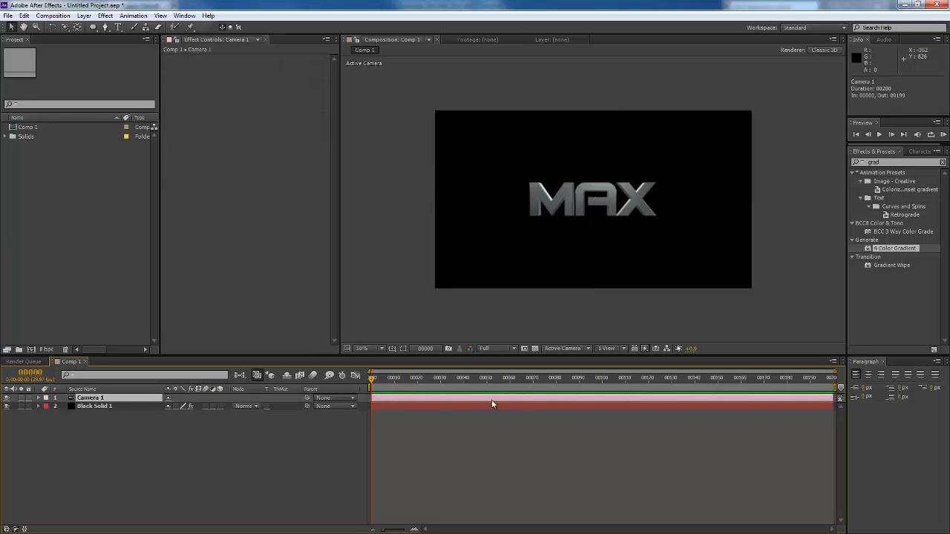
mouse_move(546, 236)
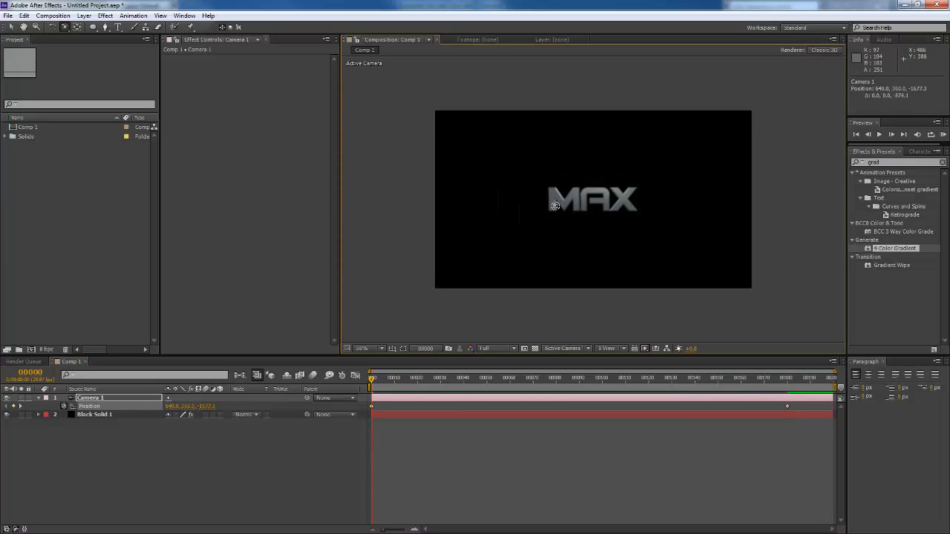
mouse_move(558, 205)
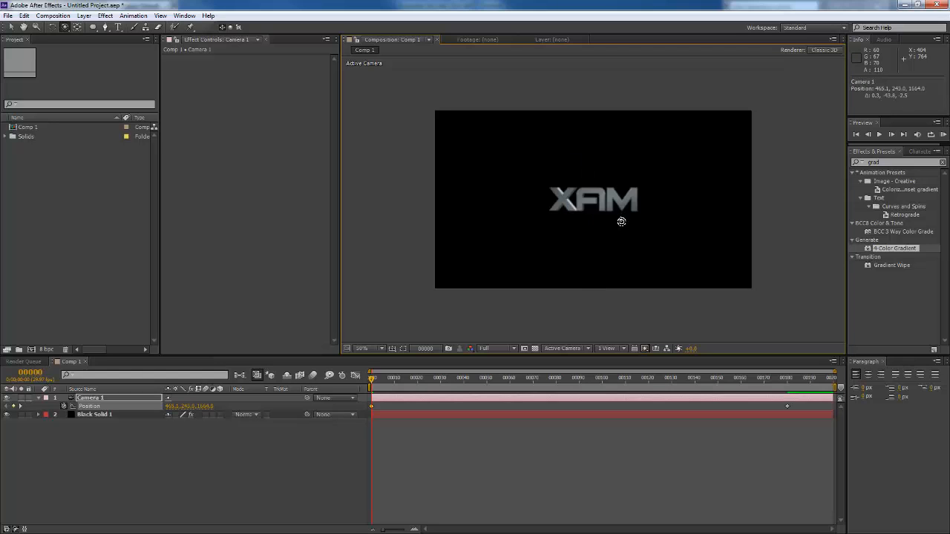
- Orbit Camera 1 so the MAX logo starts edge-on, then scrub later to preview the swing
drag(620, 221, 573, 290)
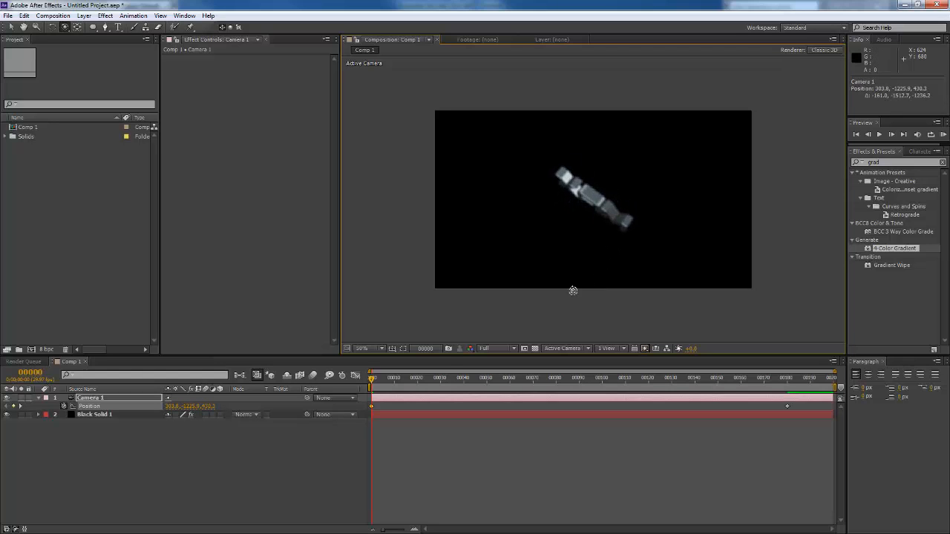
click(429, 379)
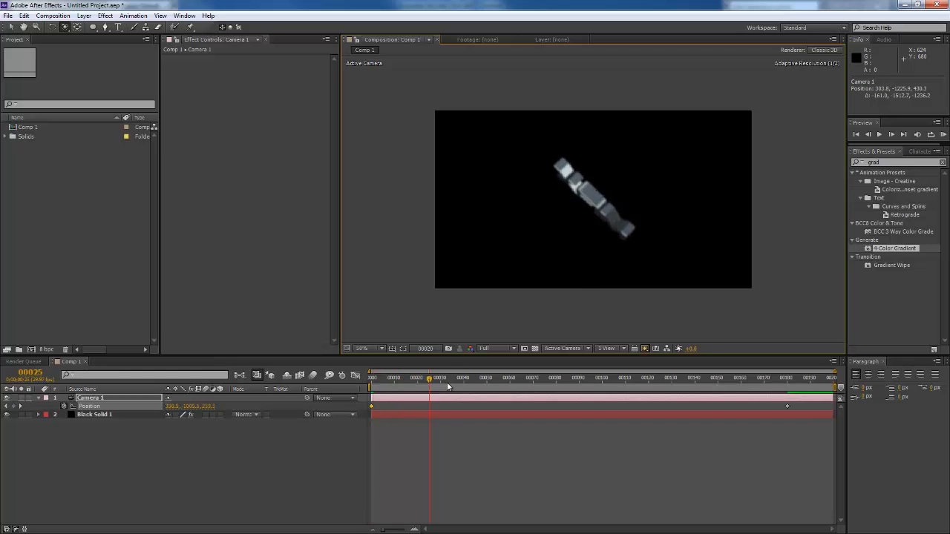
click(650, 378)
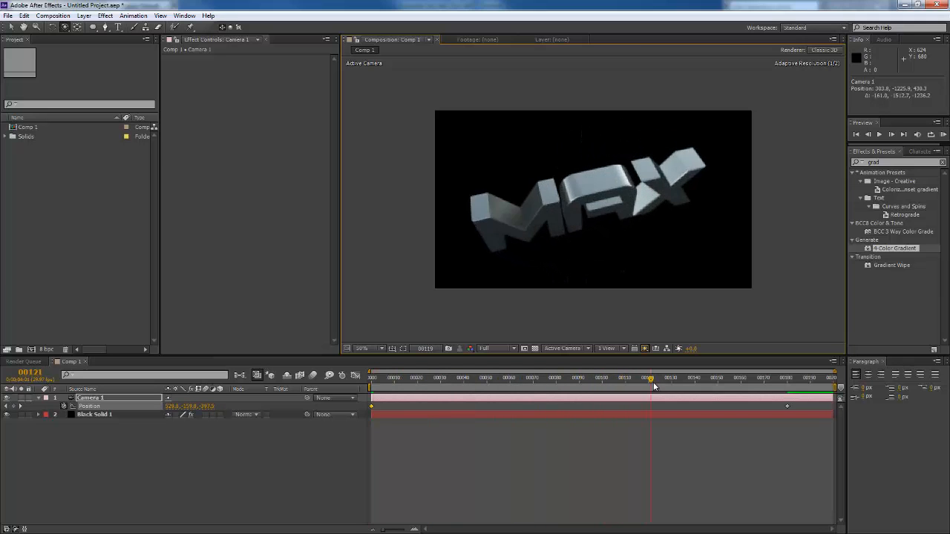
drag(650, 379, 780, 378)
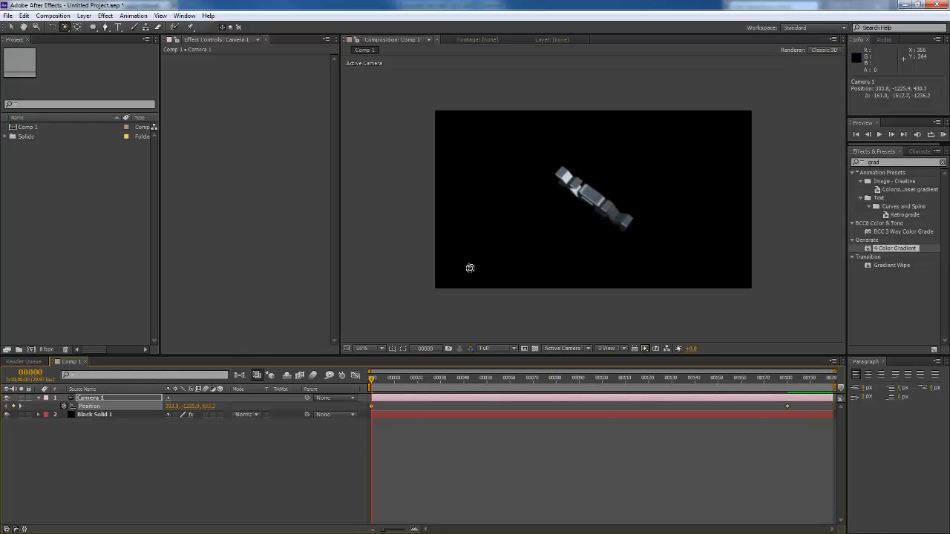
mouse_move(487, 279)
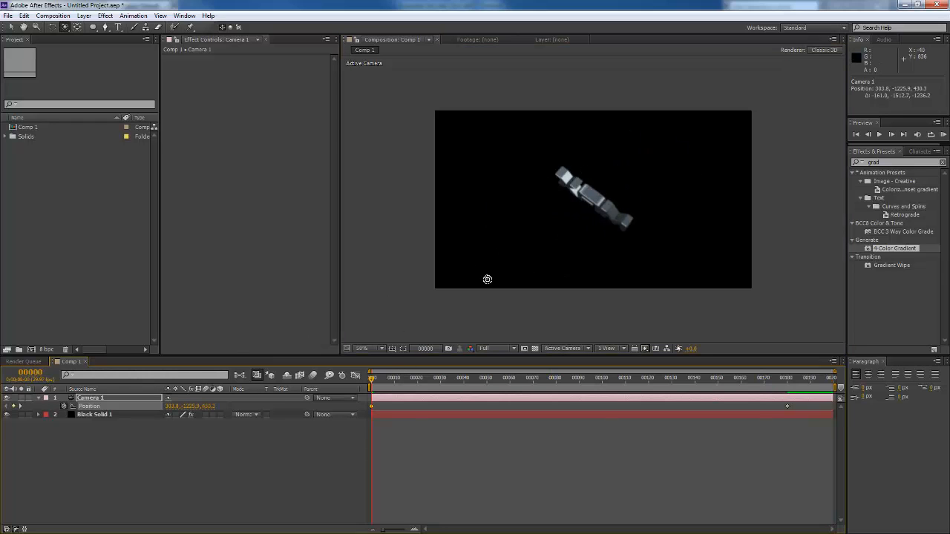
mouse_move(129, 261)
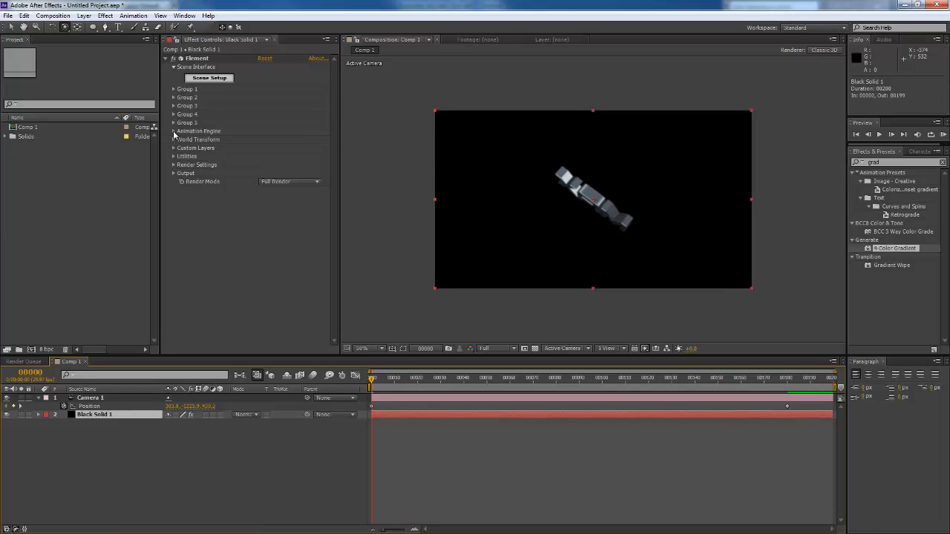
- Enable Element's Animation Engine on the black solid and set Animation Type to Radial
click(174, 131)
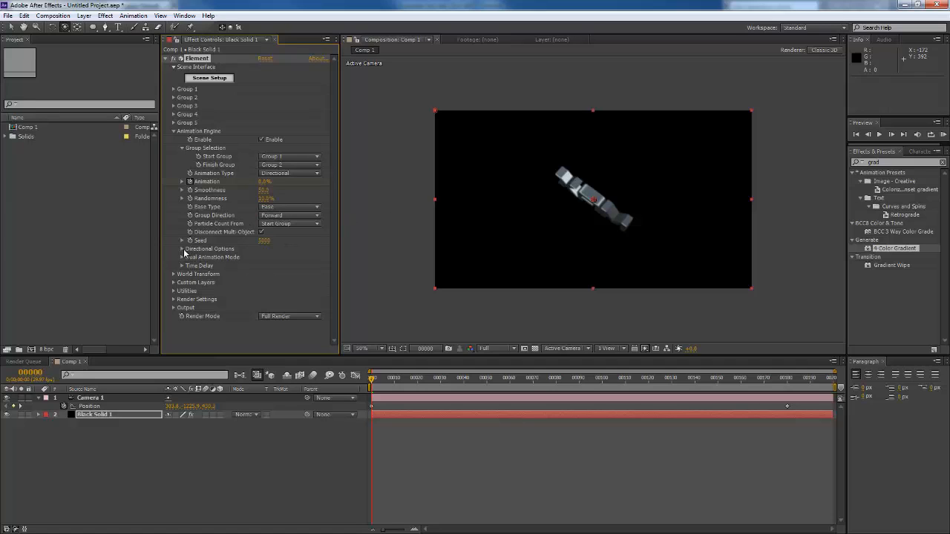
click(181, 249)
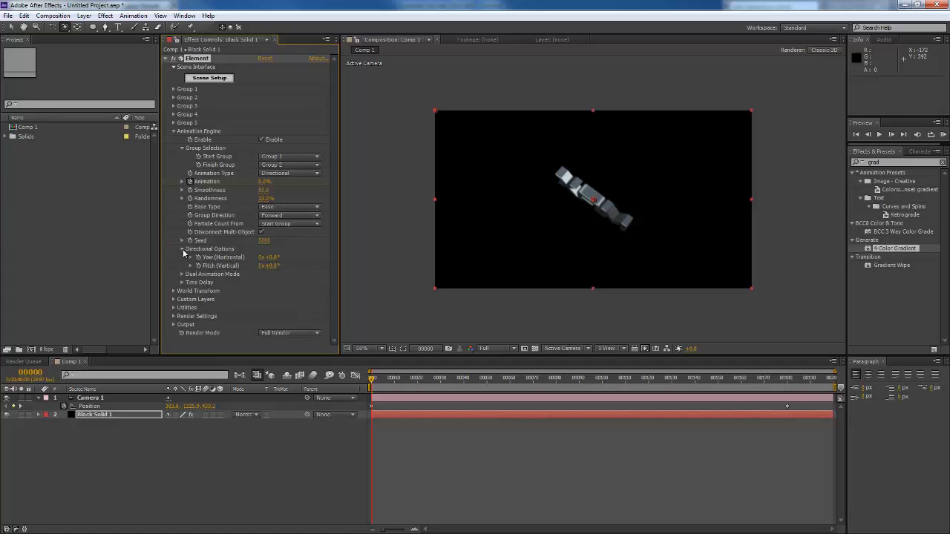
click(181, 249)
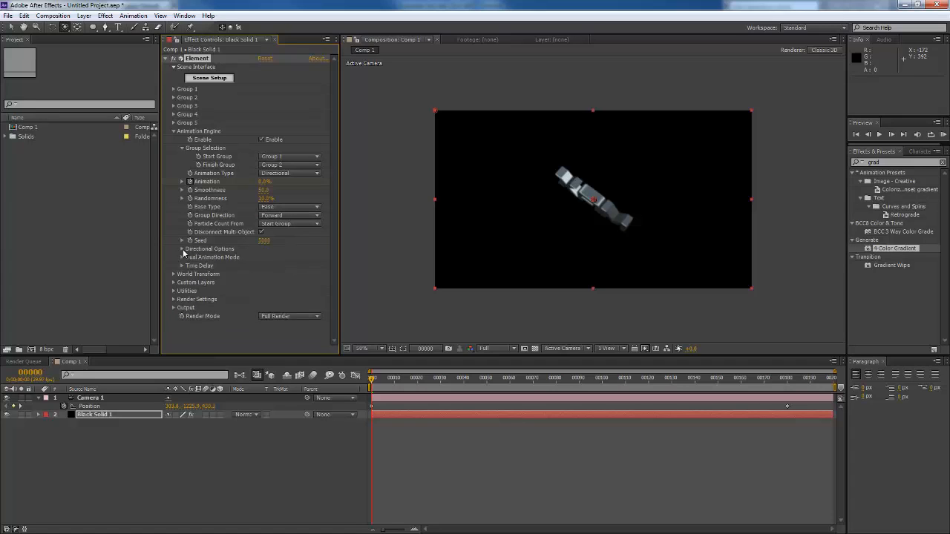
click(172, 131)
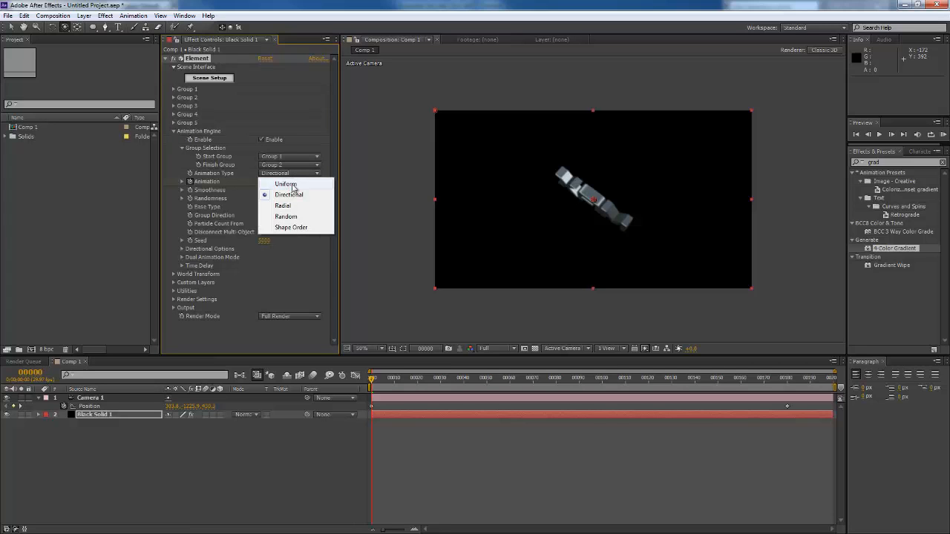
click(282, 205)
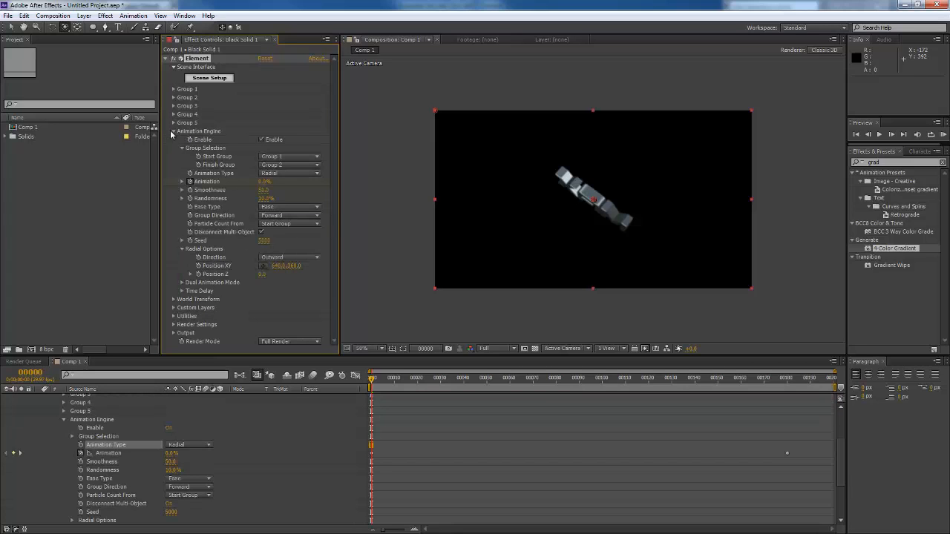
click(173, 130)
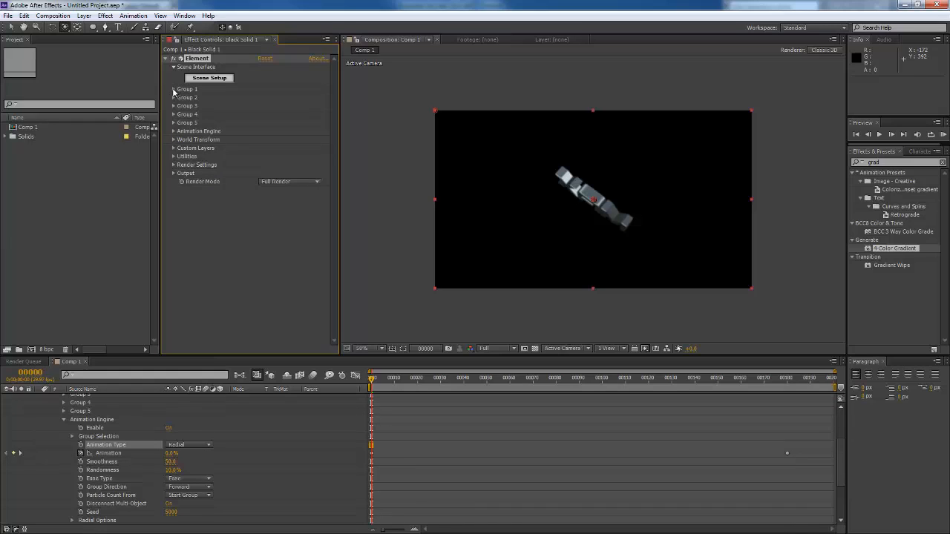
- Raise Group 1 Multi-Object Displace so the MAX fragments scatter widely across the frame at frame 0
click(173, 89)
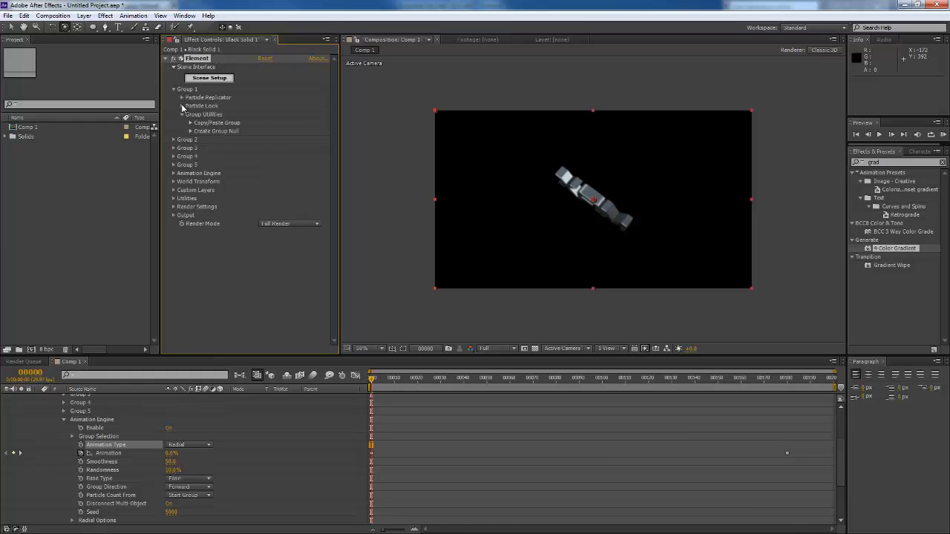
click(181, 105)
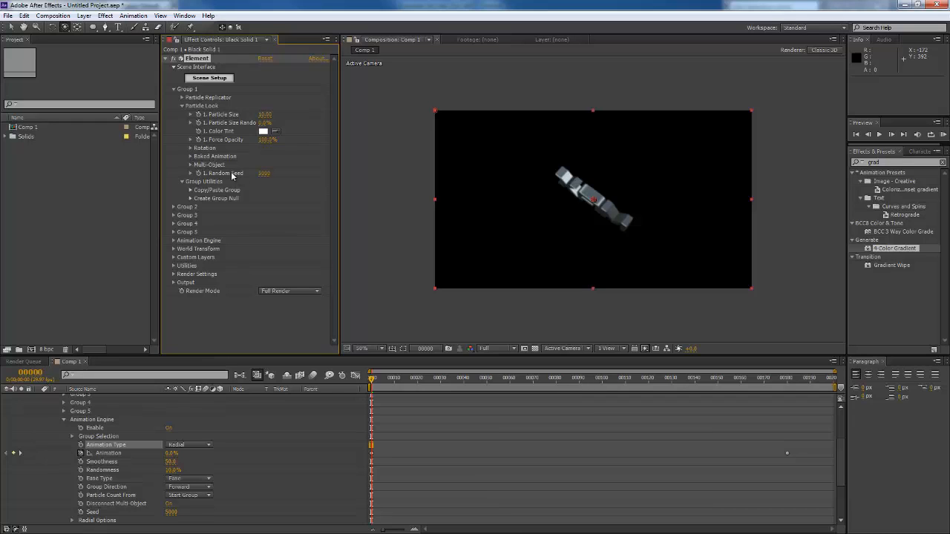
click(190, 165)
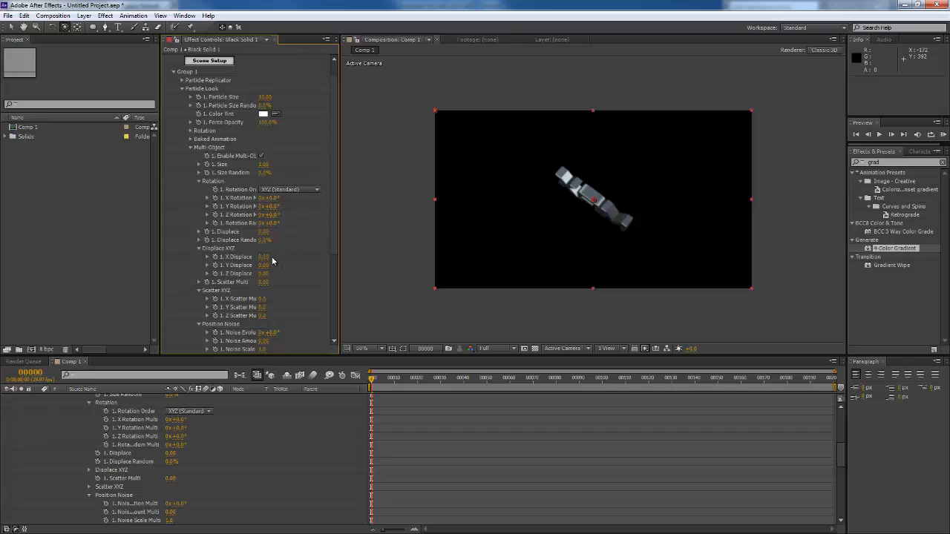
mouse_move(261, 318)
text(80)
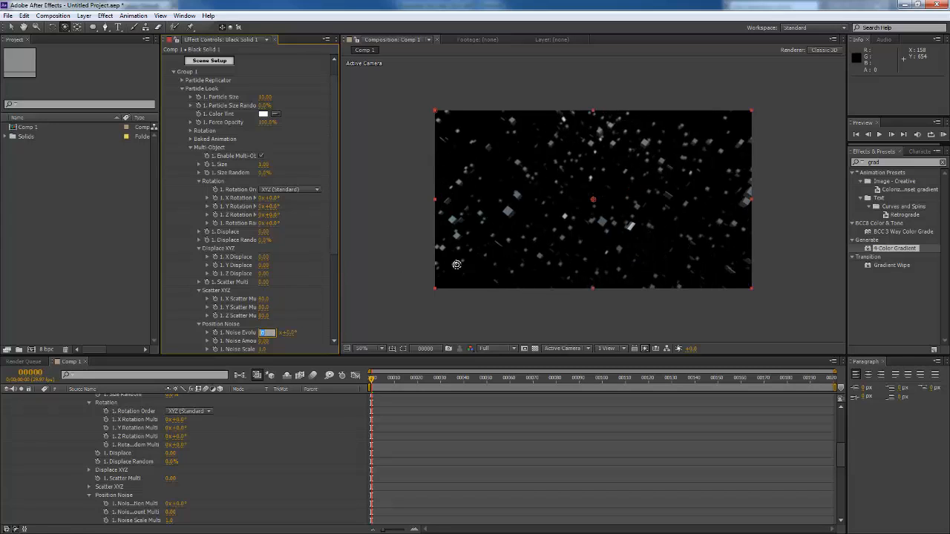
mouse_move(264, 264)
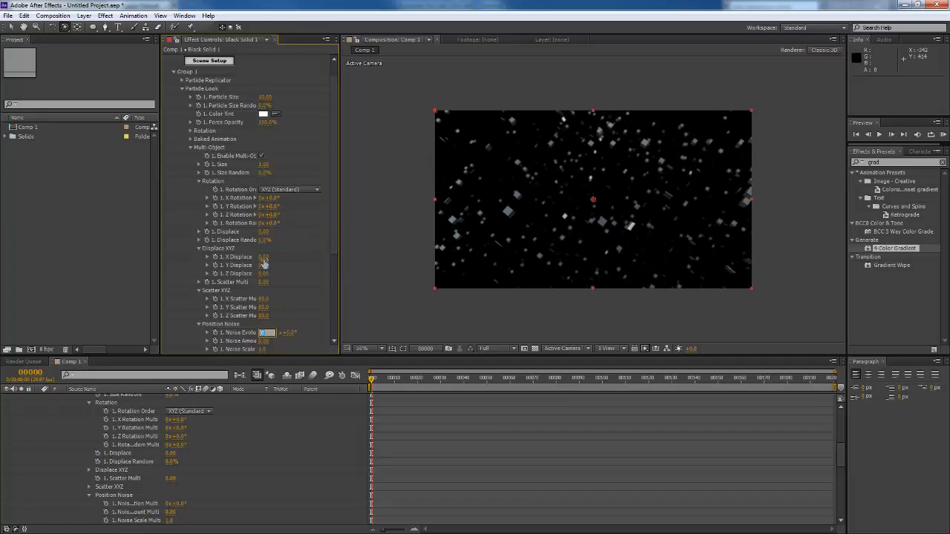
click(264, 257)
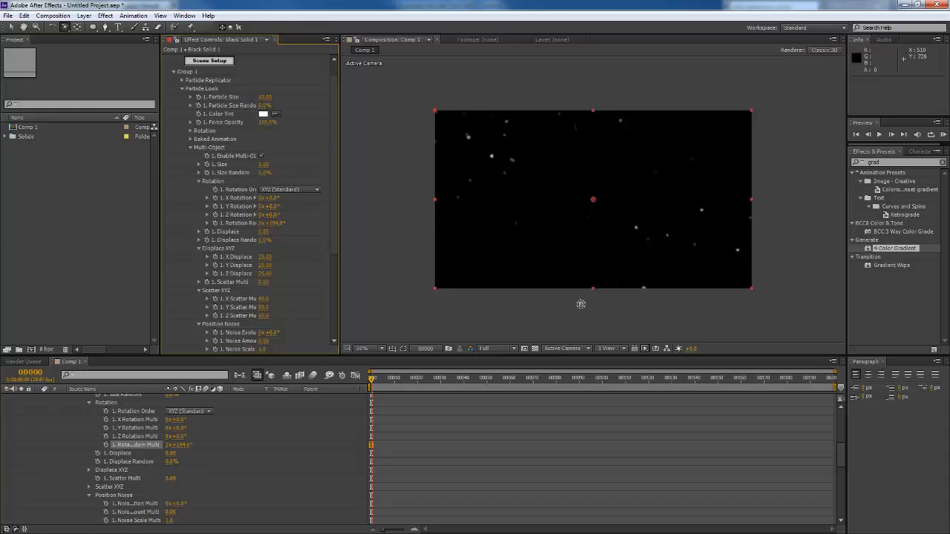
mouse_move(576, 326)
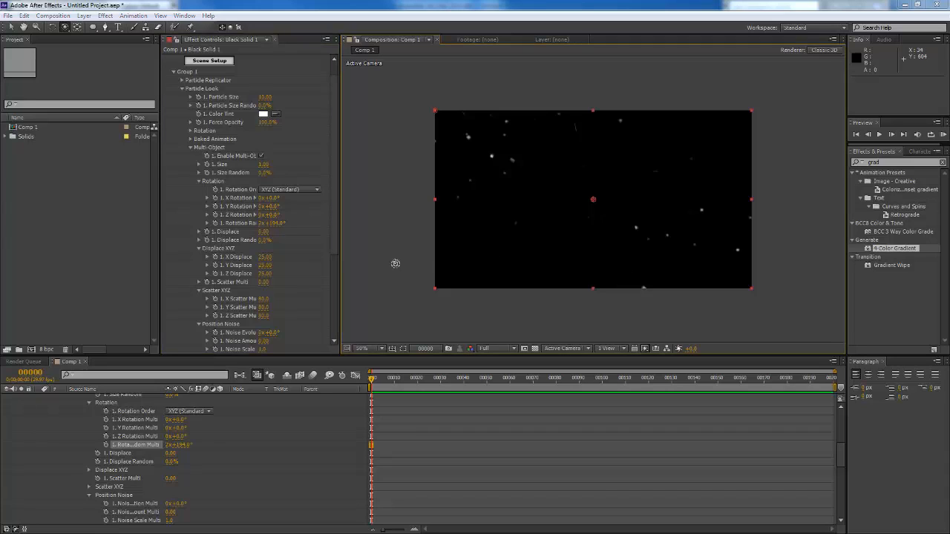
mouse_move(383, 270)
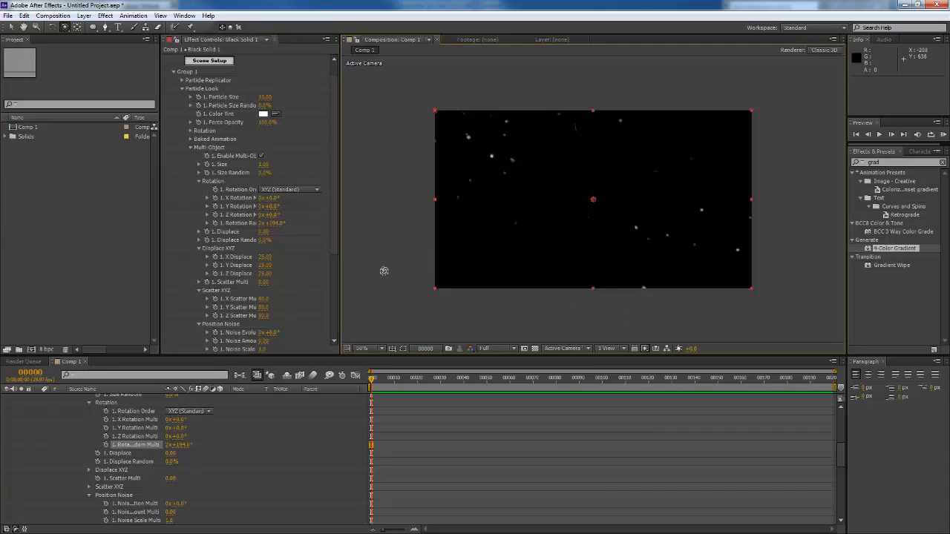
mouse_move(396, 325)
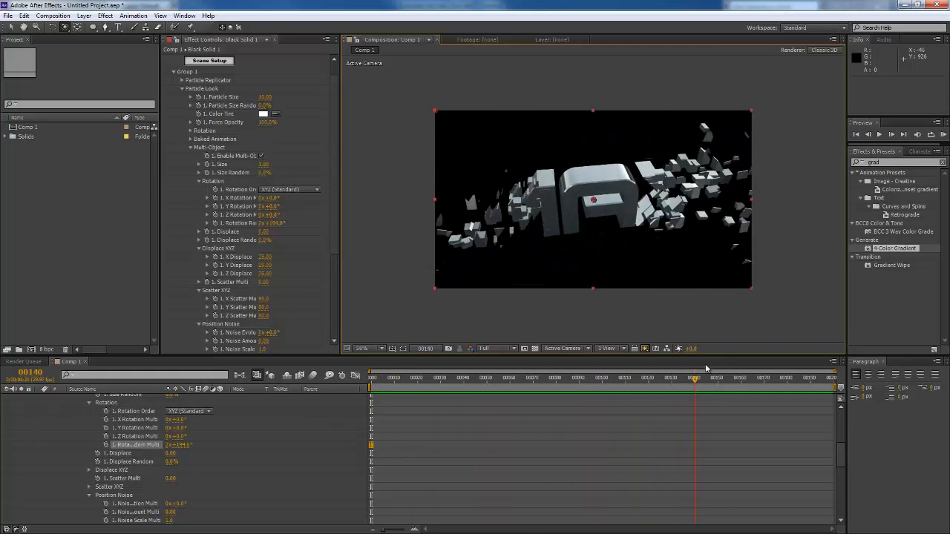
- Jump later in Comp 1's timeline to preview the fragments assembling into the MAX logo
click(803, 378)
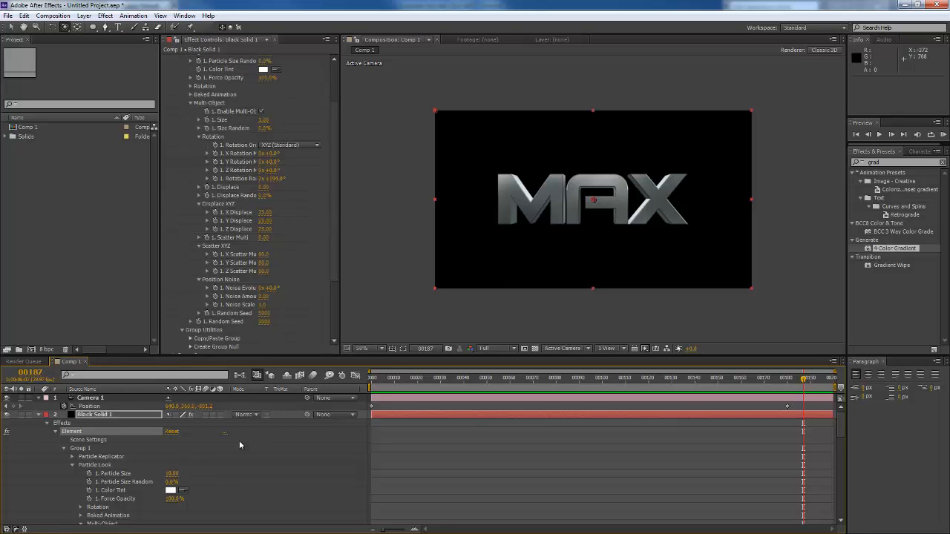
mouse_move(275, 403)
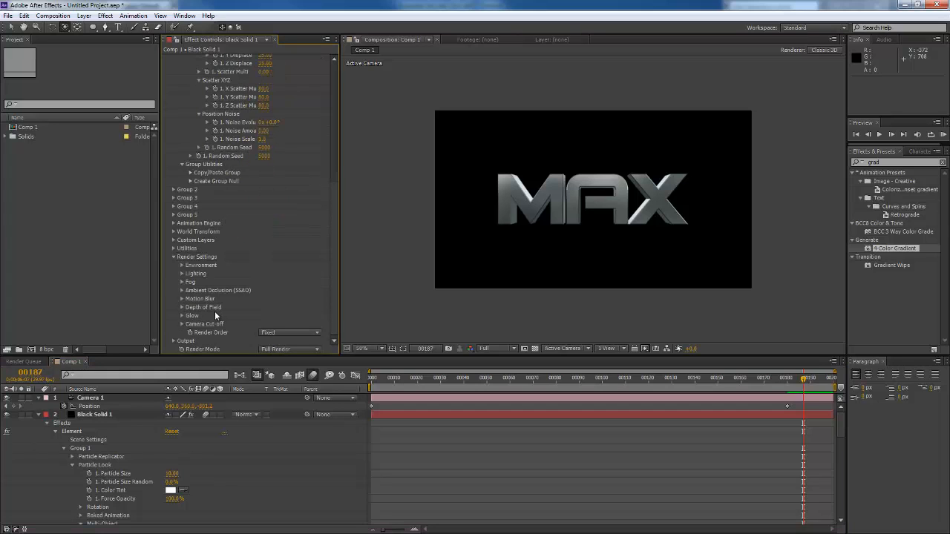
- Set Element's Add Lighting preset to Cinema, then change it to Natural
click(195, 274)
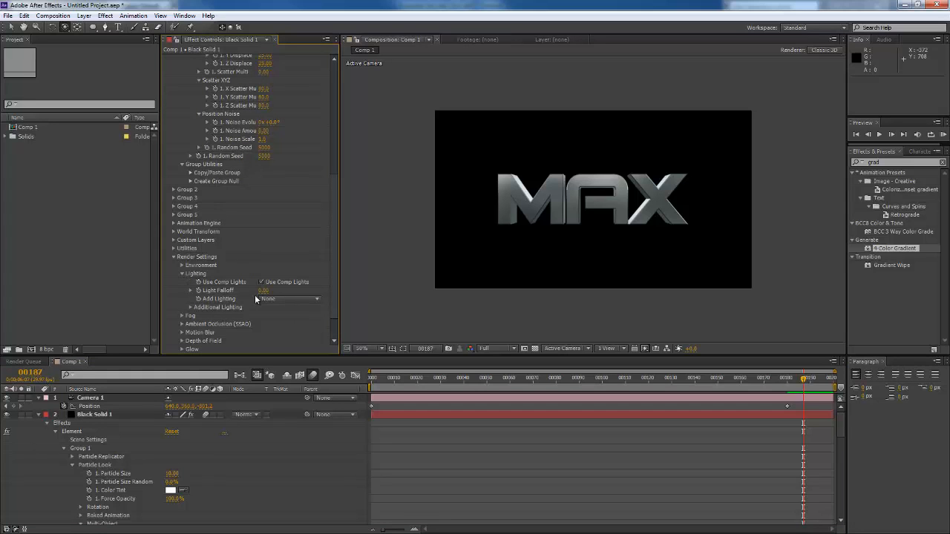
click(288, 299)
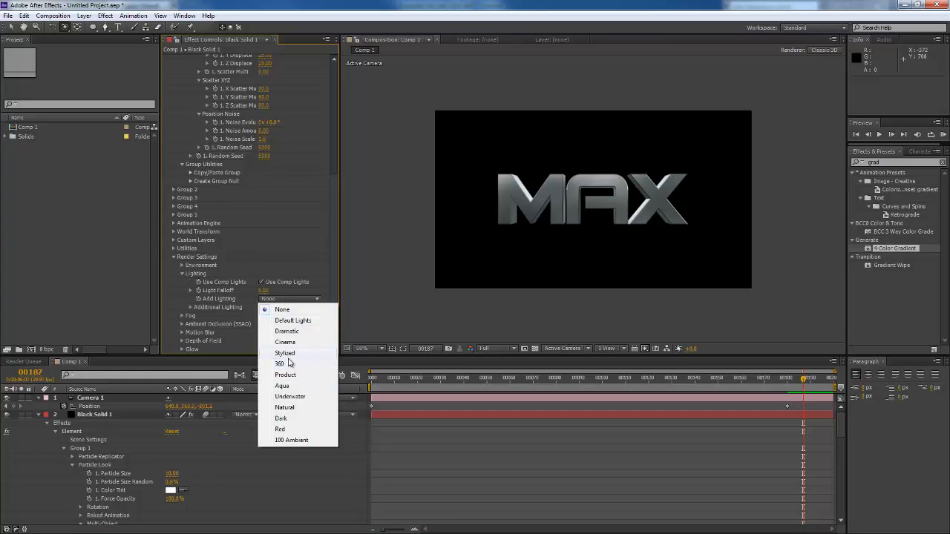
click(285, 341)
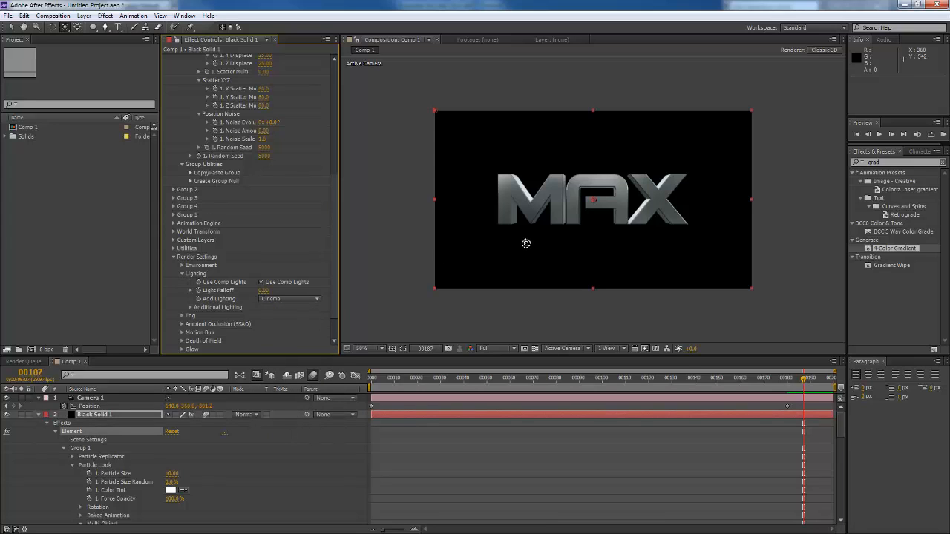
mouse_move(283, 300)
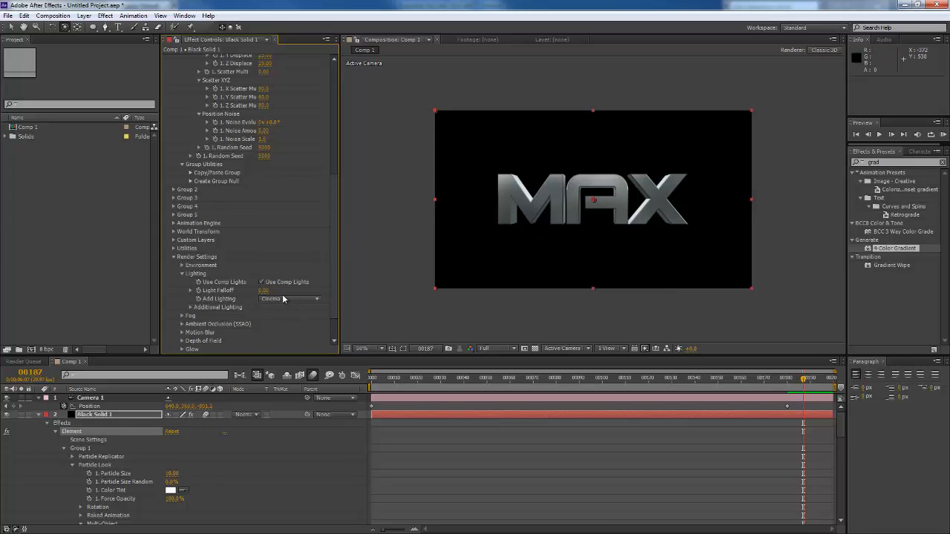
click(289, 299)
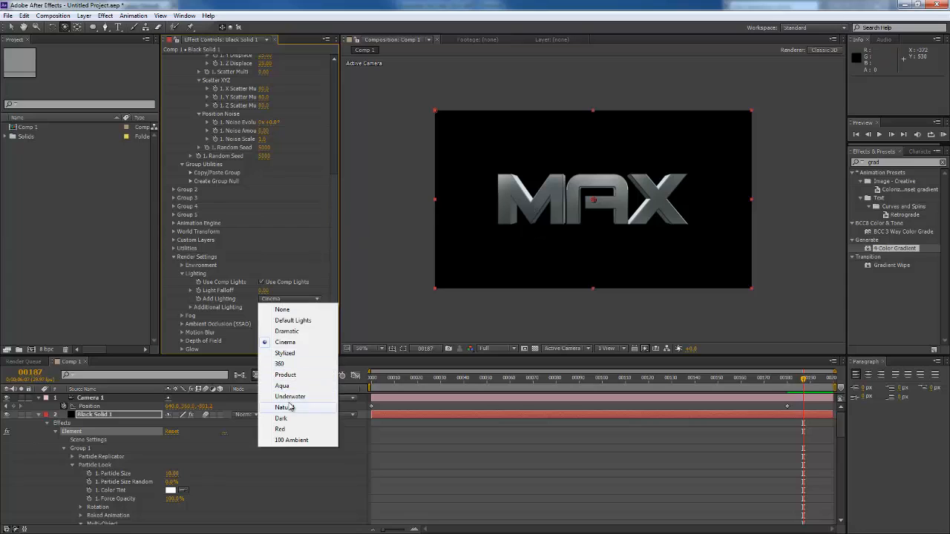
click(284, 406)
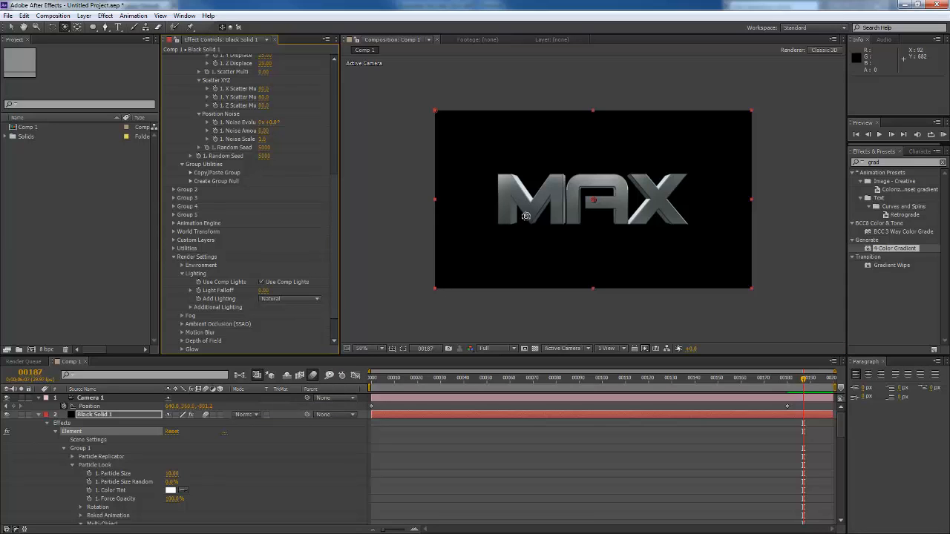
mouse_move(288, 300)
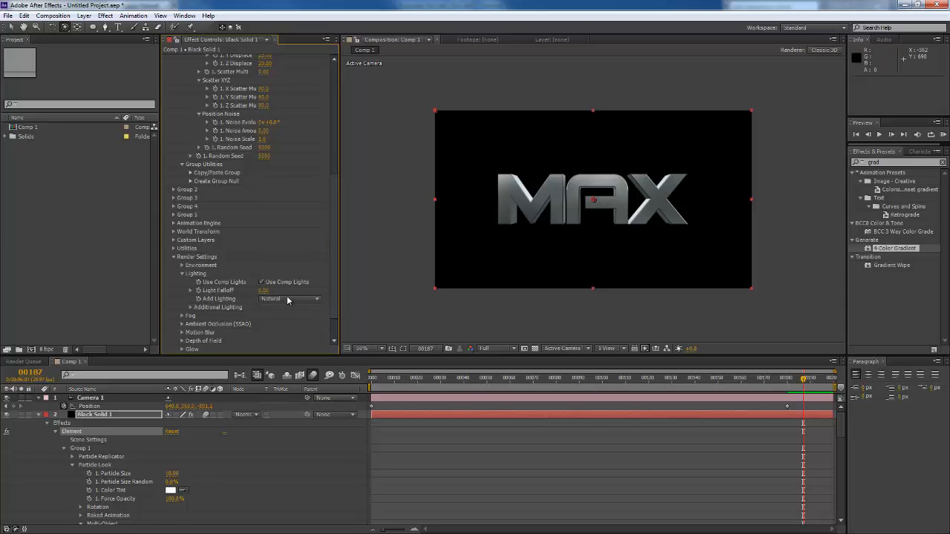
- Switch Add Lighting to the Rim preset after Dark and check the Environment override layer choices
click(289, 298)
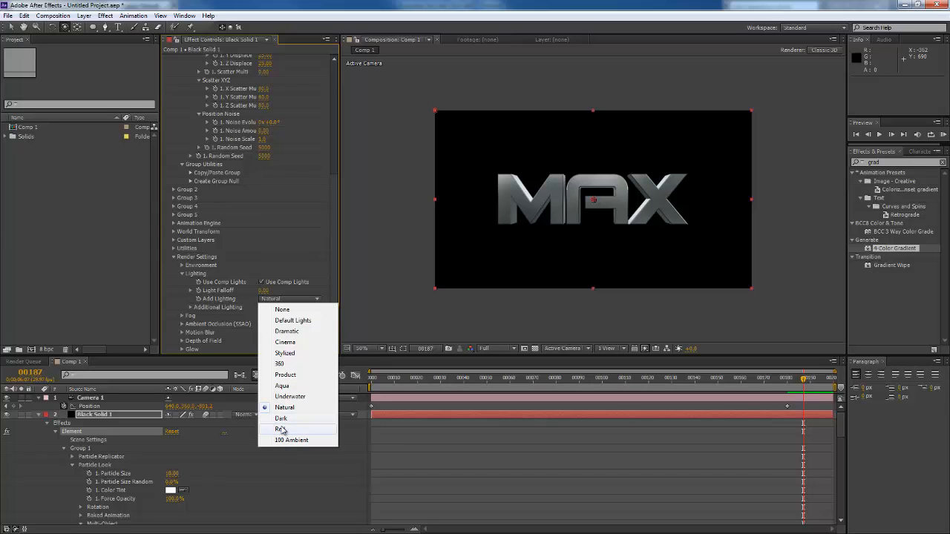
click(282, 429)
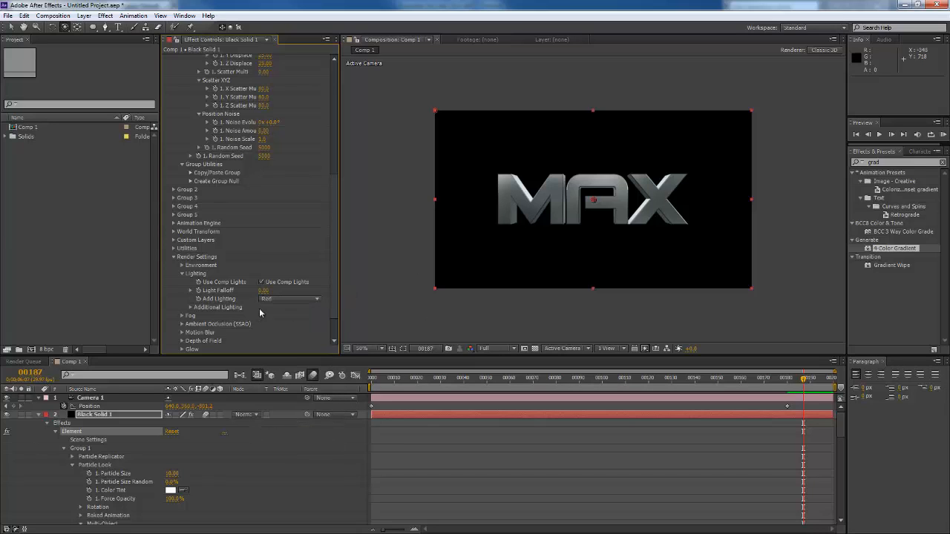
click(289, 298)
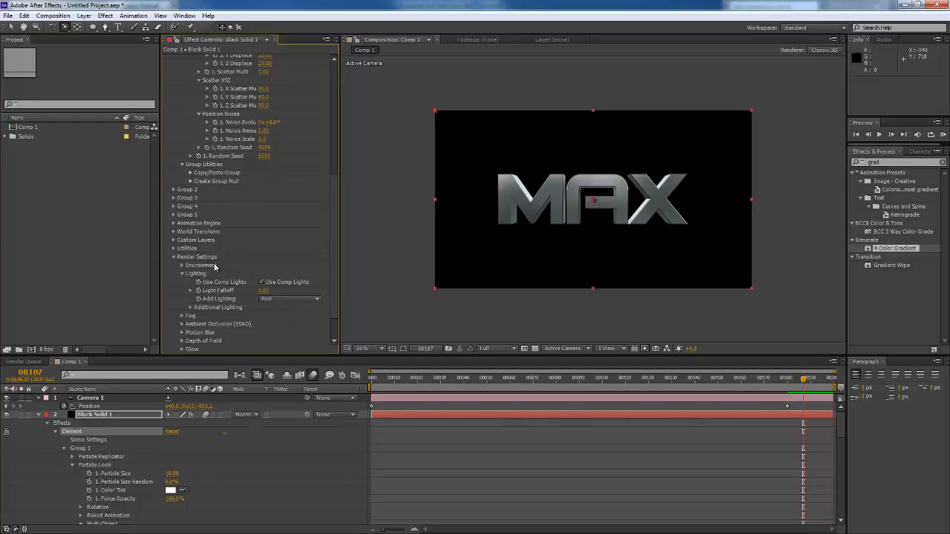
click(289, 273)
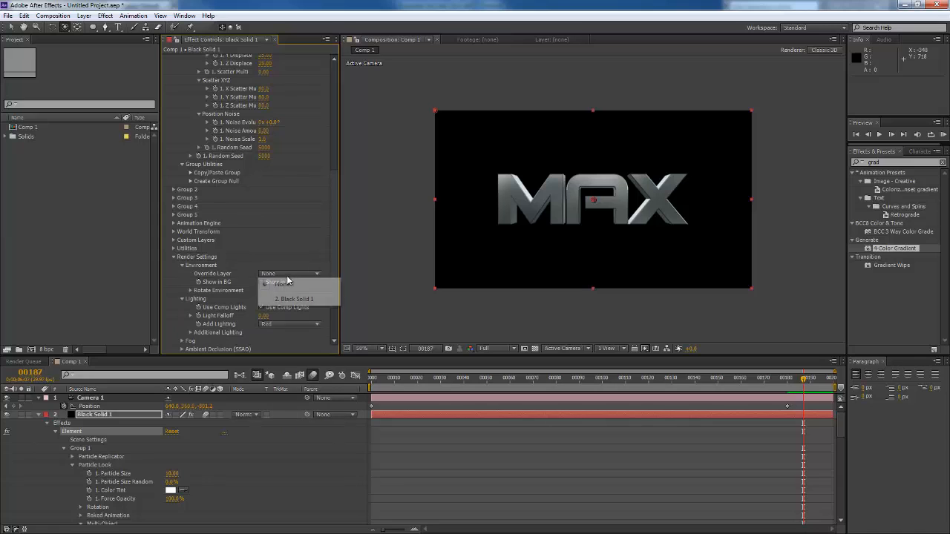
click(282, 283)
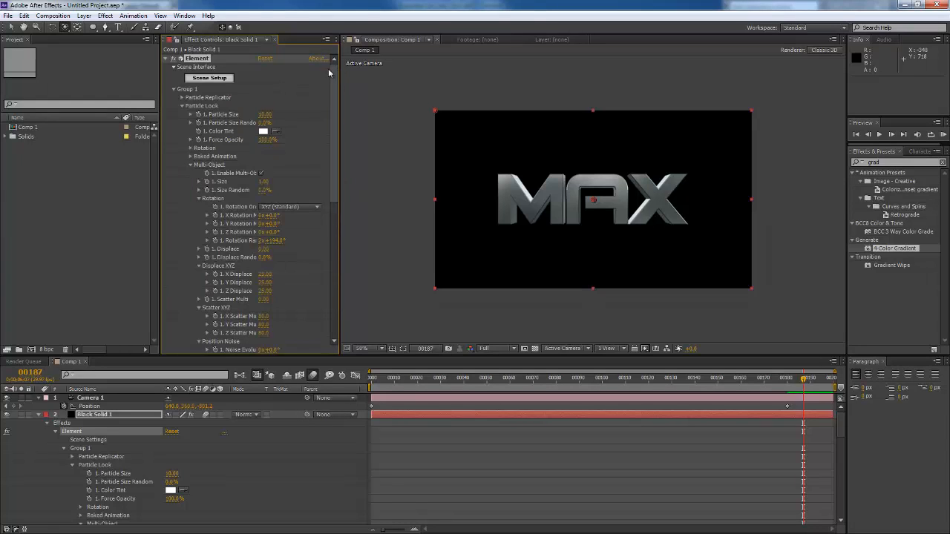
- In Element Scene Setup, set the preview environment to Cinema then Stylized and apply it
click(208, 77)
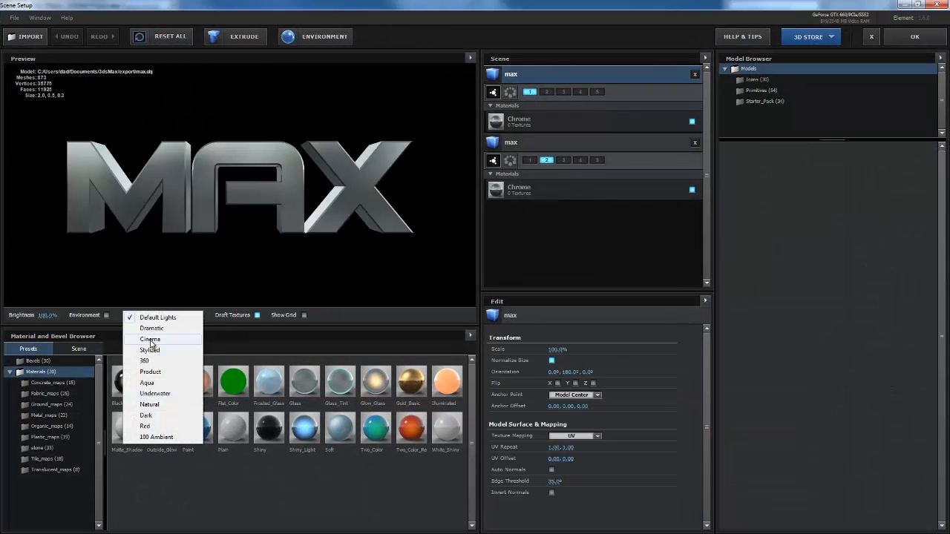
click(149, 339)
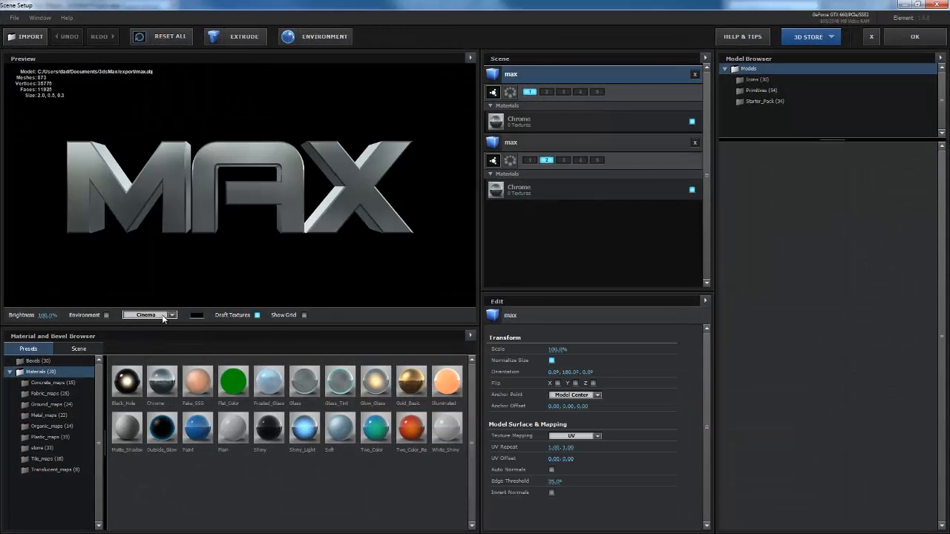
click(172, 315)
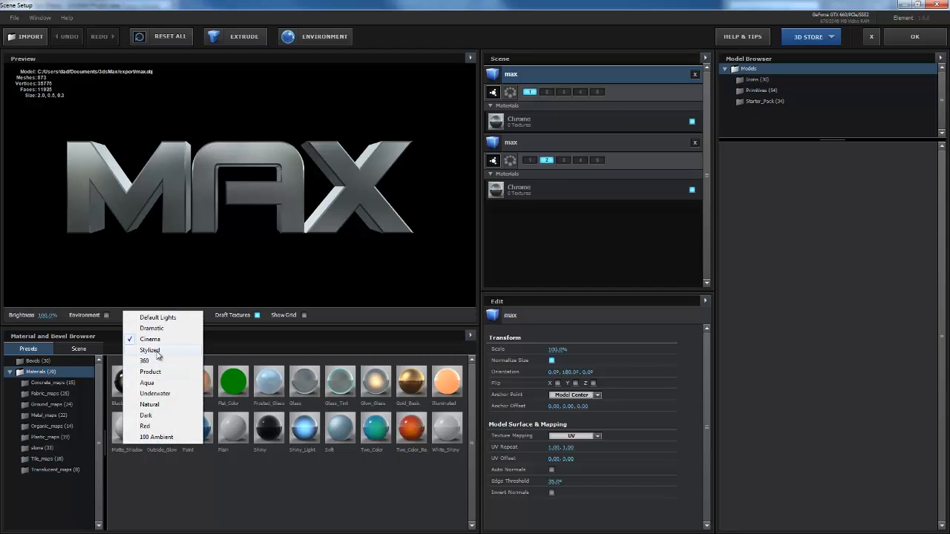
click(149, 350)
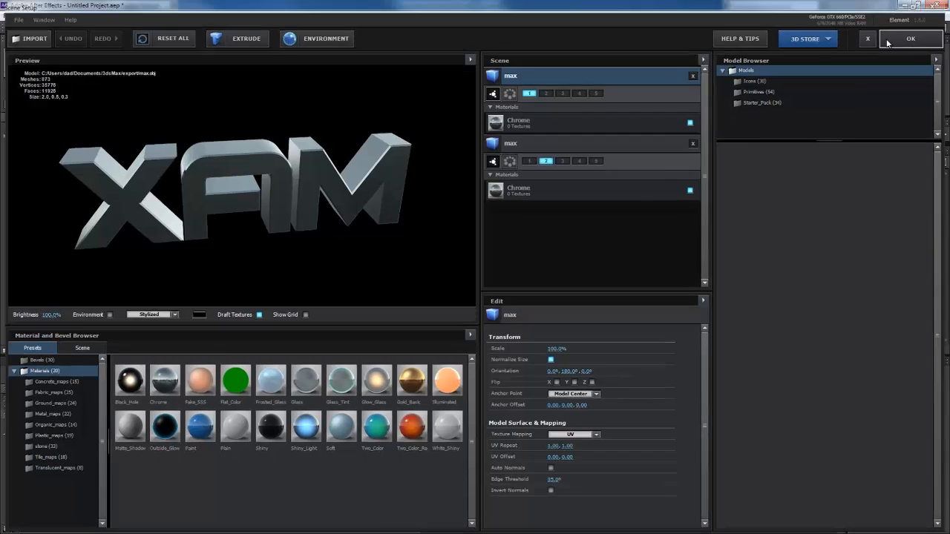
click(912, 38)
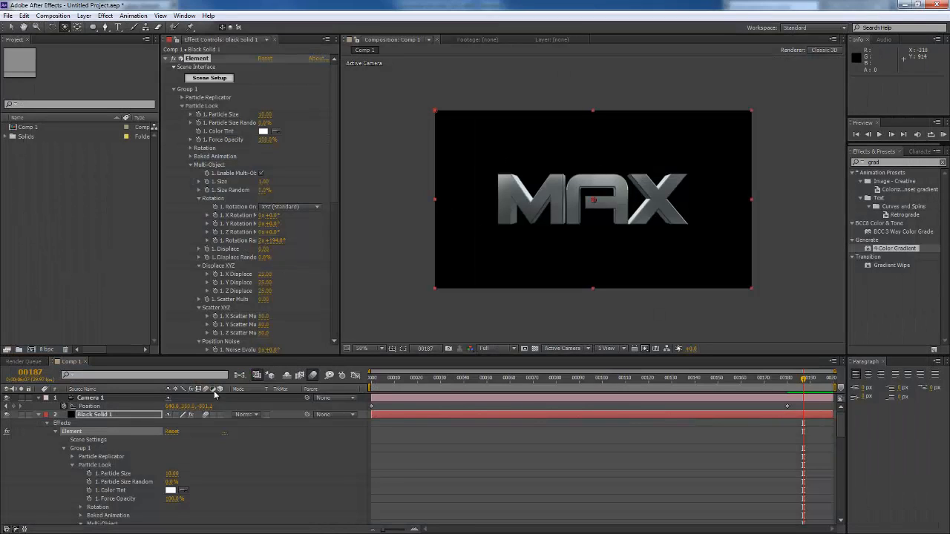
mouse_move(264, 351)
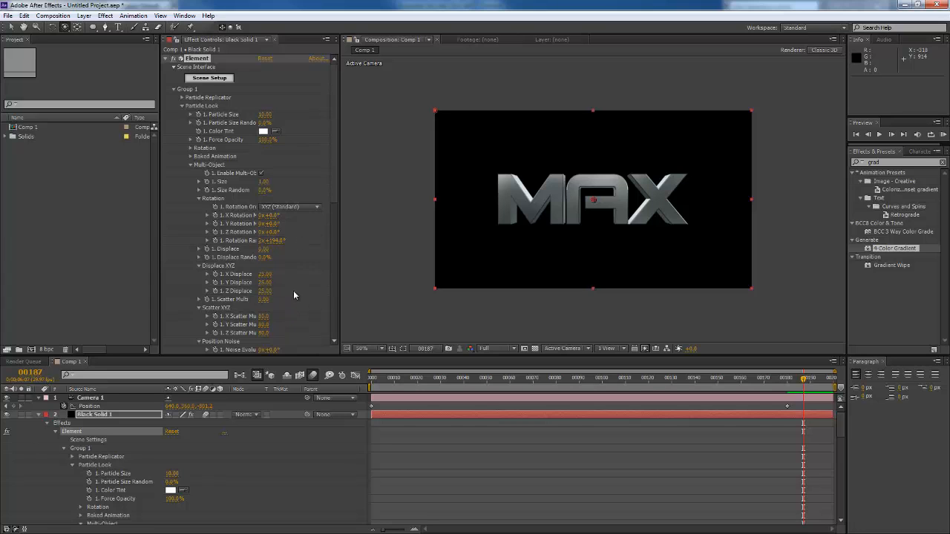
- Set Add Lighting back to Cinema and expand the Ambient Occlusion (SSAO) settings
scroll(down, 3)
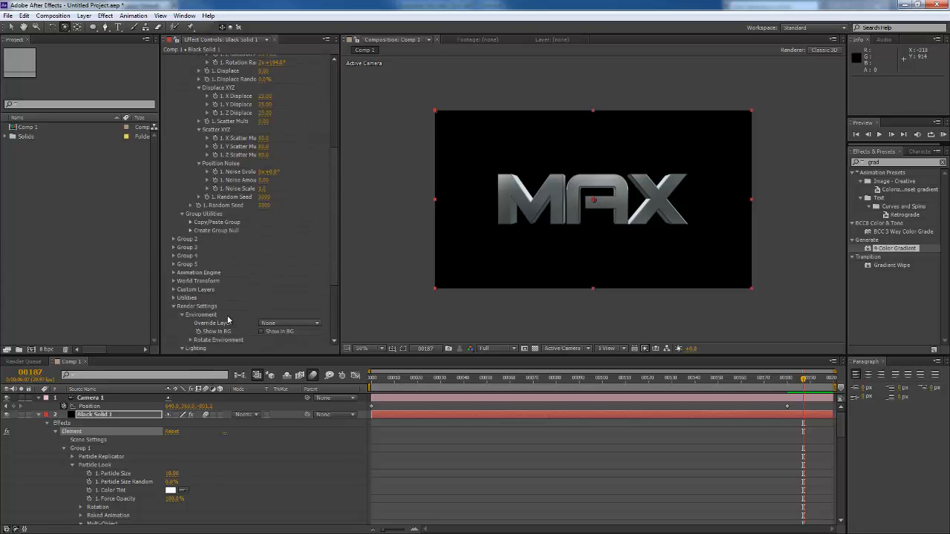
scroll(down, 3)
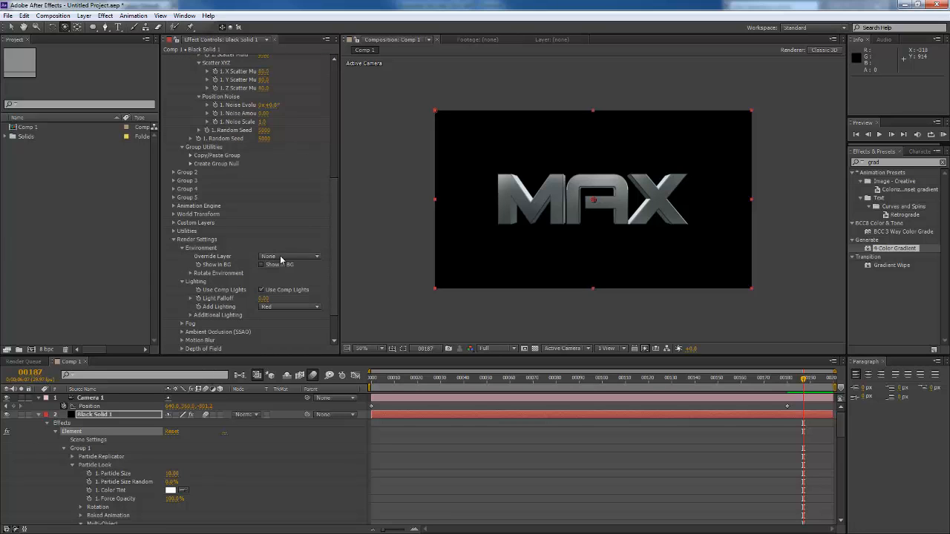
click(290, 256)
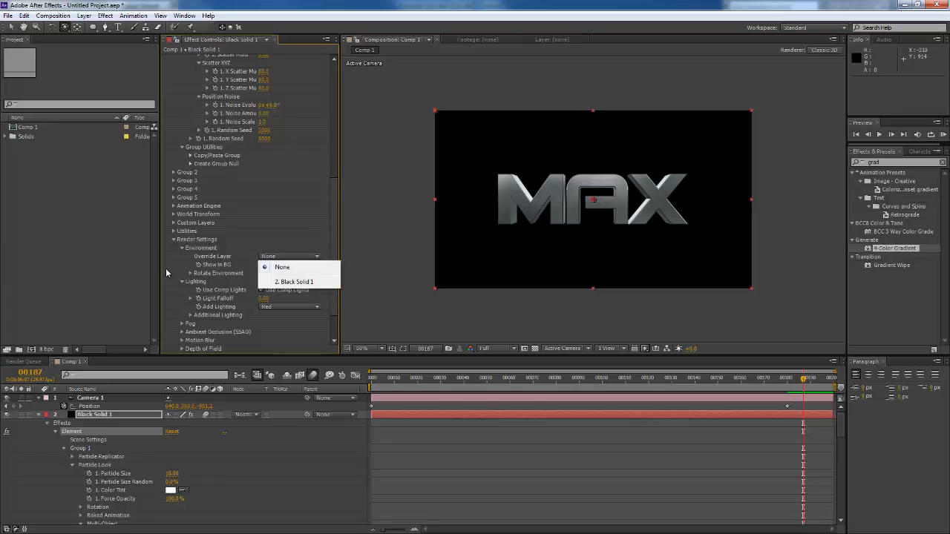
click(290, 305)
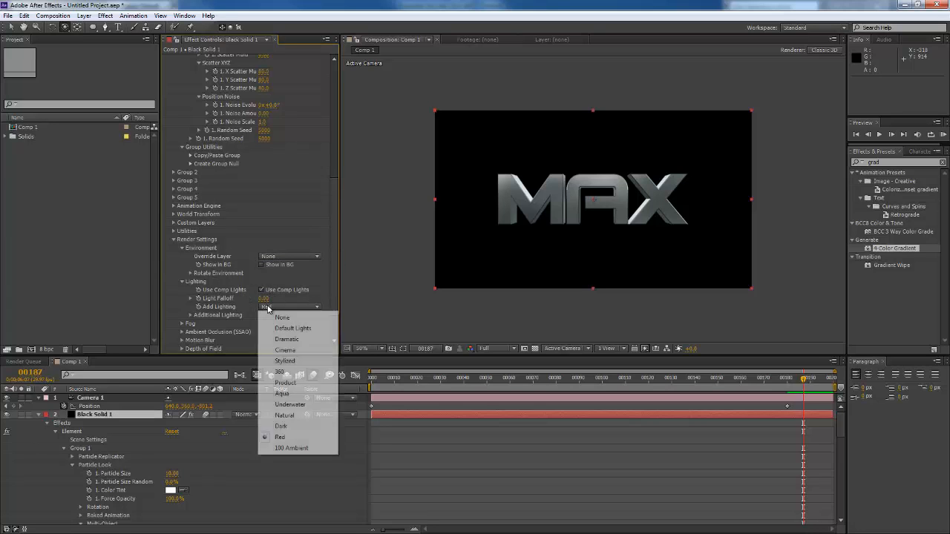
click(285, 350)
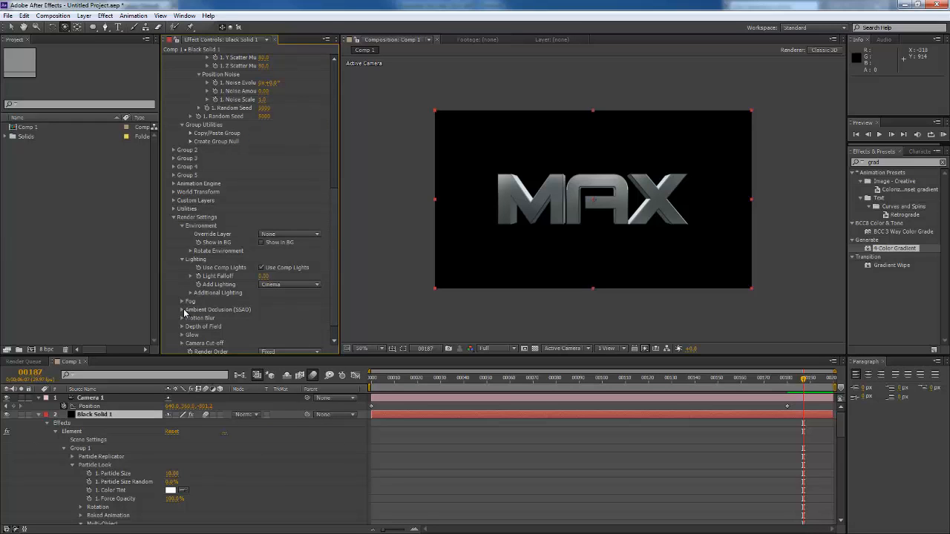
click(183, 310)
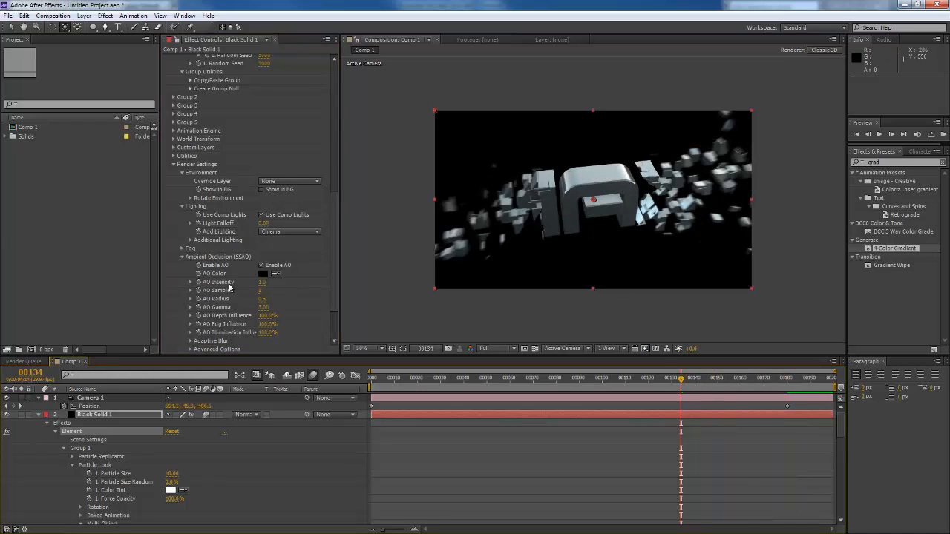
- Enable ambient occlusion on the logo, compare it on/off, and set the Motion Blur Samples value
click(262, 264)
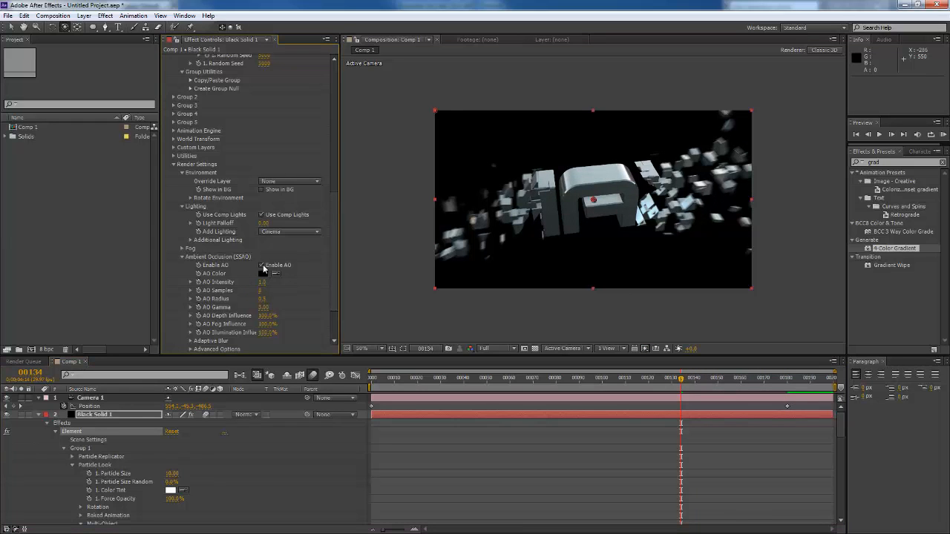
click(261, 264)
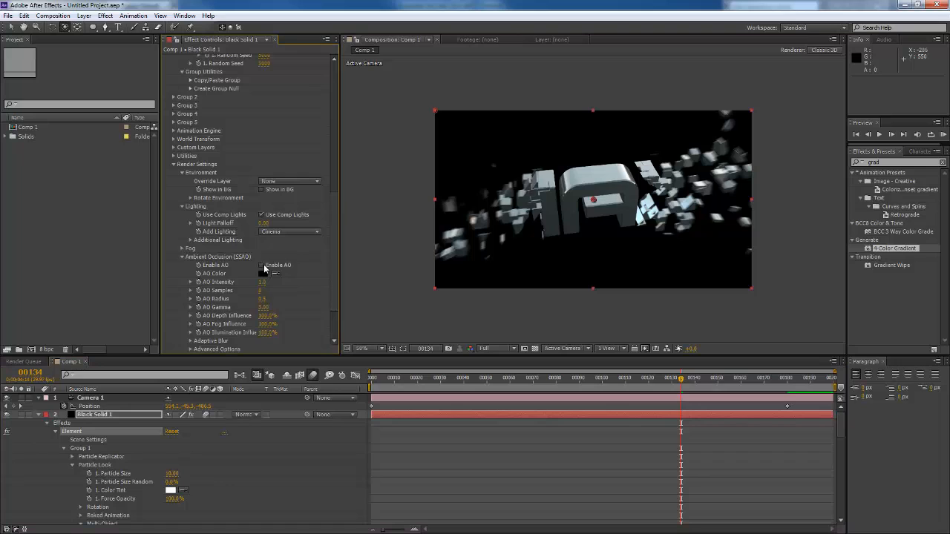
click(261, 264)
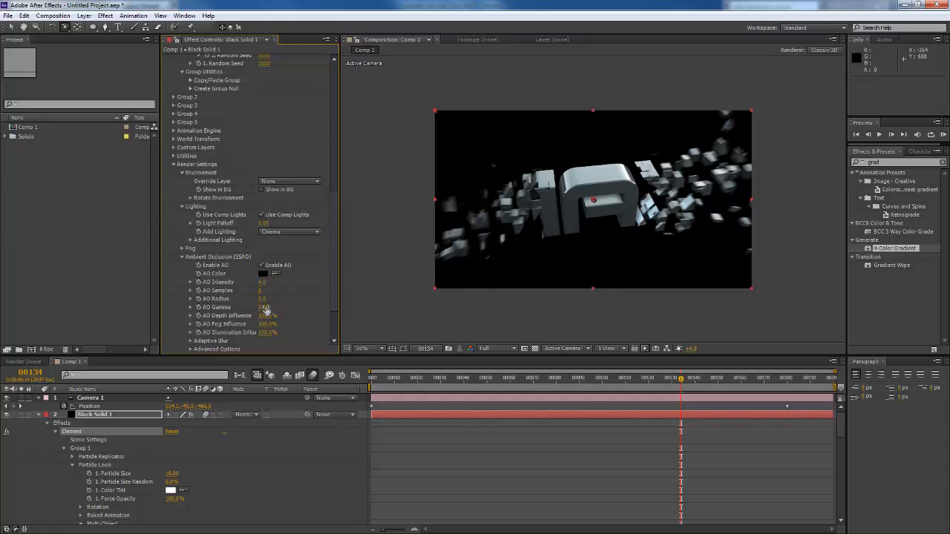
scroll(down, 3)
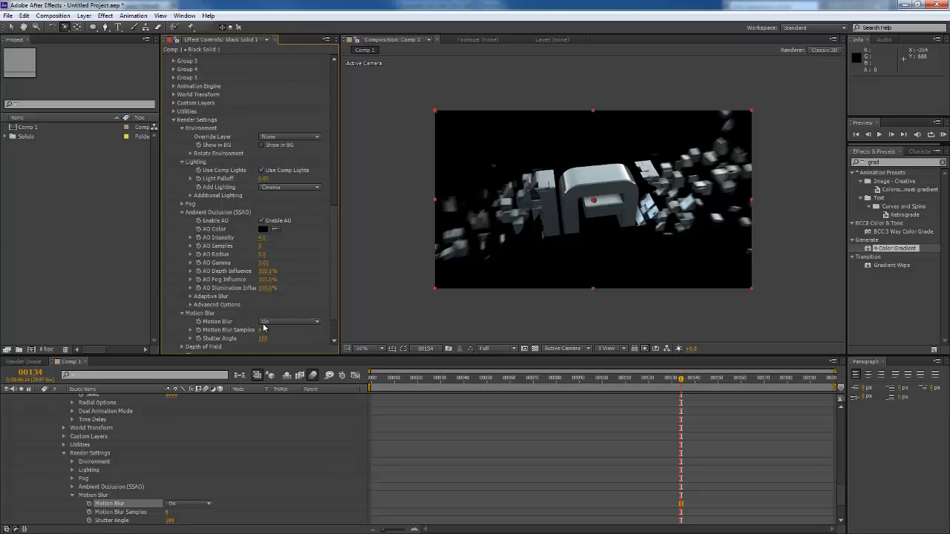
click(267, 330)
text(10)
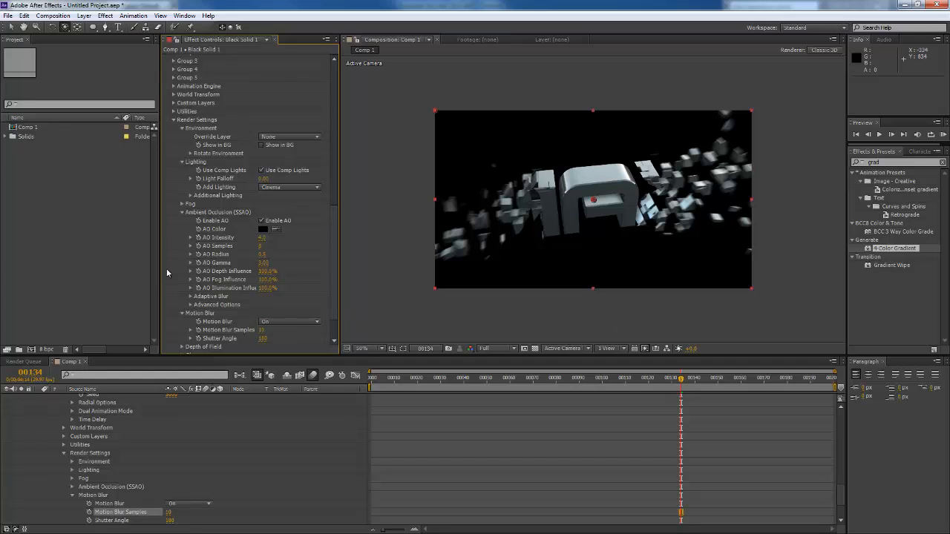
- Add Comp 1 to the Render Queue with the output module format set to PNG Sequence
right_click(27, 127)
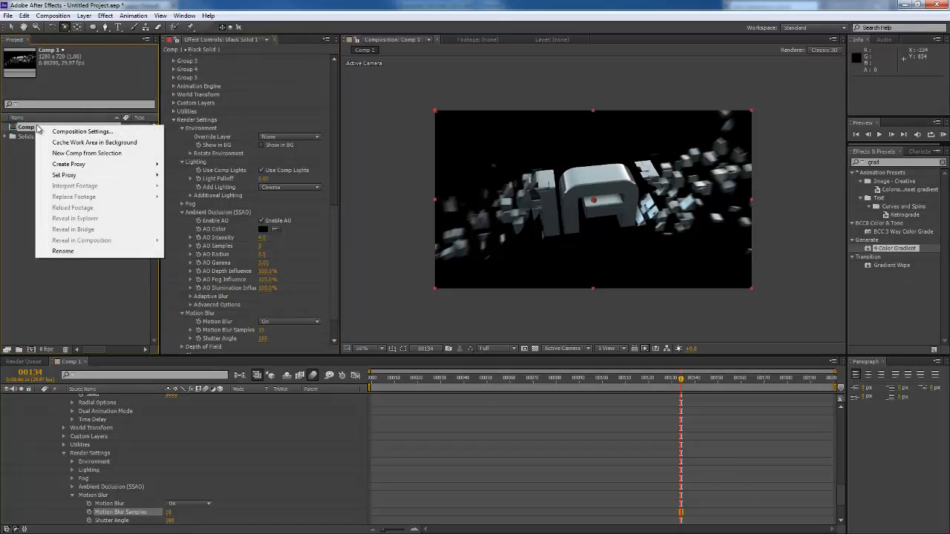
mouse_move(68, 163)
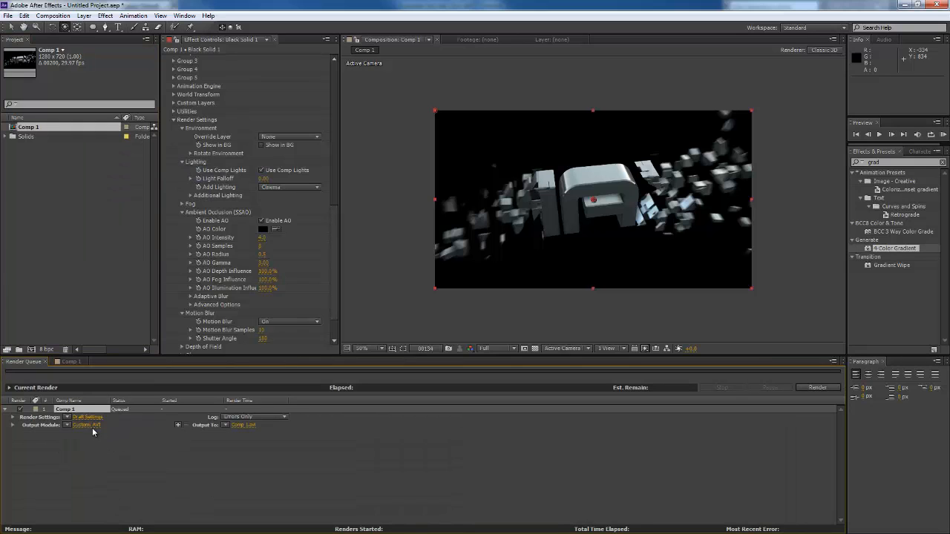
click(86, 424)
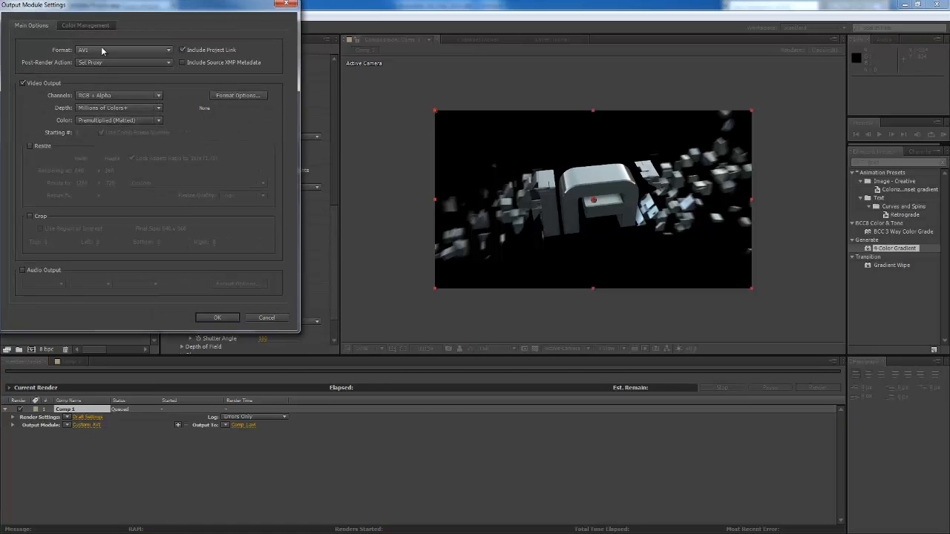
click(123, 50)
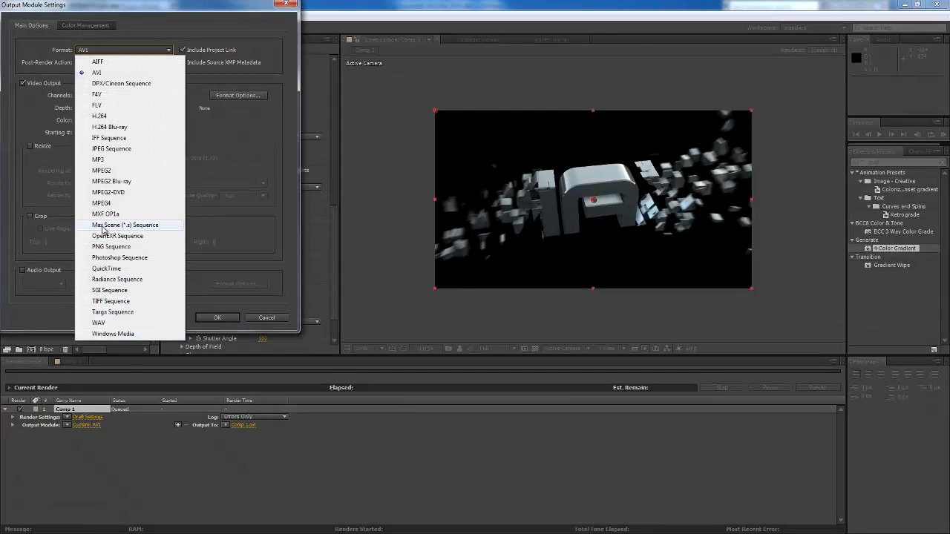
click(110, 246)
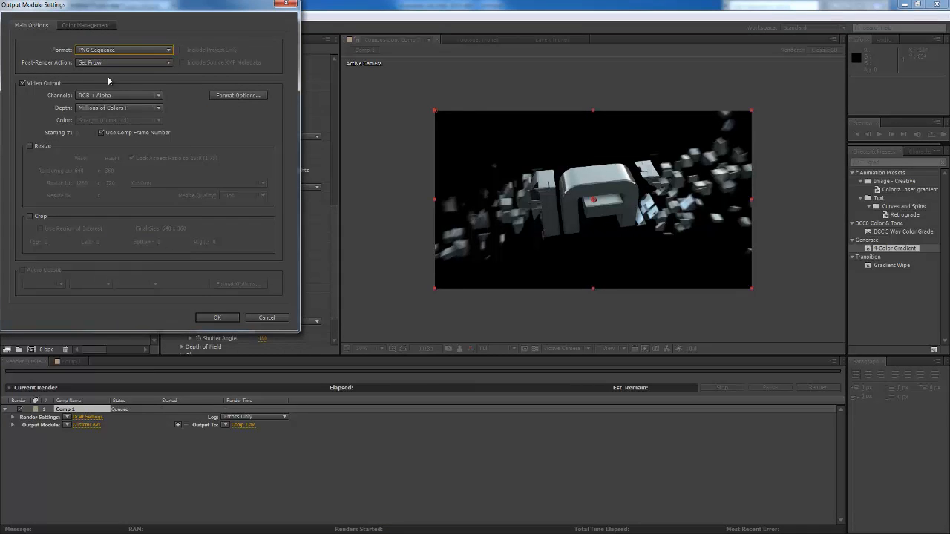
mouse_move(95, 68)
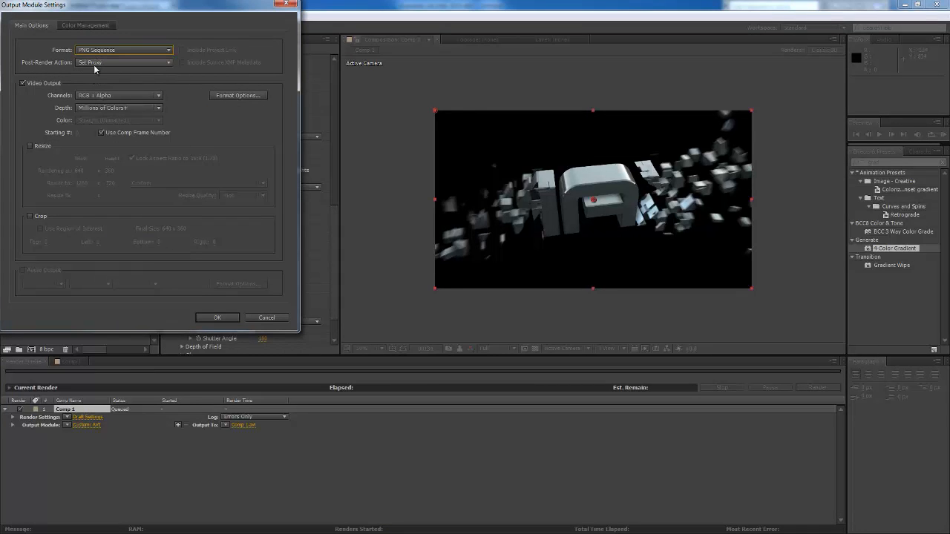
click(216, 317)
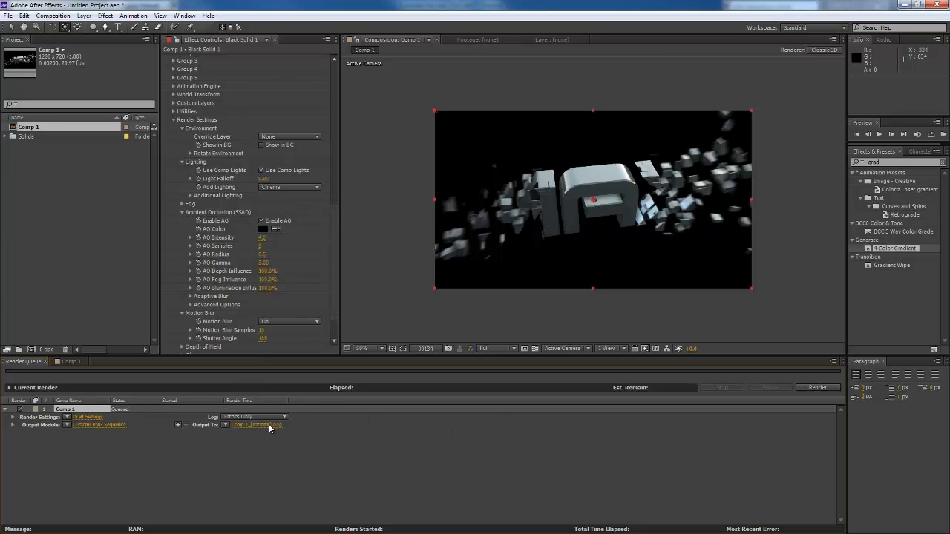
- Output the frames to the max renders folder and start the render
click(255, 424)
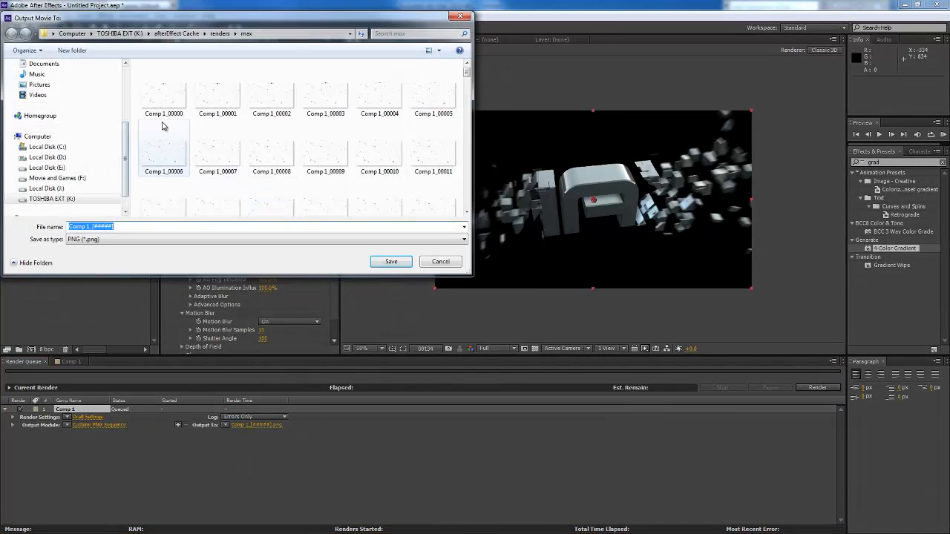
click(439, 261)
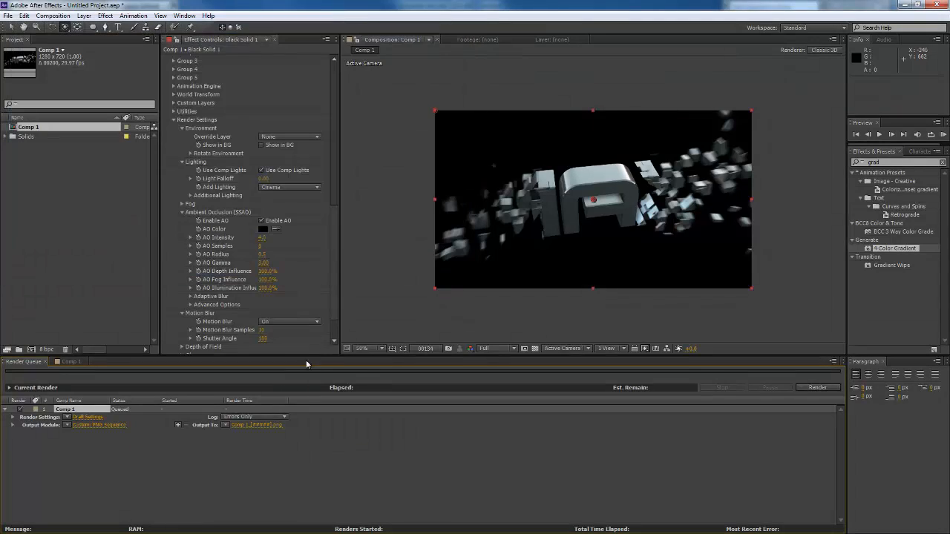
mouse_move(542, 214)
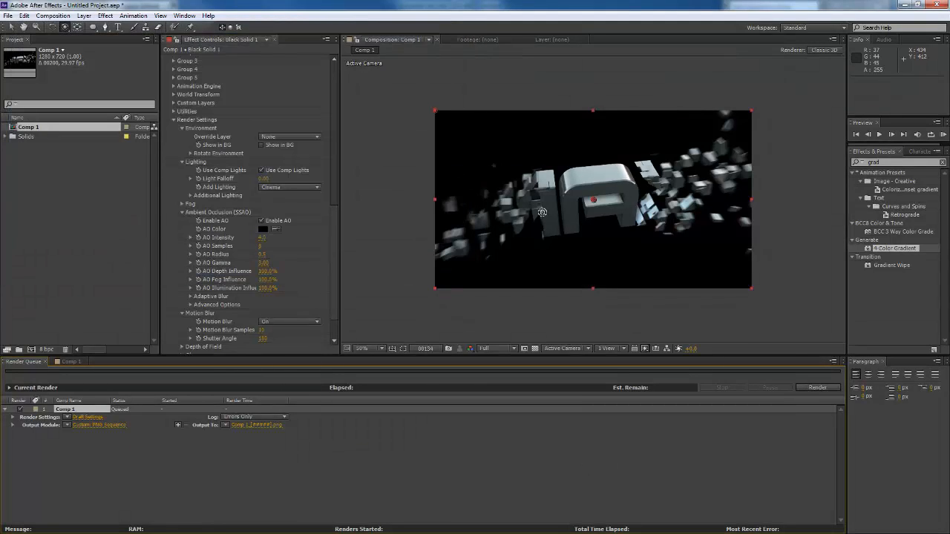
click(816, 386)
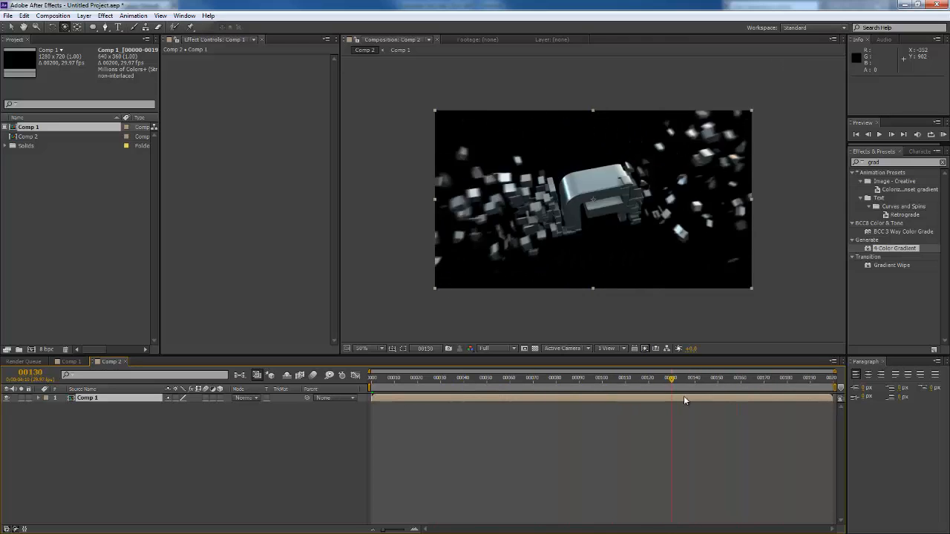
- Paste Comp 1's Camera 1 into Comp 2 above the rendered sequence and scrub to the assembled MAX logo
drag(671, 393, 725, 394)
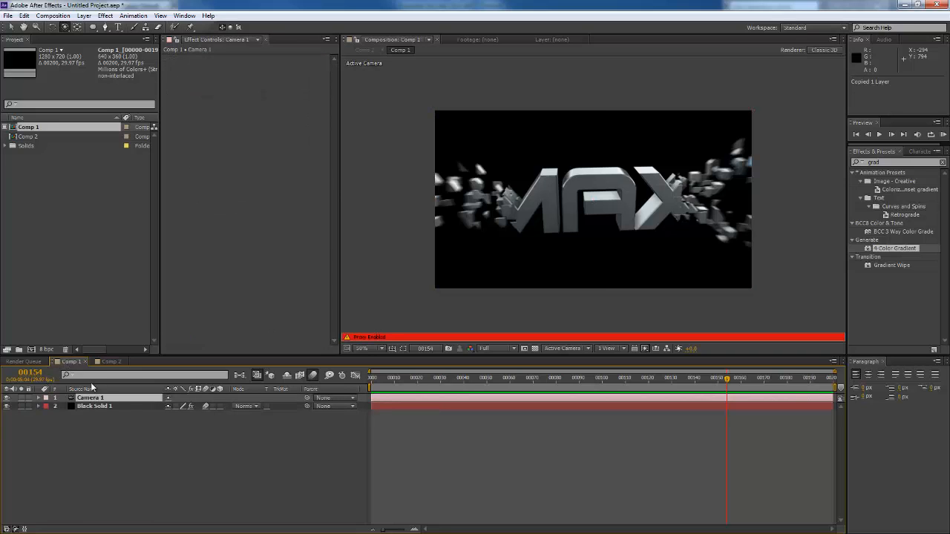
click(110, 362)
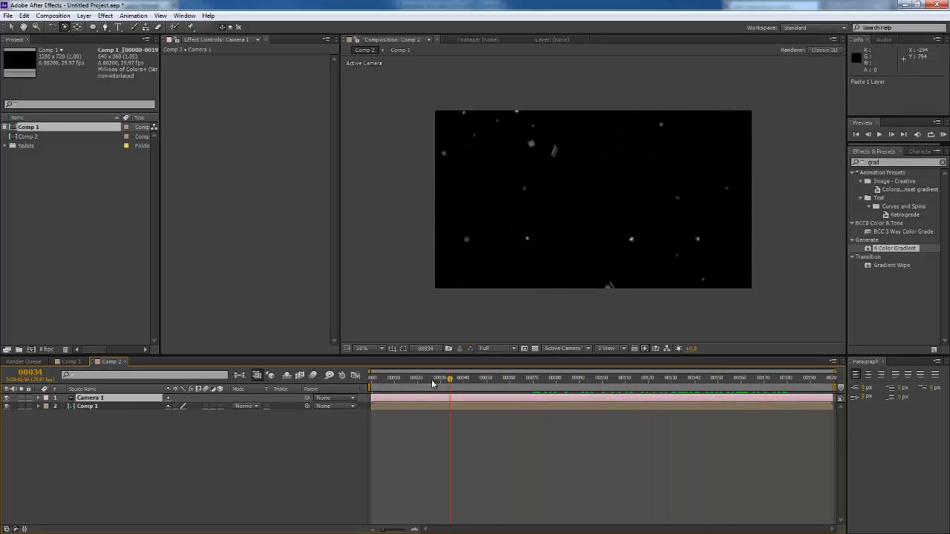
click(609, 379)
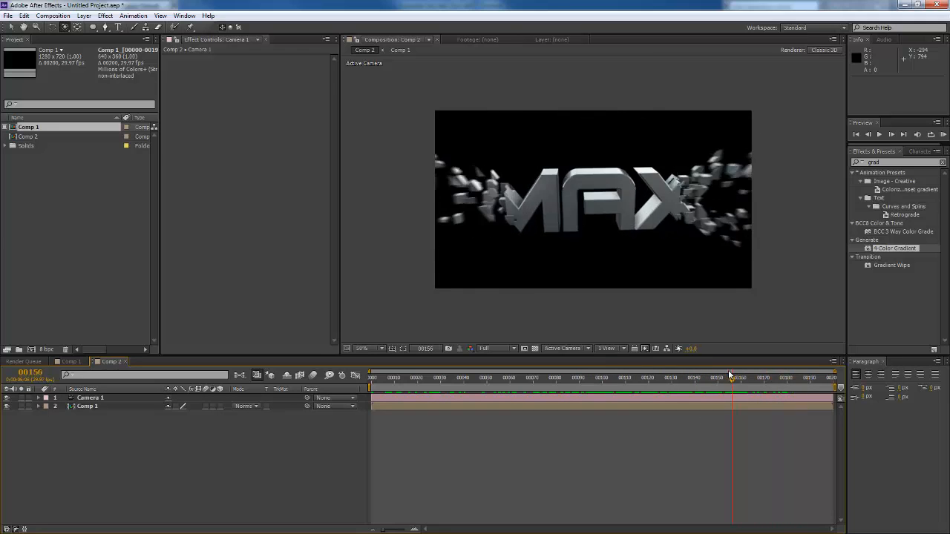
drag(731, 377, 769, 377)
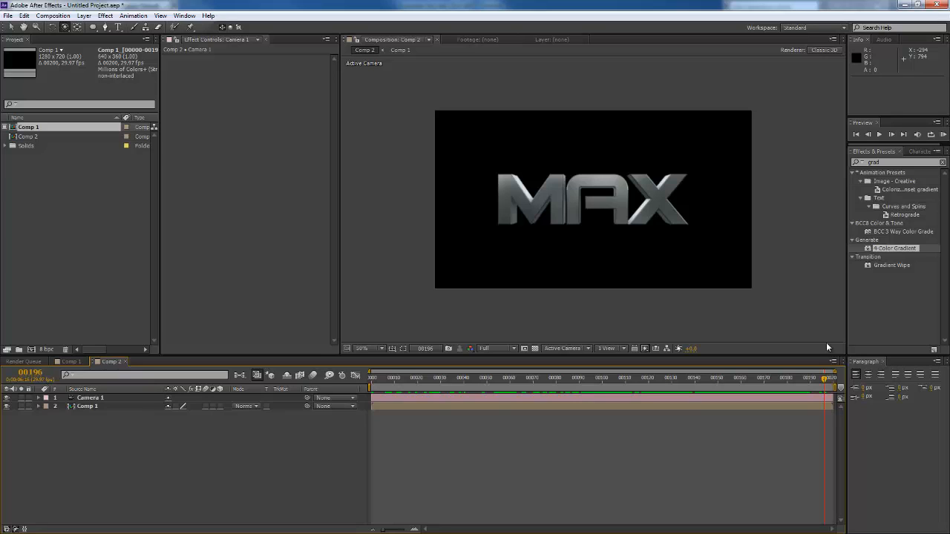
mouse_move(803, 222)
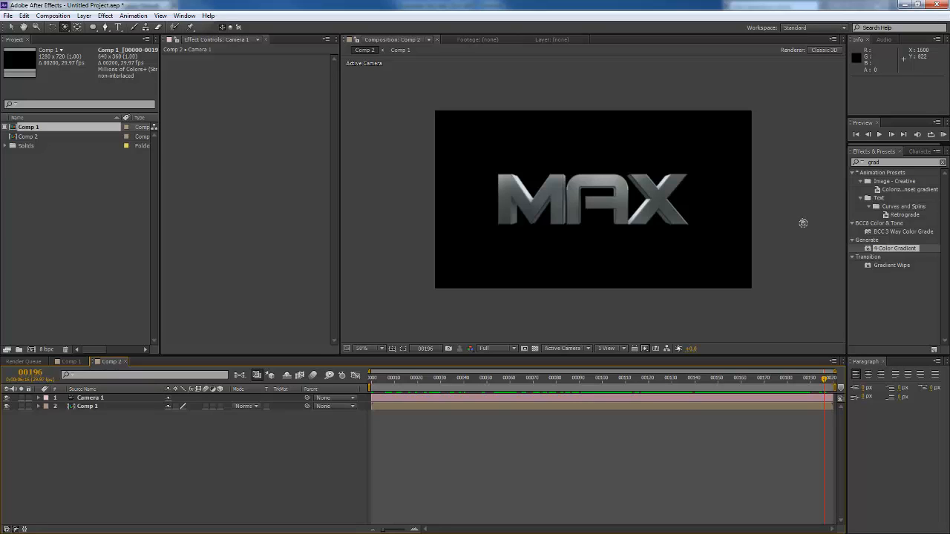
mouse_move(777, 202)
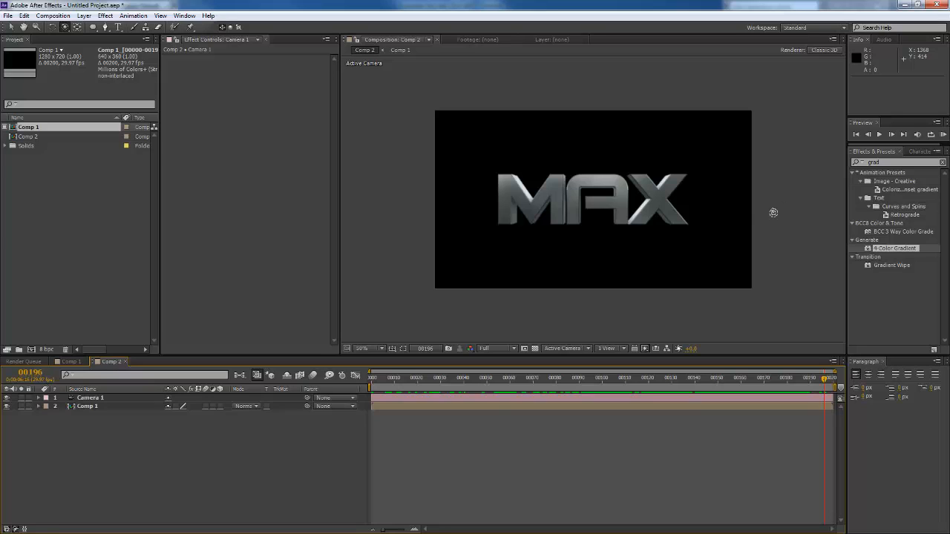
mouse_move(767, 219)
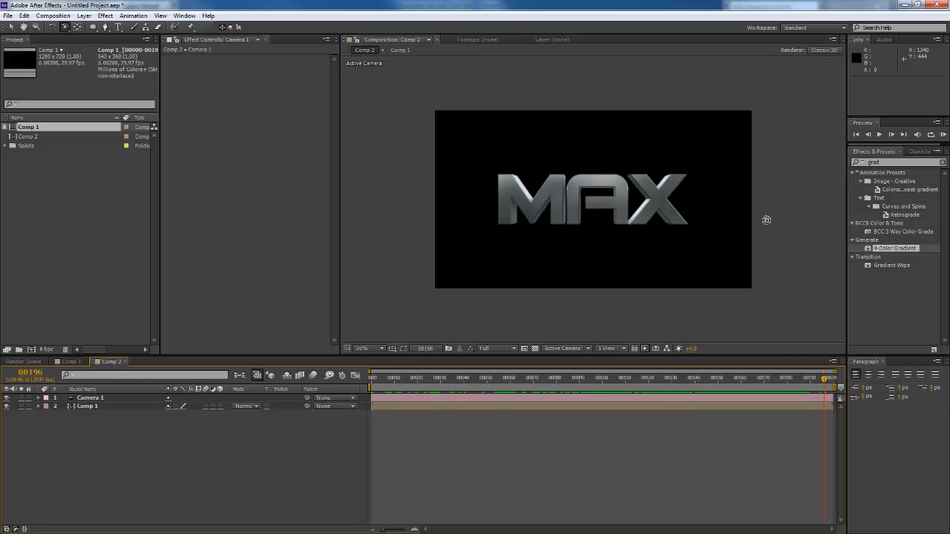
mouse_move(923, 292)
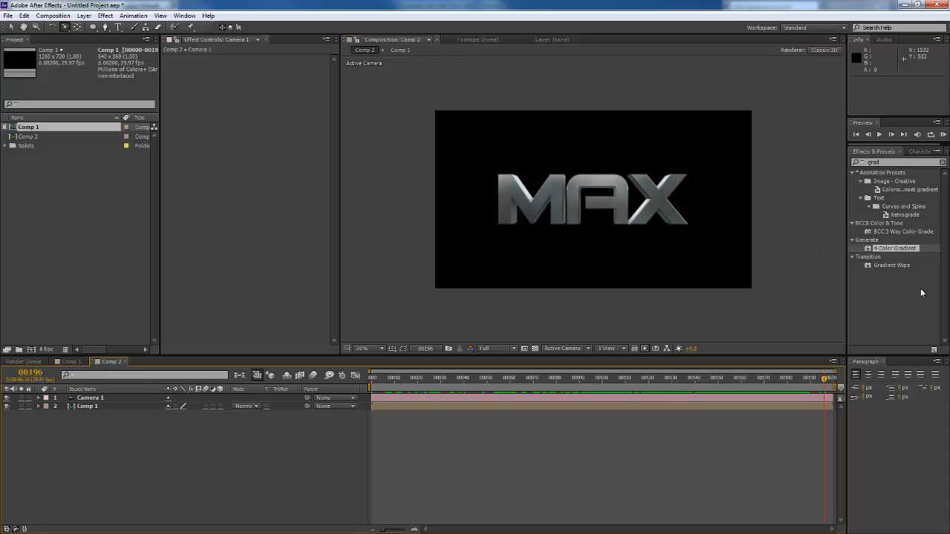